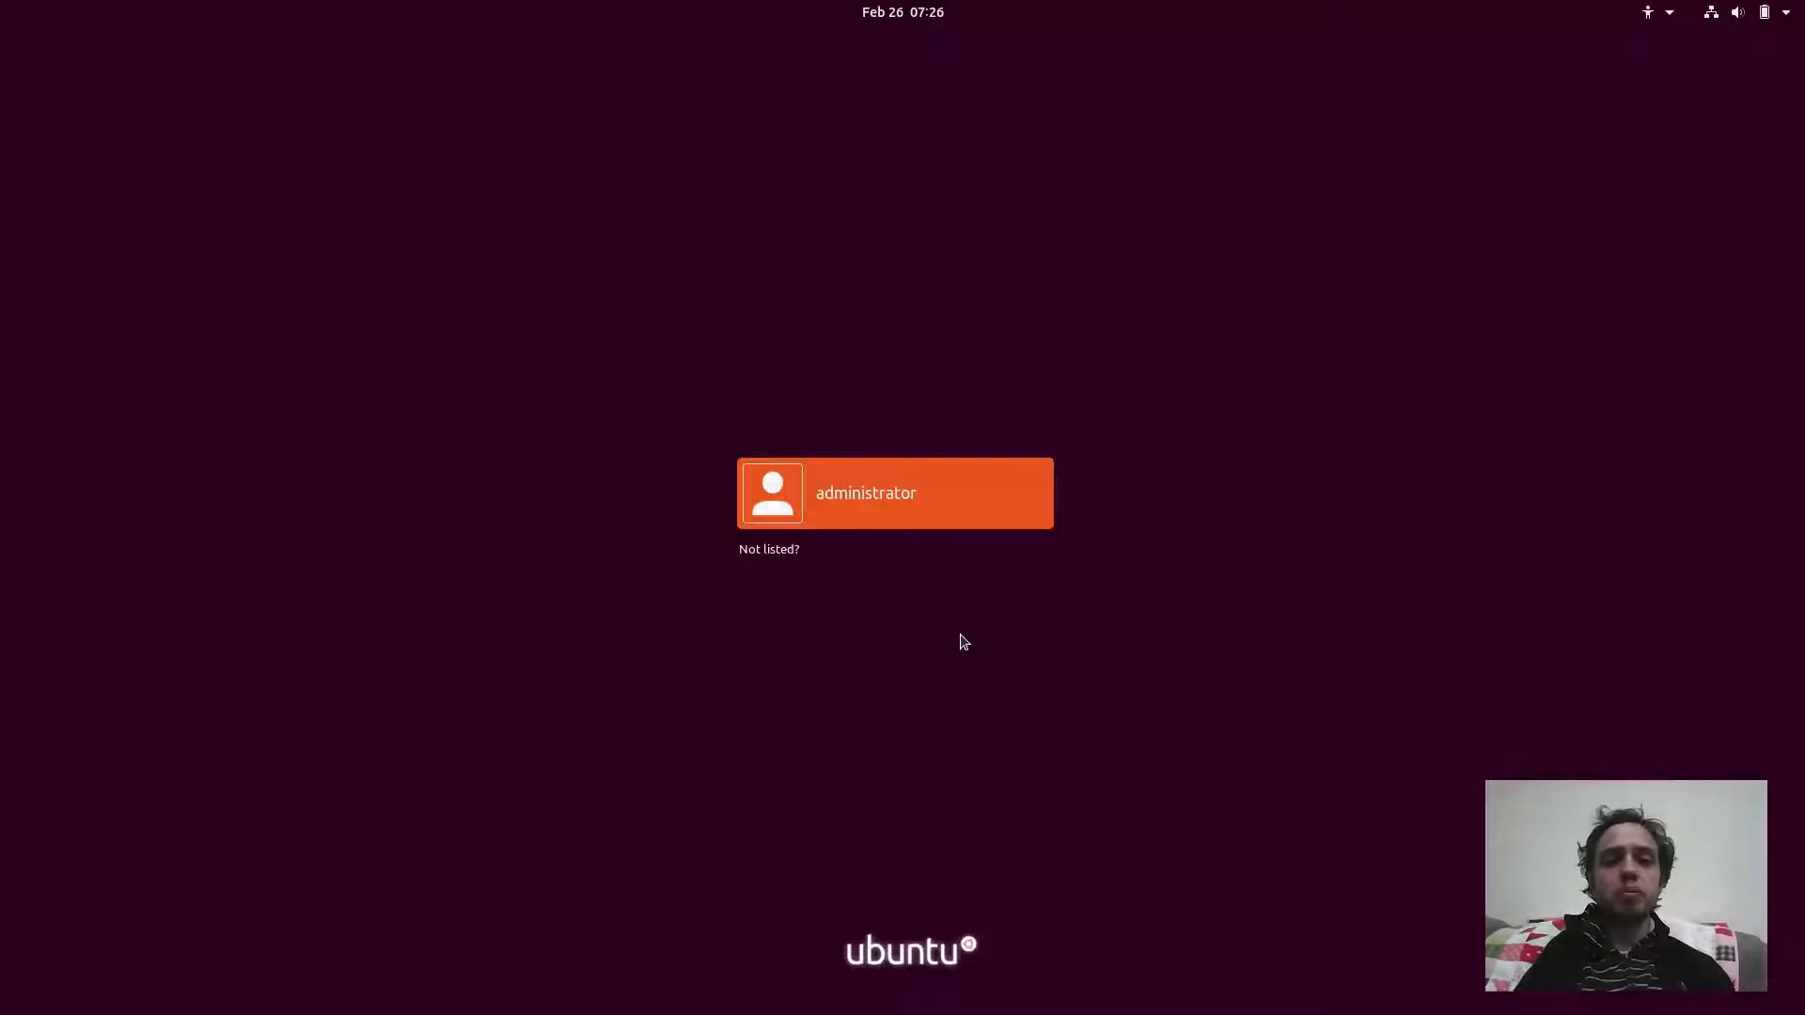
# Sign in to the administrator account from the Ubuntu login screen.
pyautogui.click(893, 493)
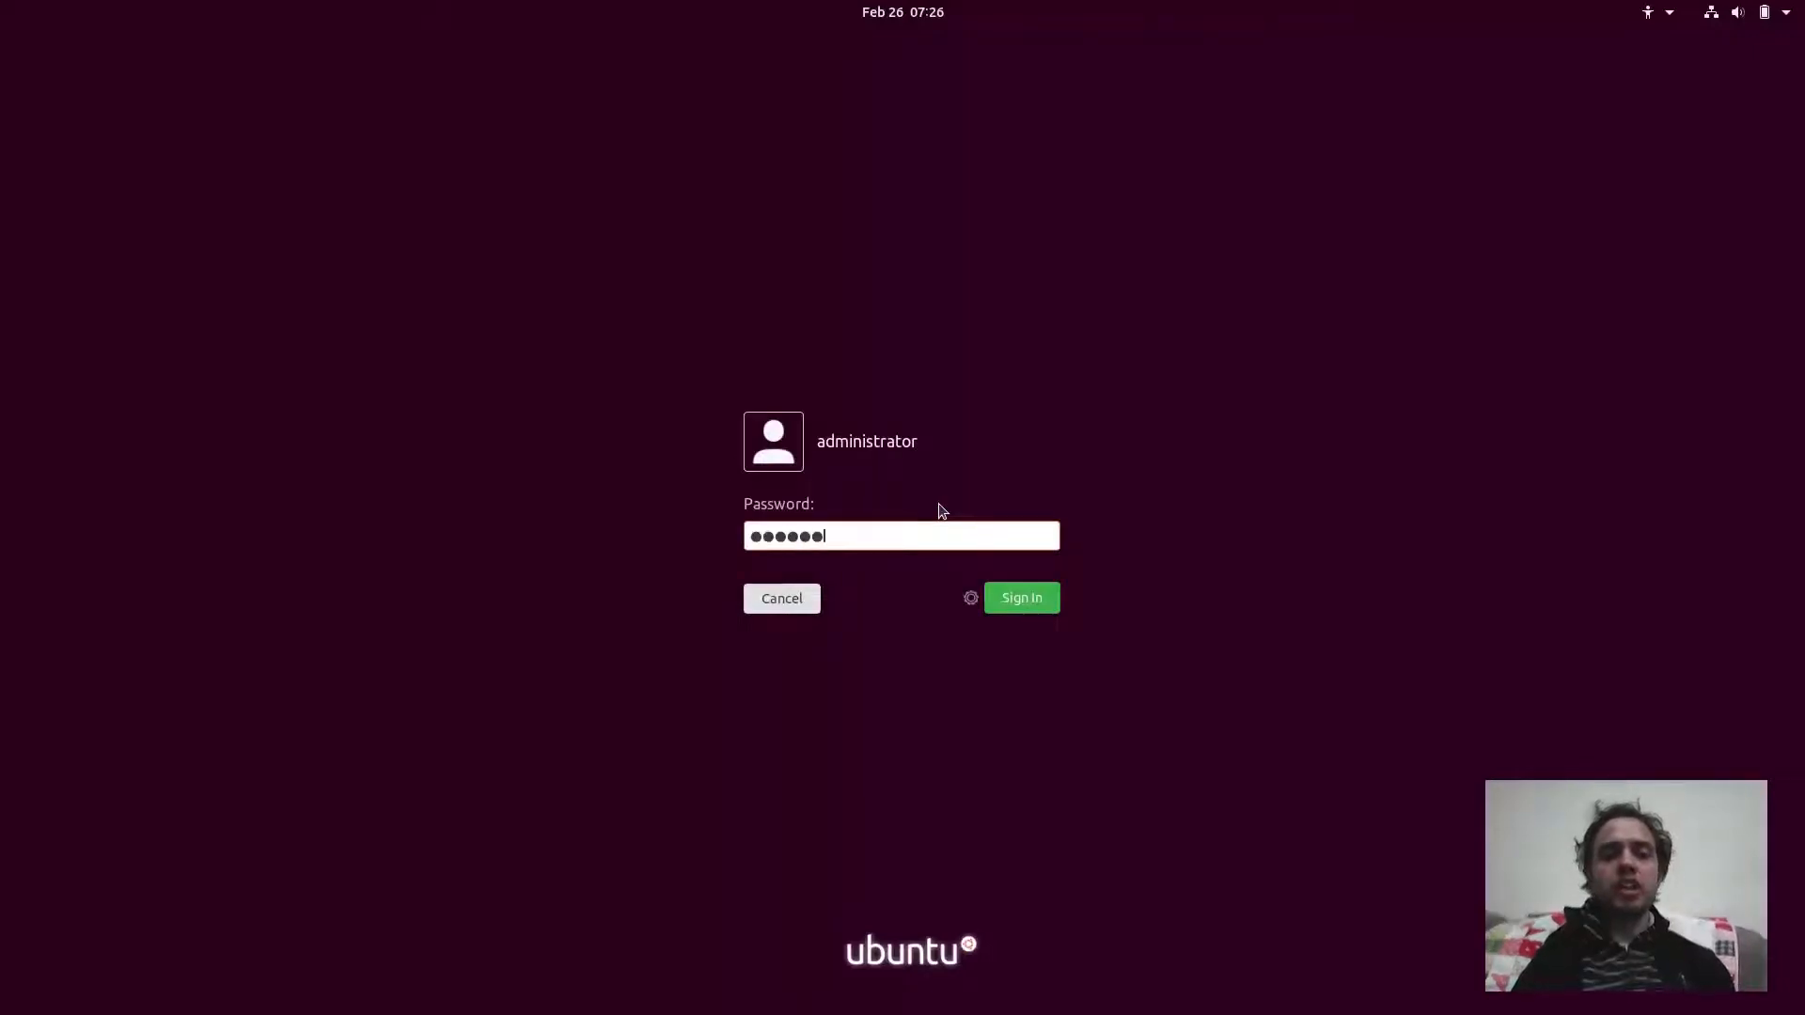
pyautogui.click(1020, 598)
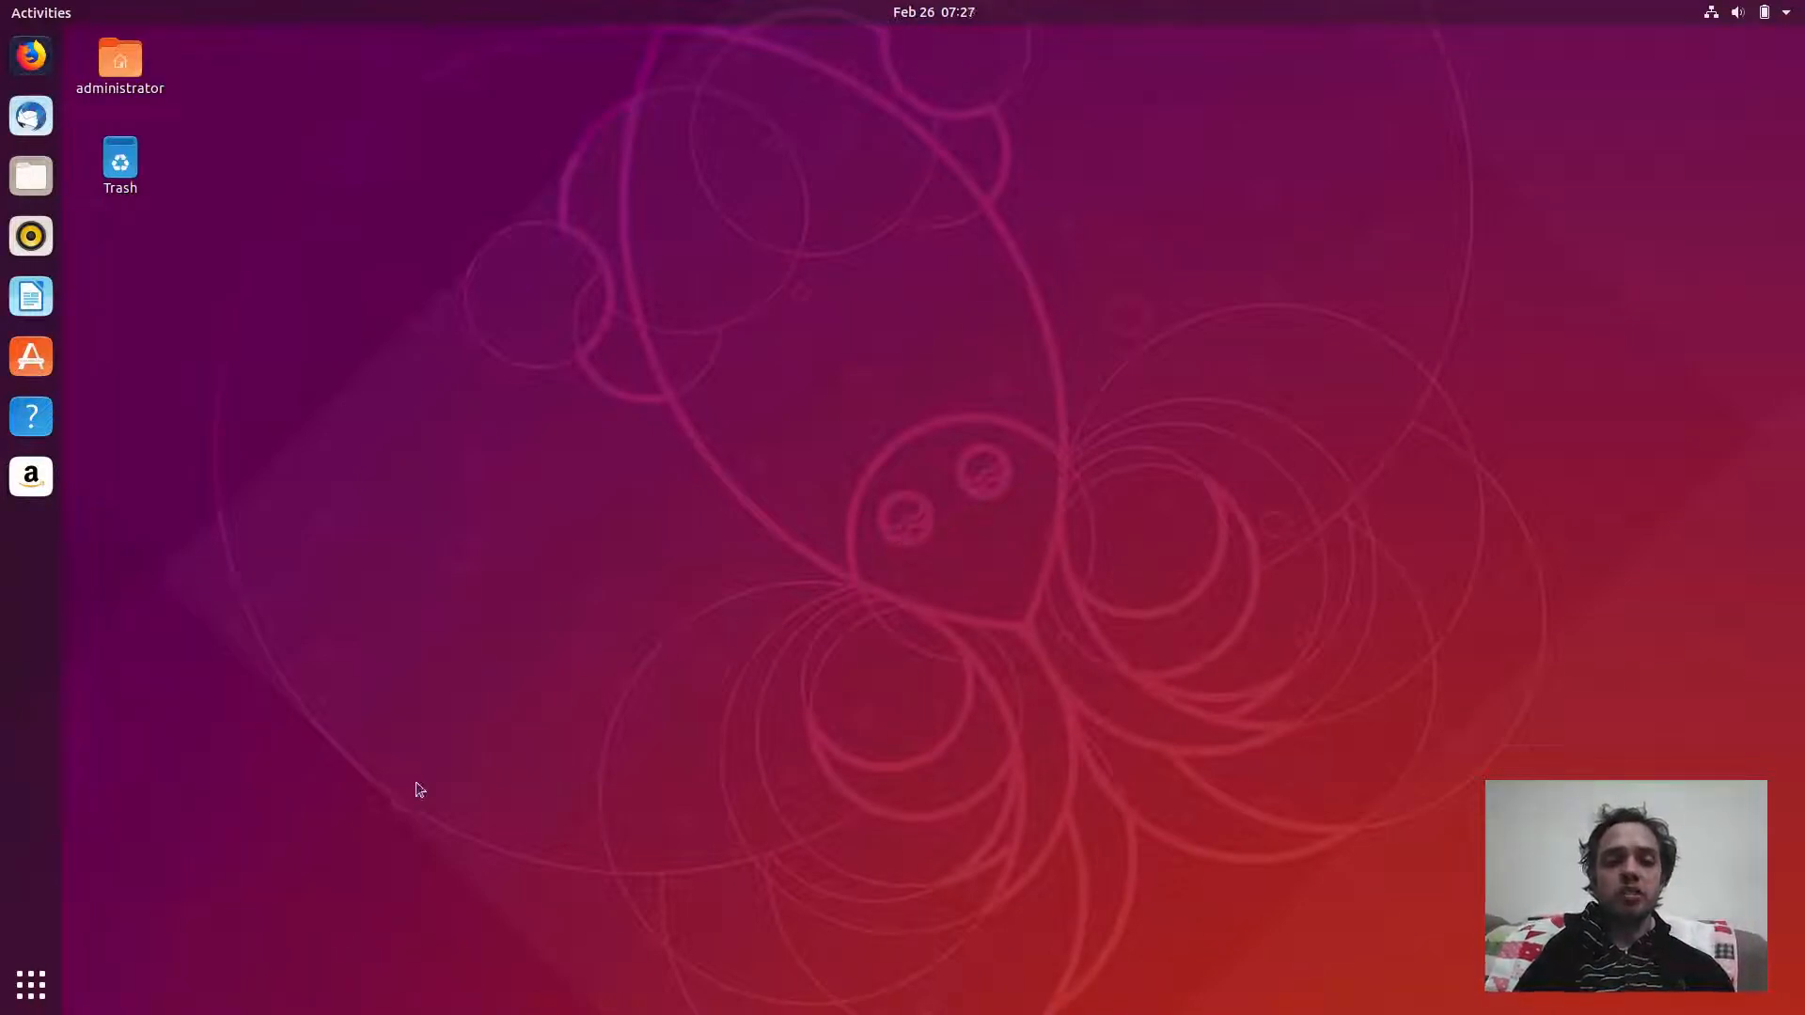
# Launch Settings via a 'sel' search in the applications overview and maximize it on the Bluetooth panel.
pyautogui.click(32, 983)
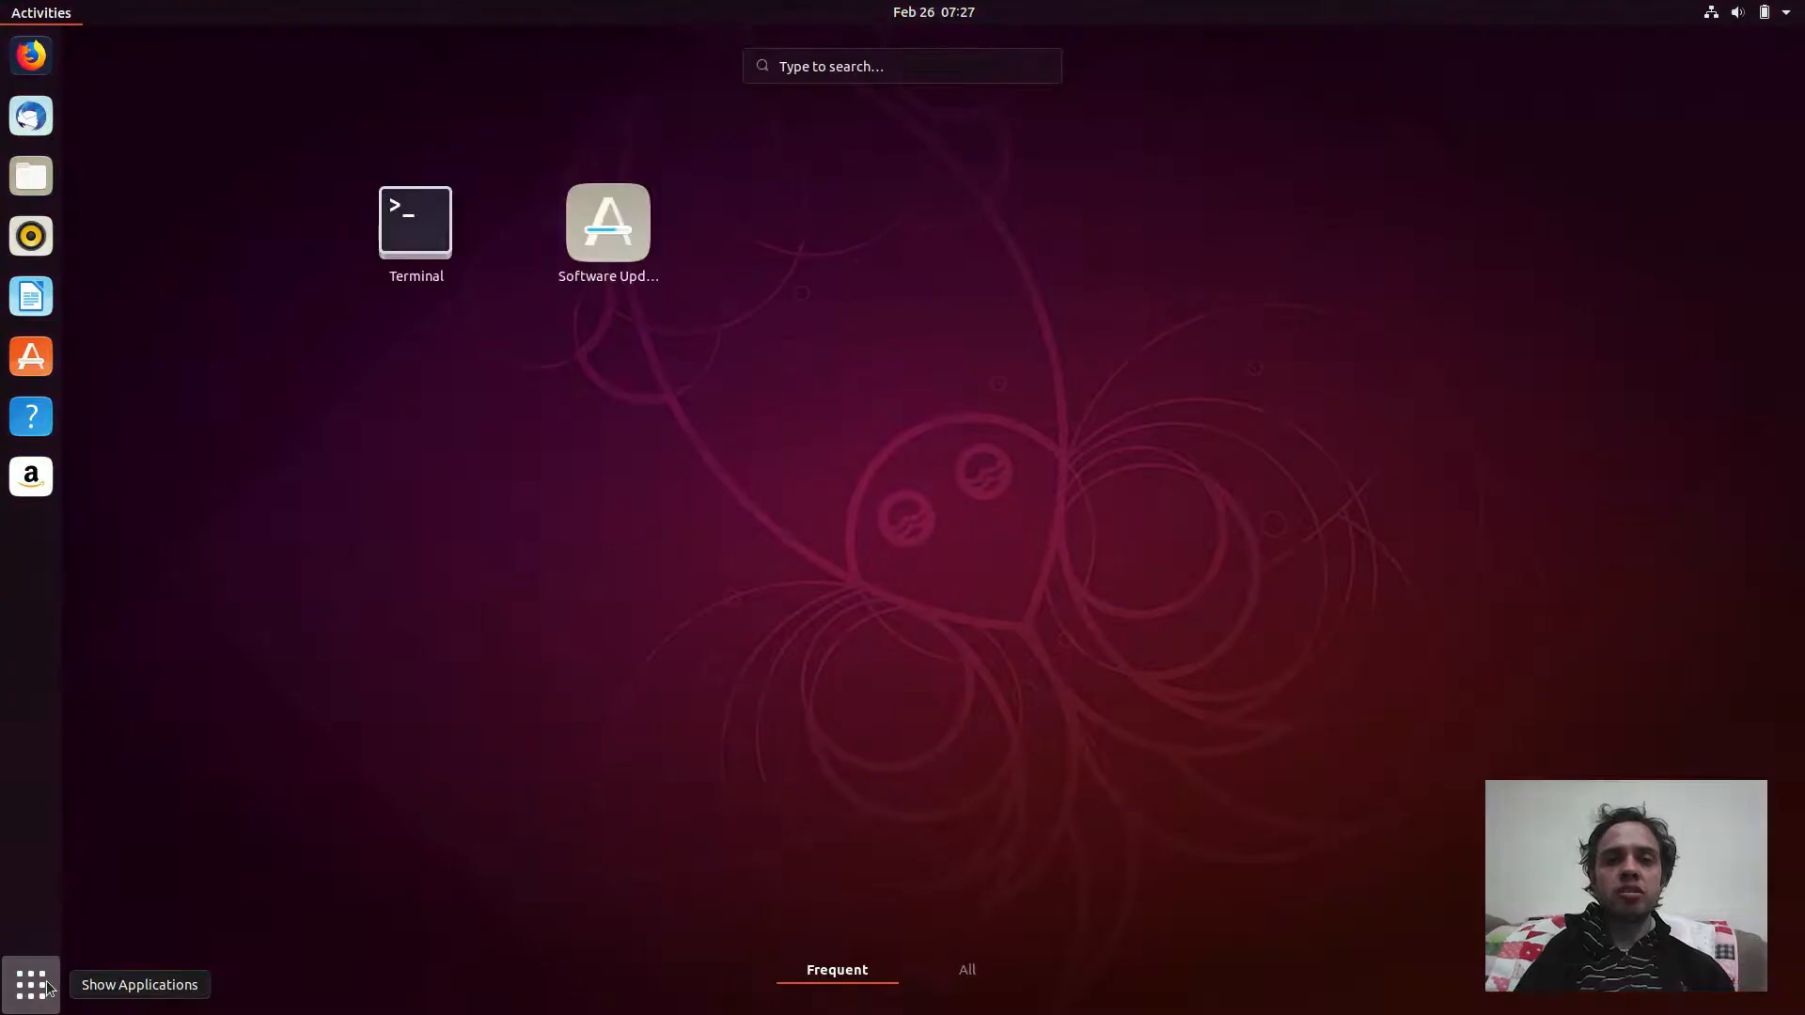
pyautogui.write('sel')
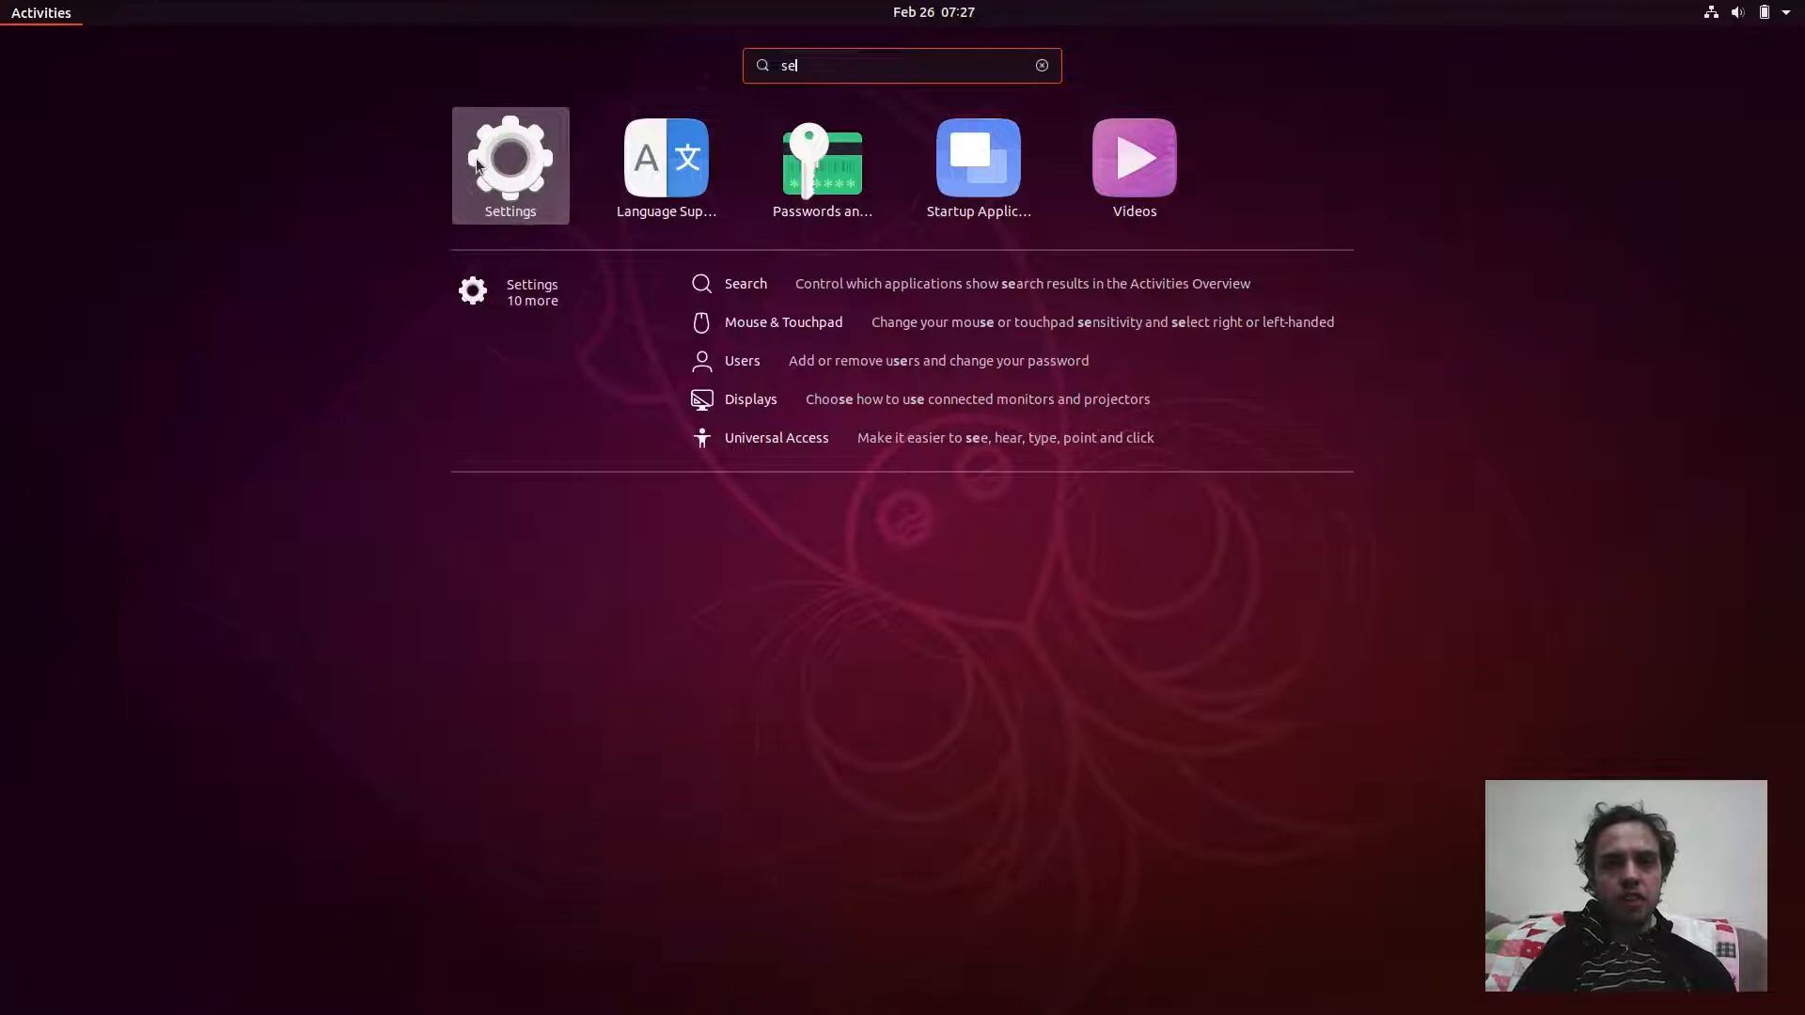
pyautogui.click(510, 165)
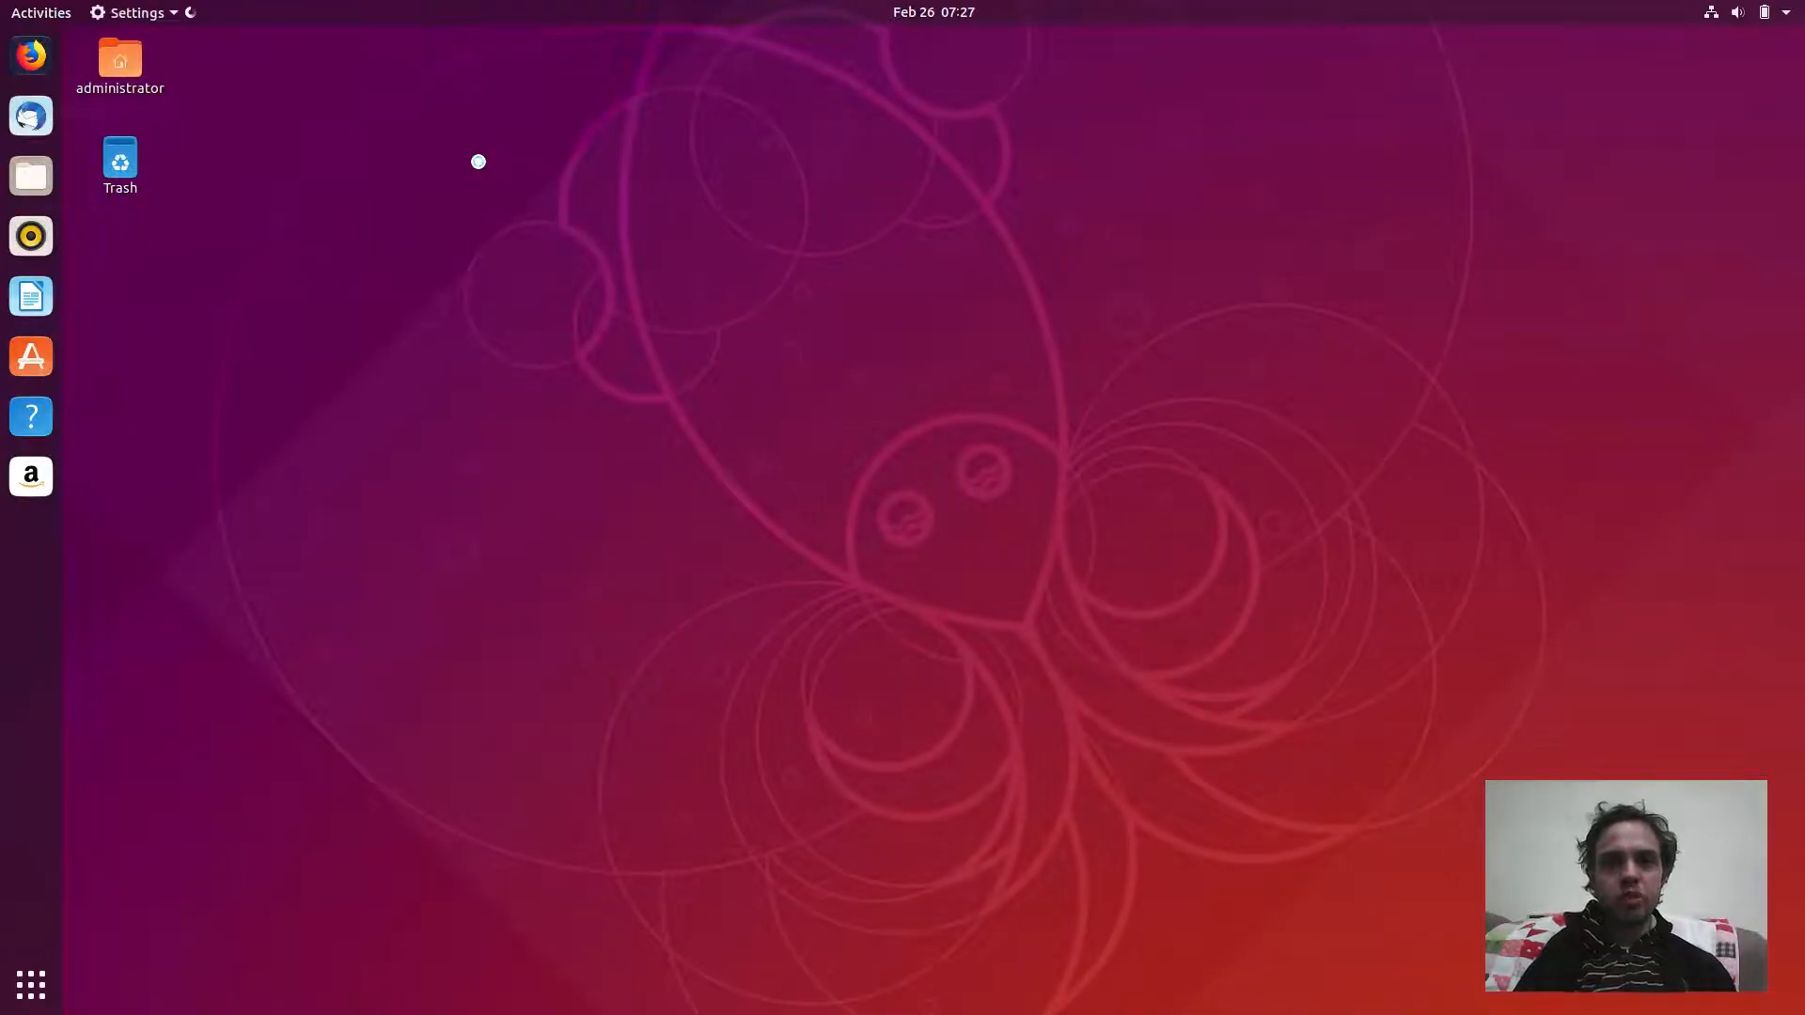
pyautogui.click(136, 13)
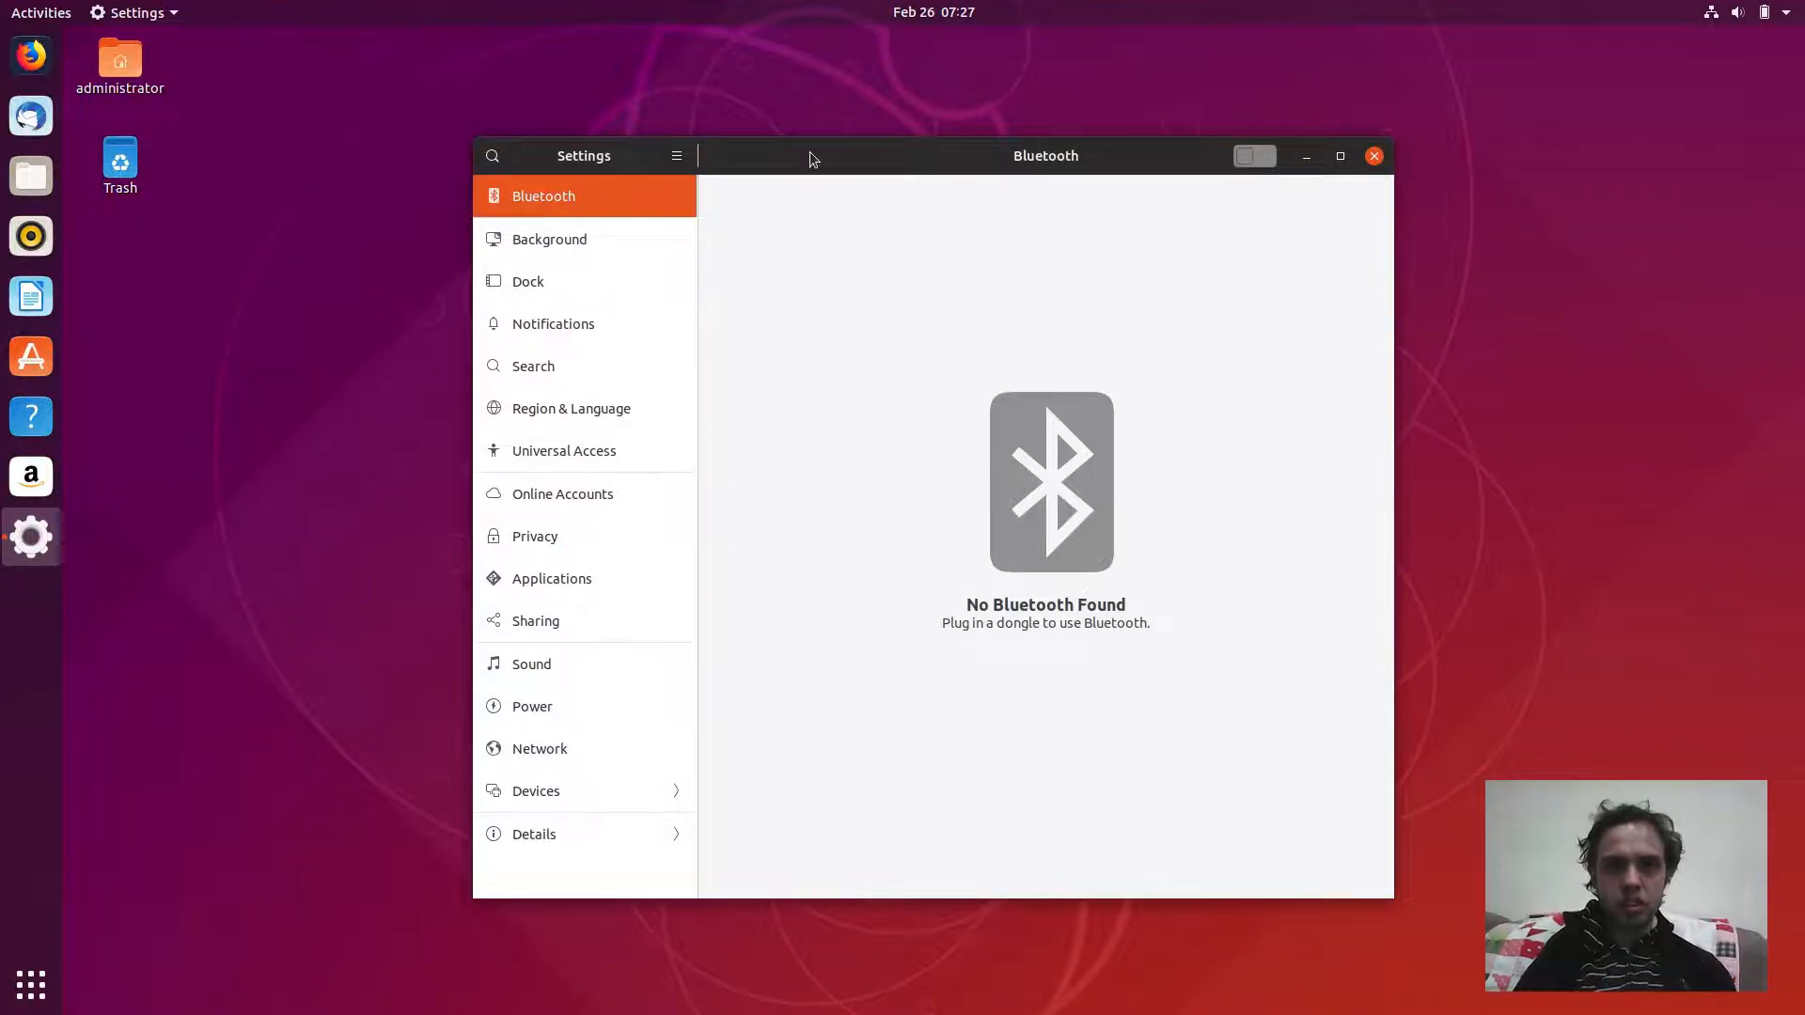
pyautogui.click(1339, 156)
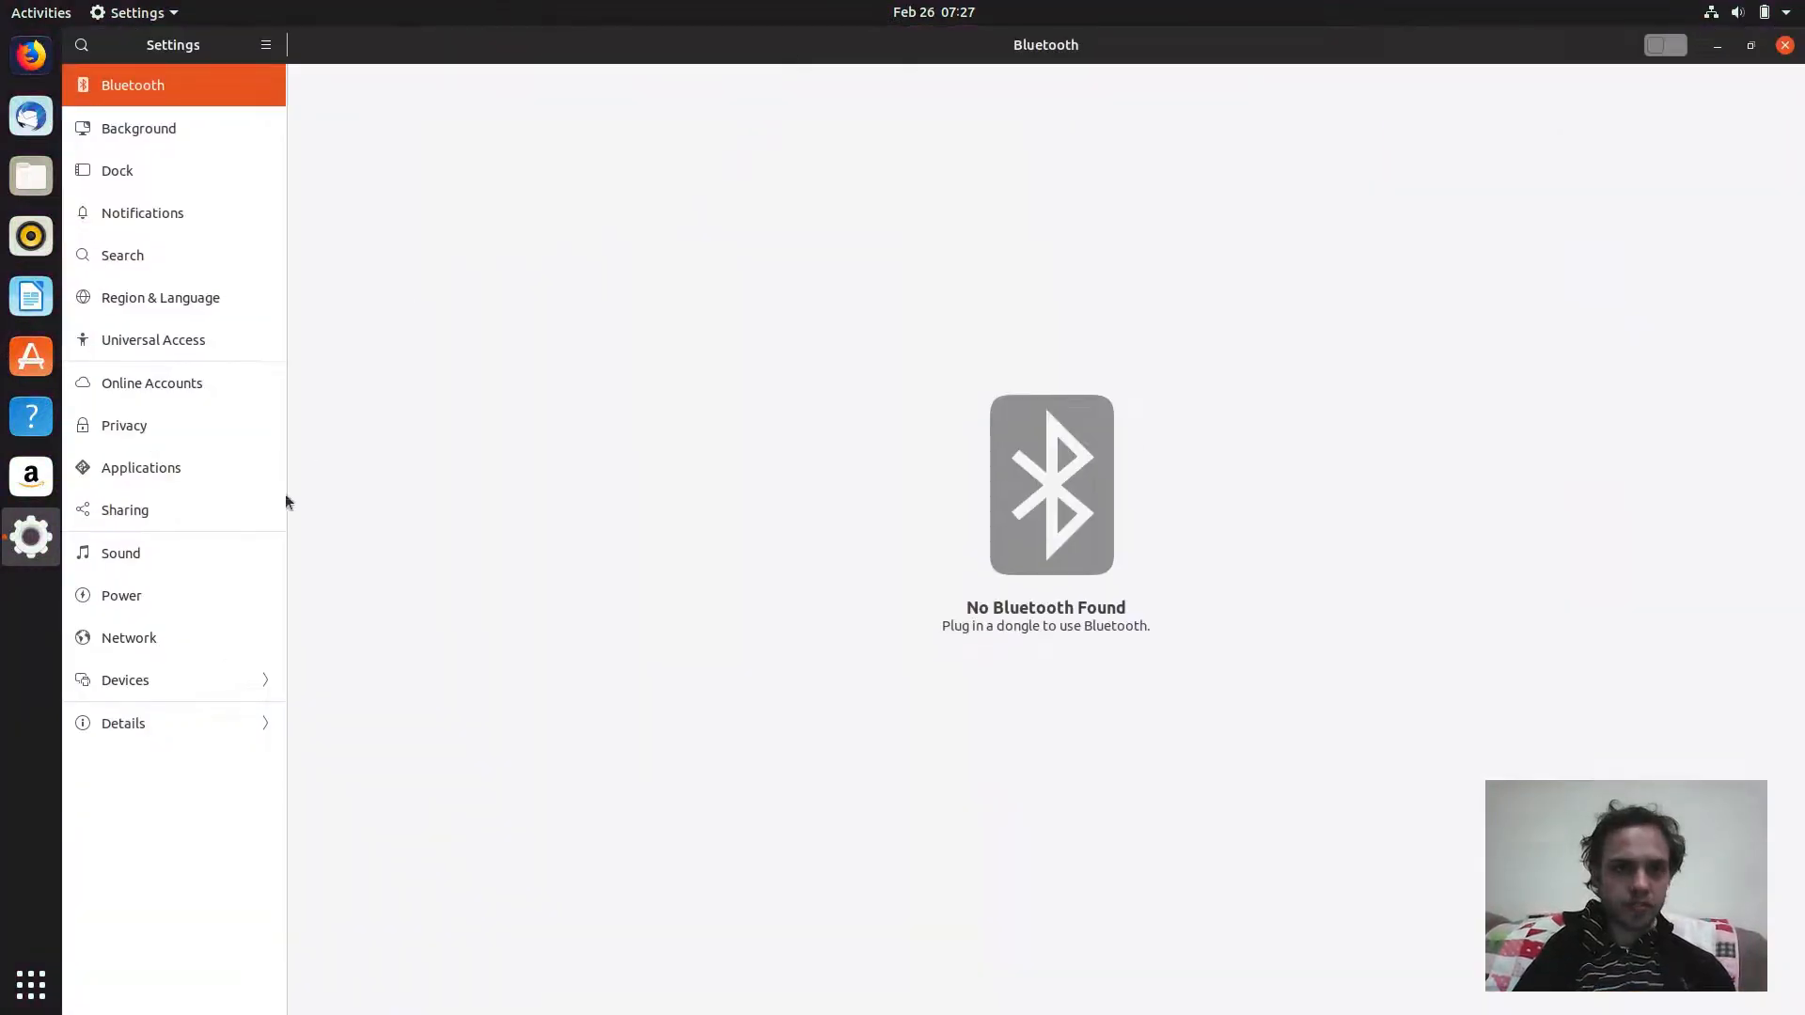
pyautogui.moveTo(173, 723)
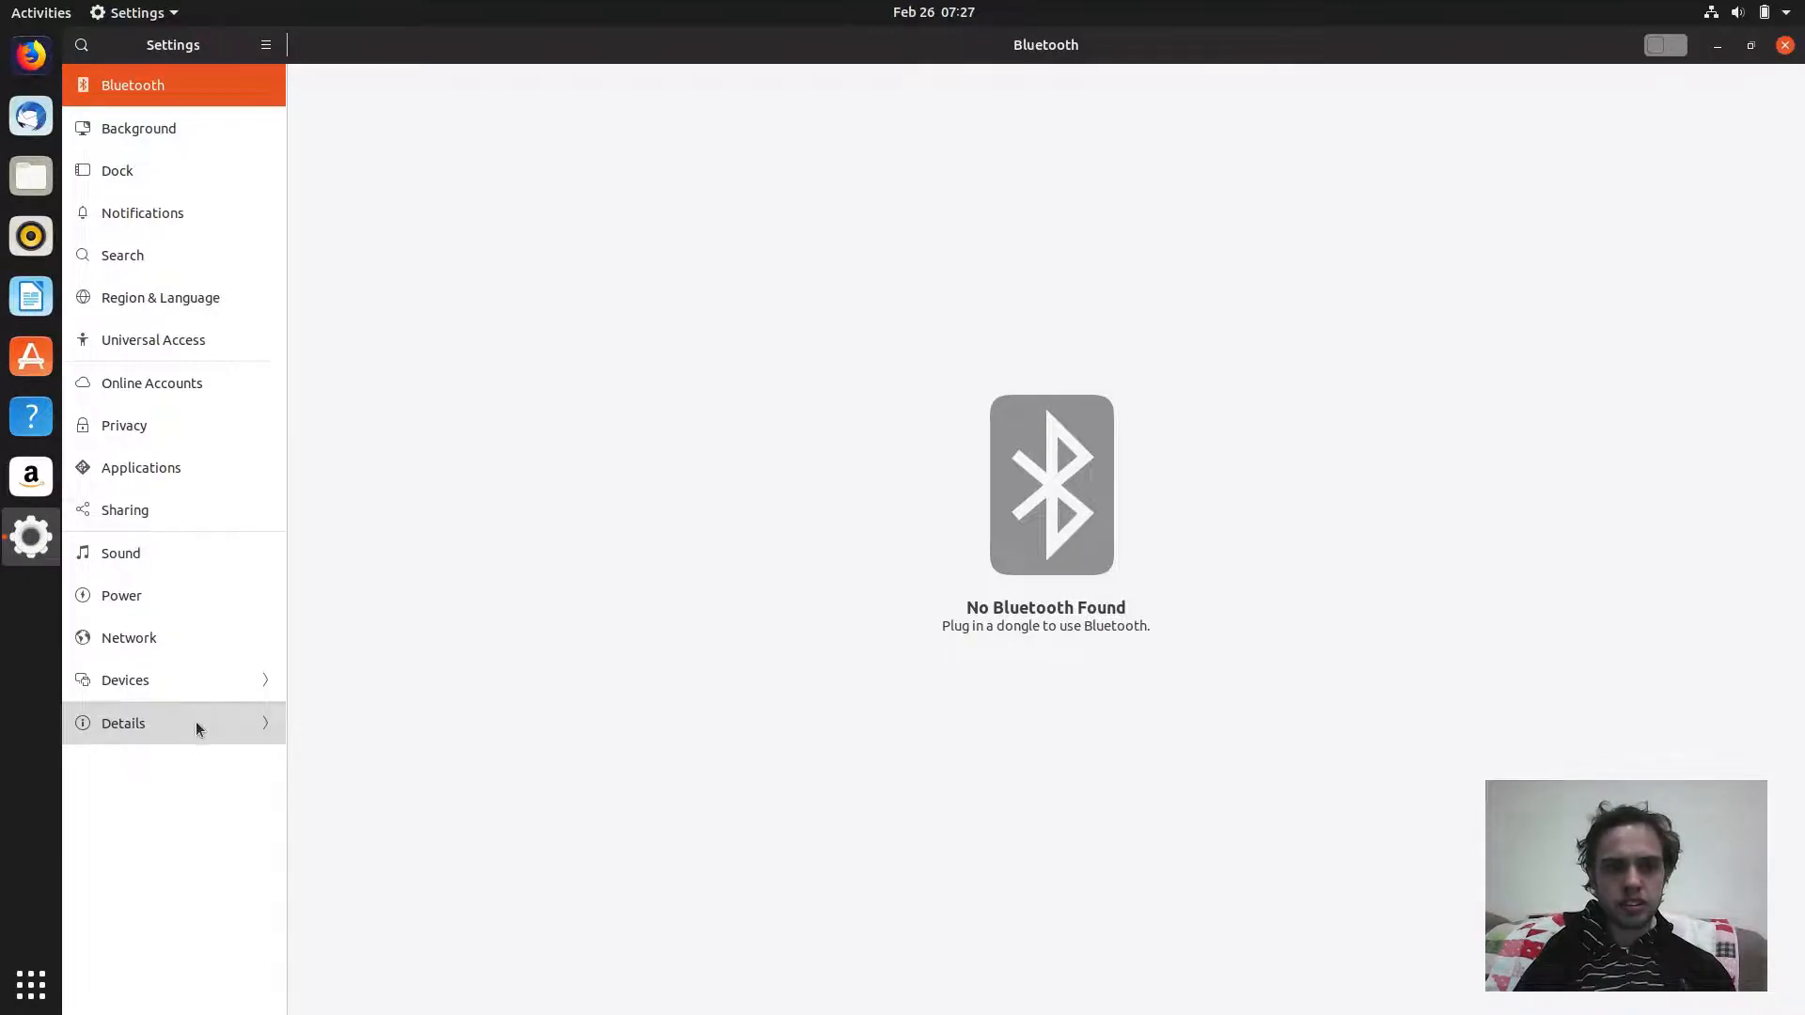
pyautogui.click(124, 722)
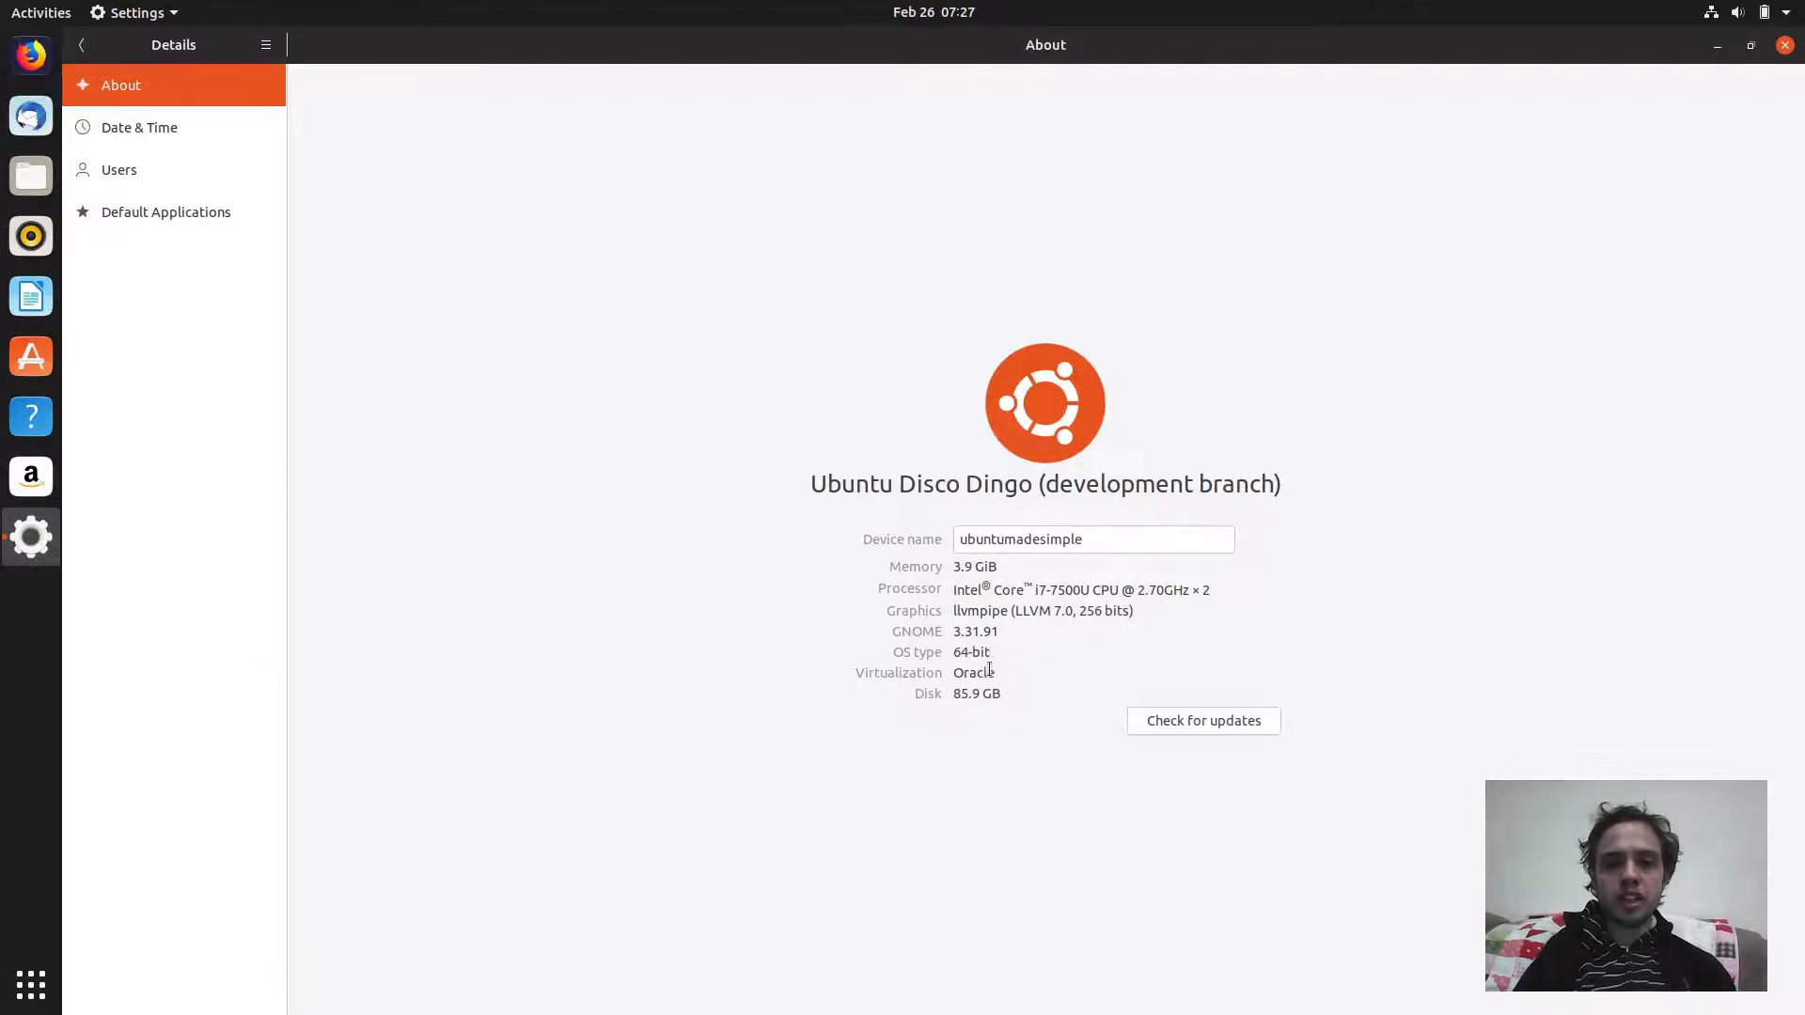
pyautogui.moveTo(1495, 232)
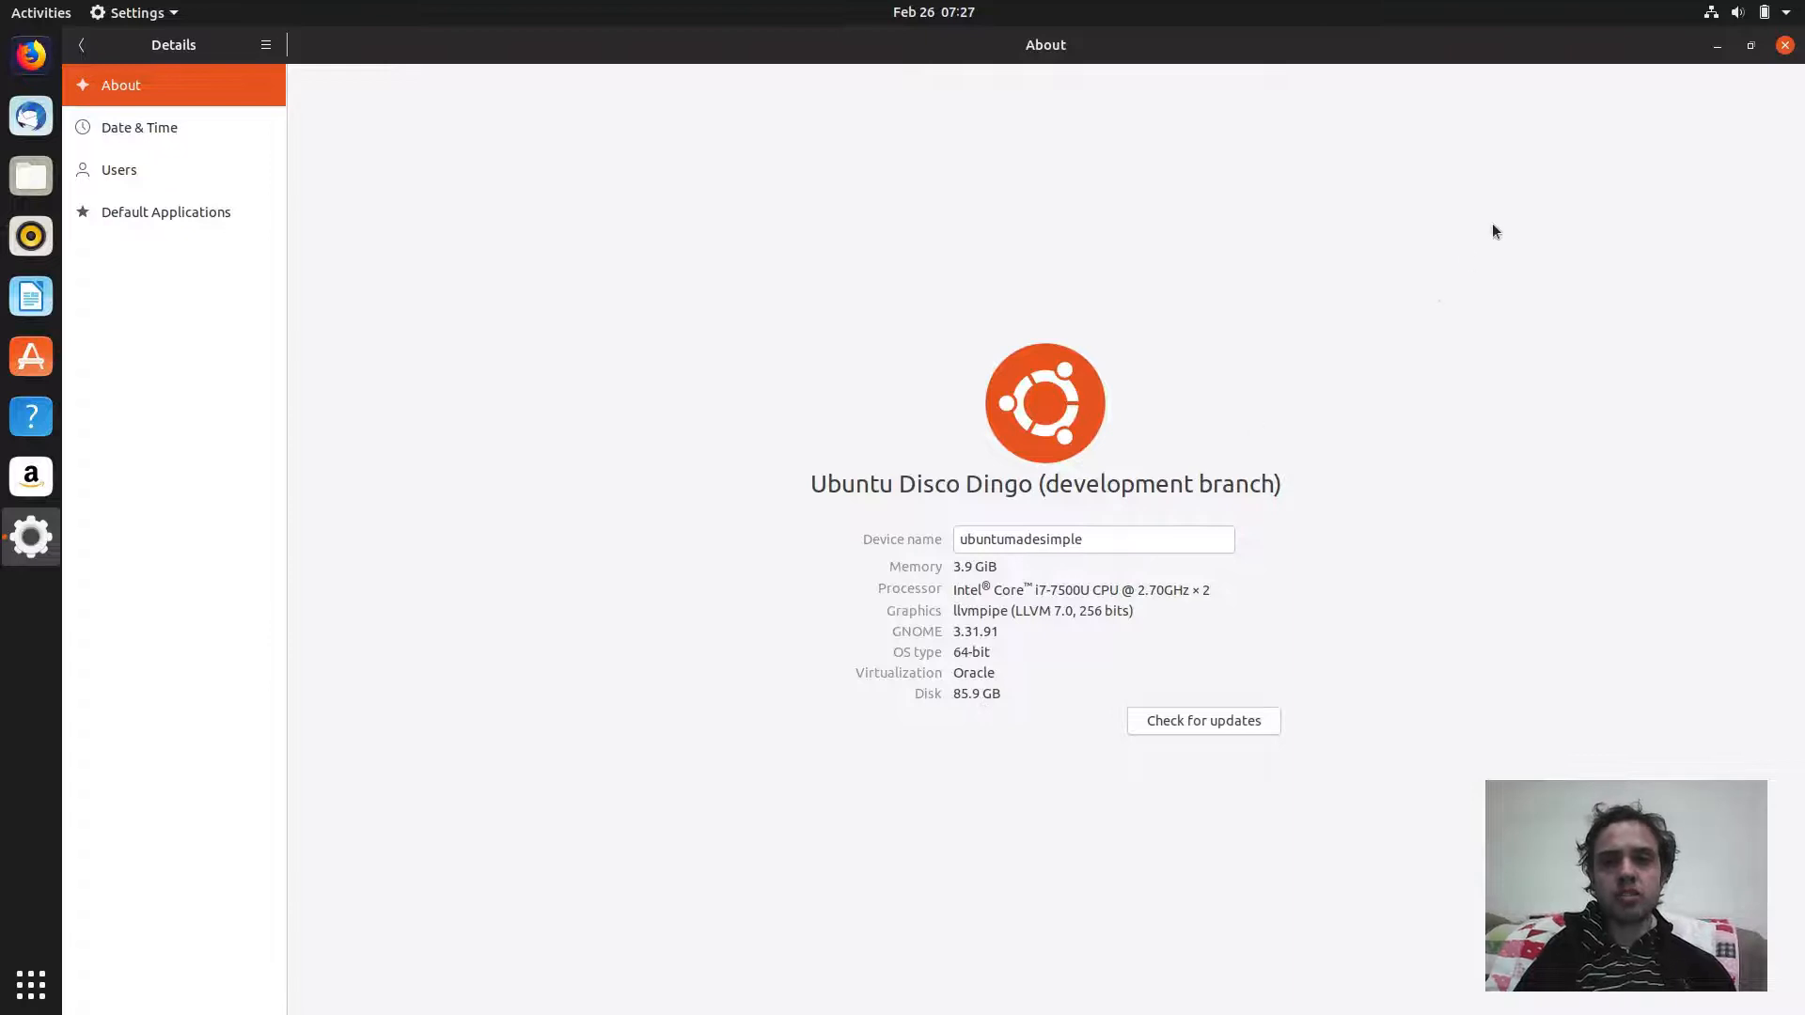
pyautogui.moveTo(634, 135)
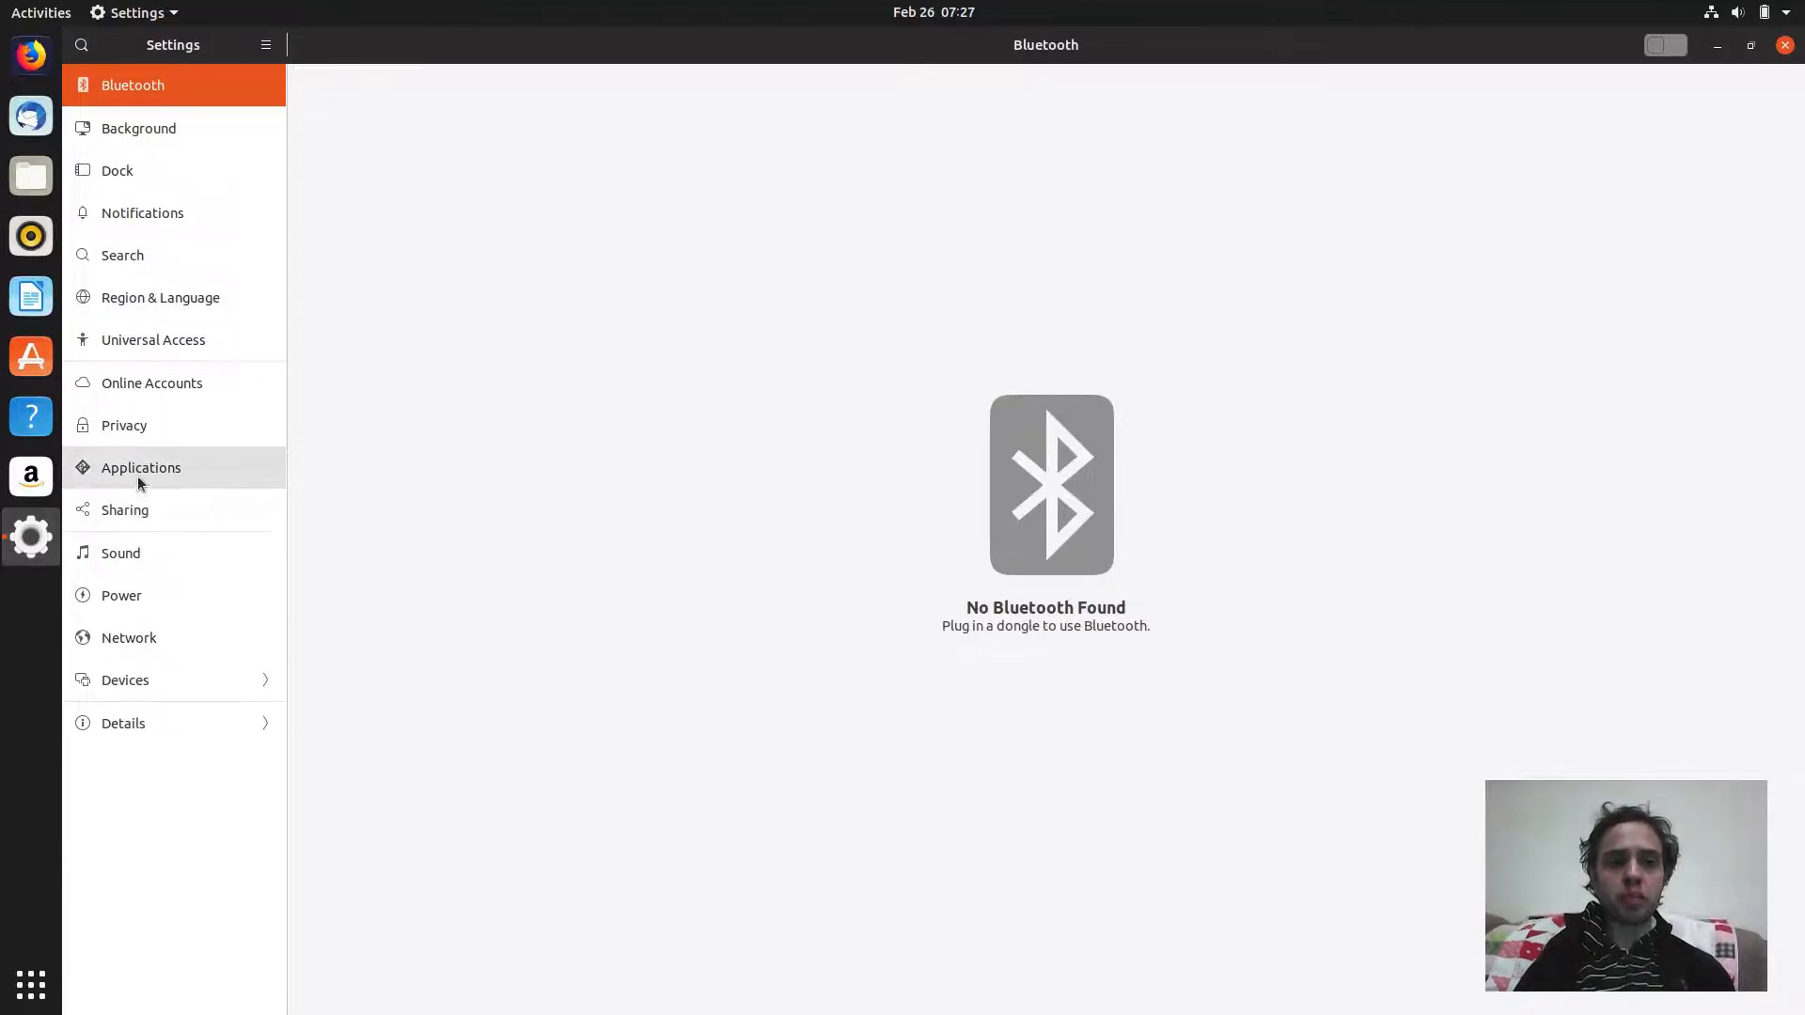
# View LibreOffice Writer's notification and file-handler settings under Applications, then return to the main categories.
pyautogui.click(141, 469)
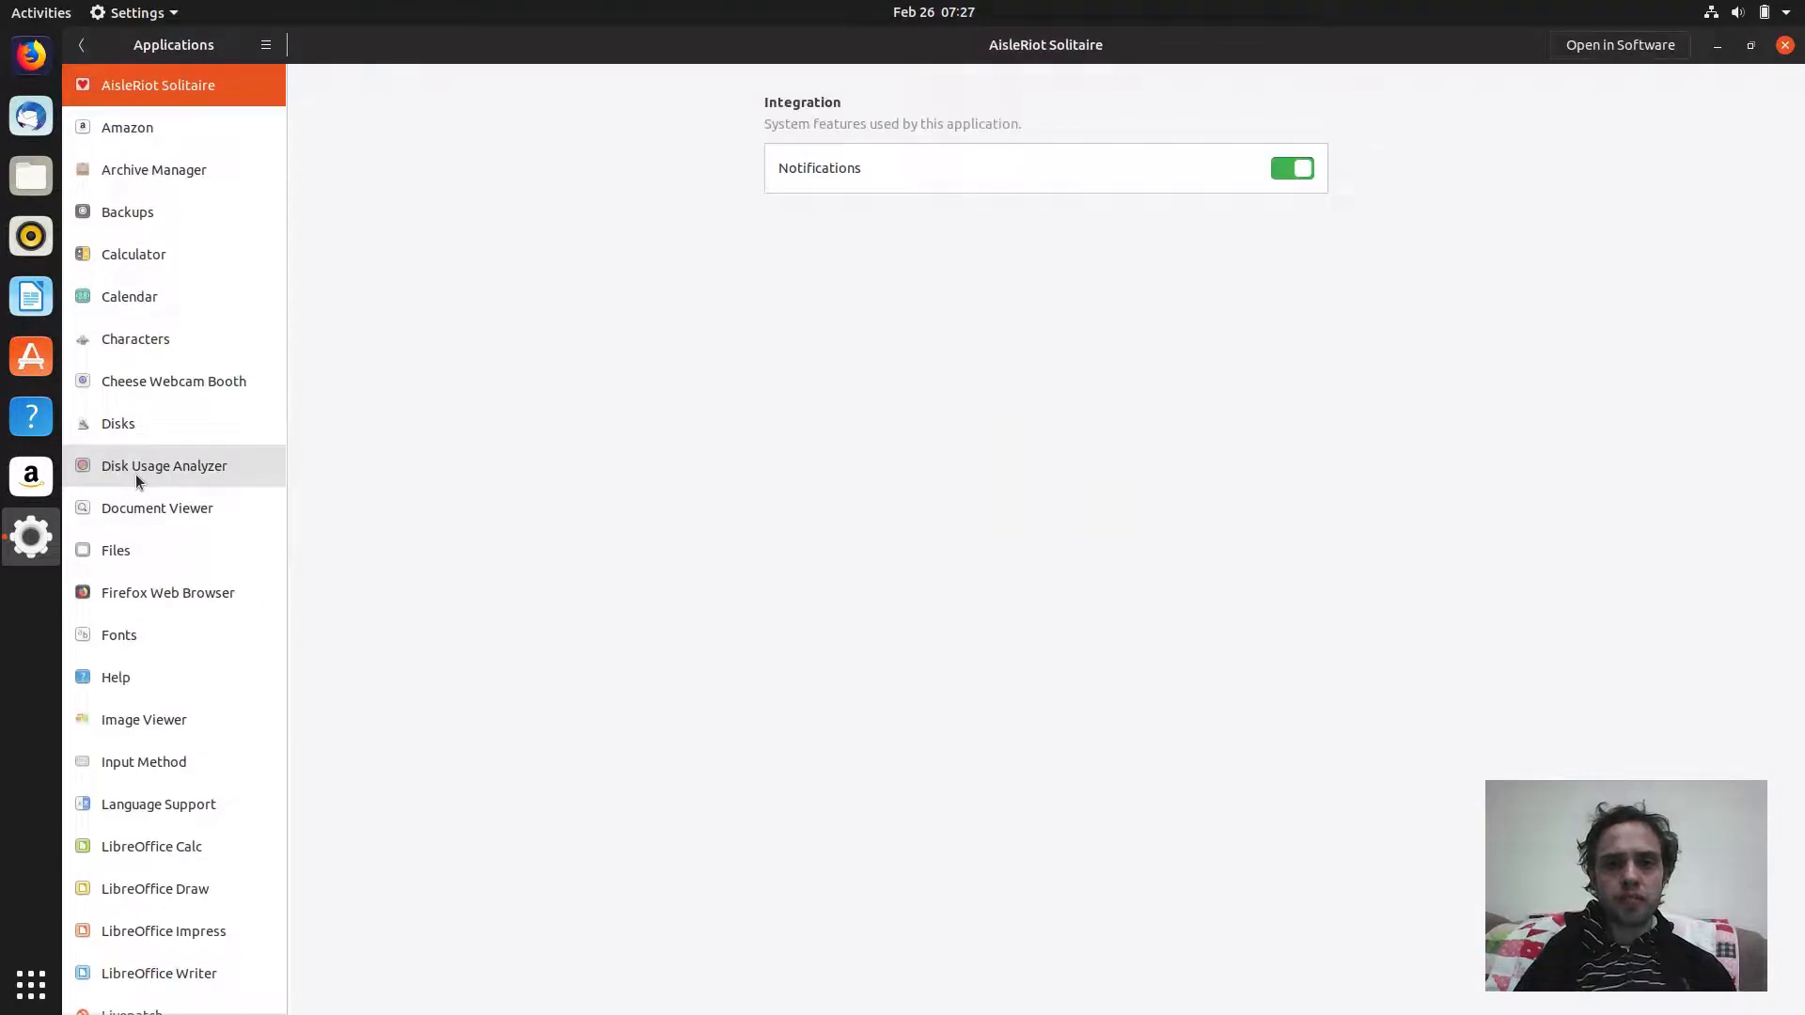
pyautogui.moveTo(128, 212)
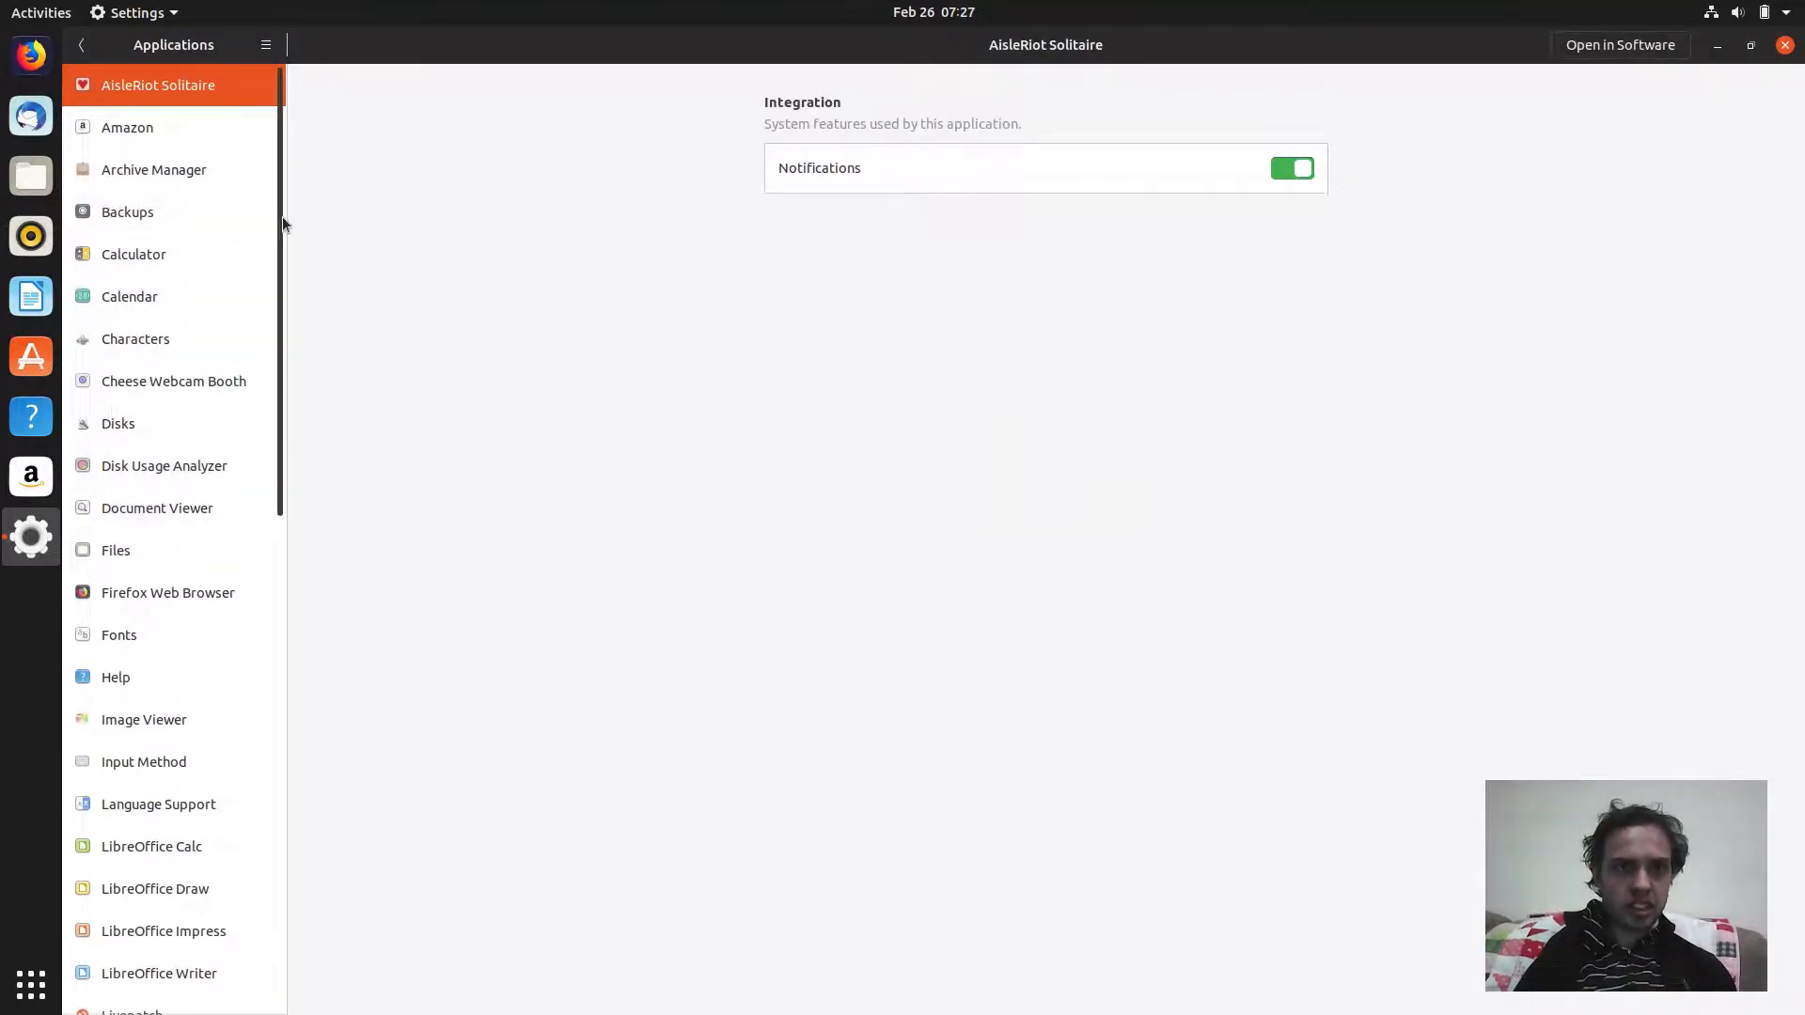
pyautogui.scroll(-3)
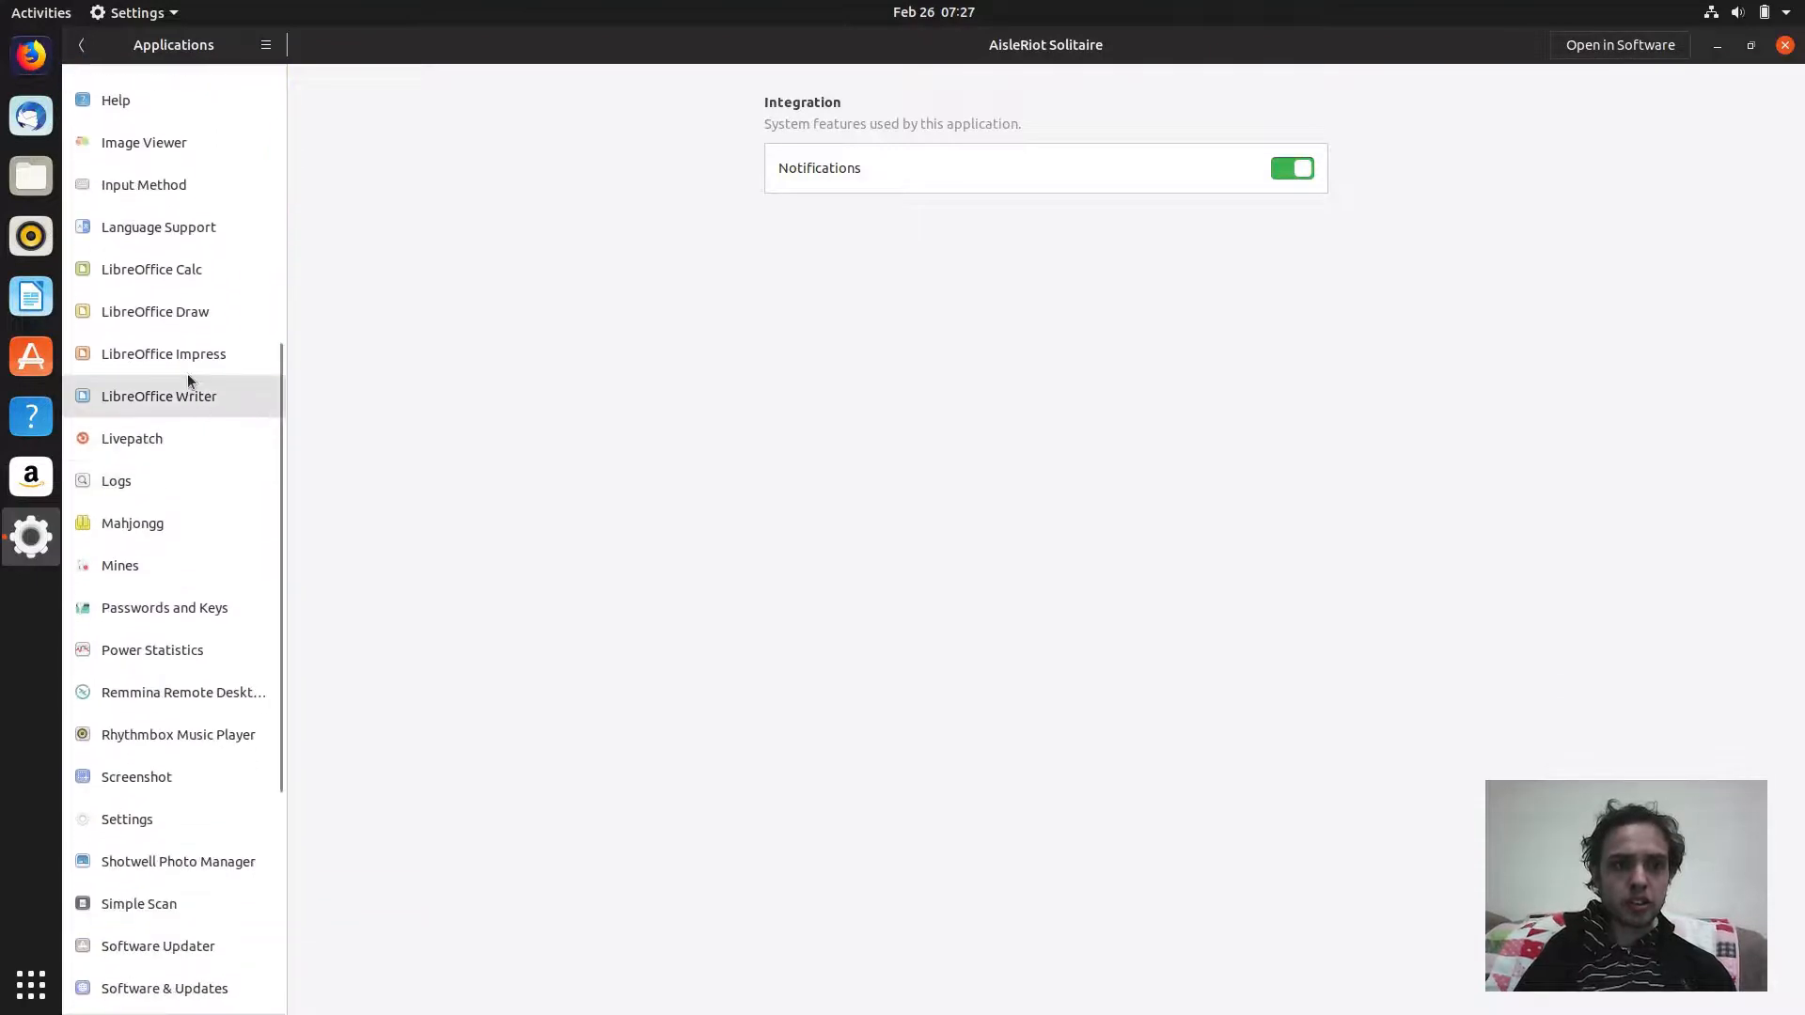
pyautogui.click(158, 397)
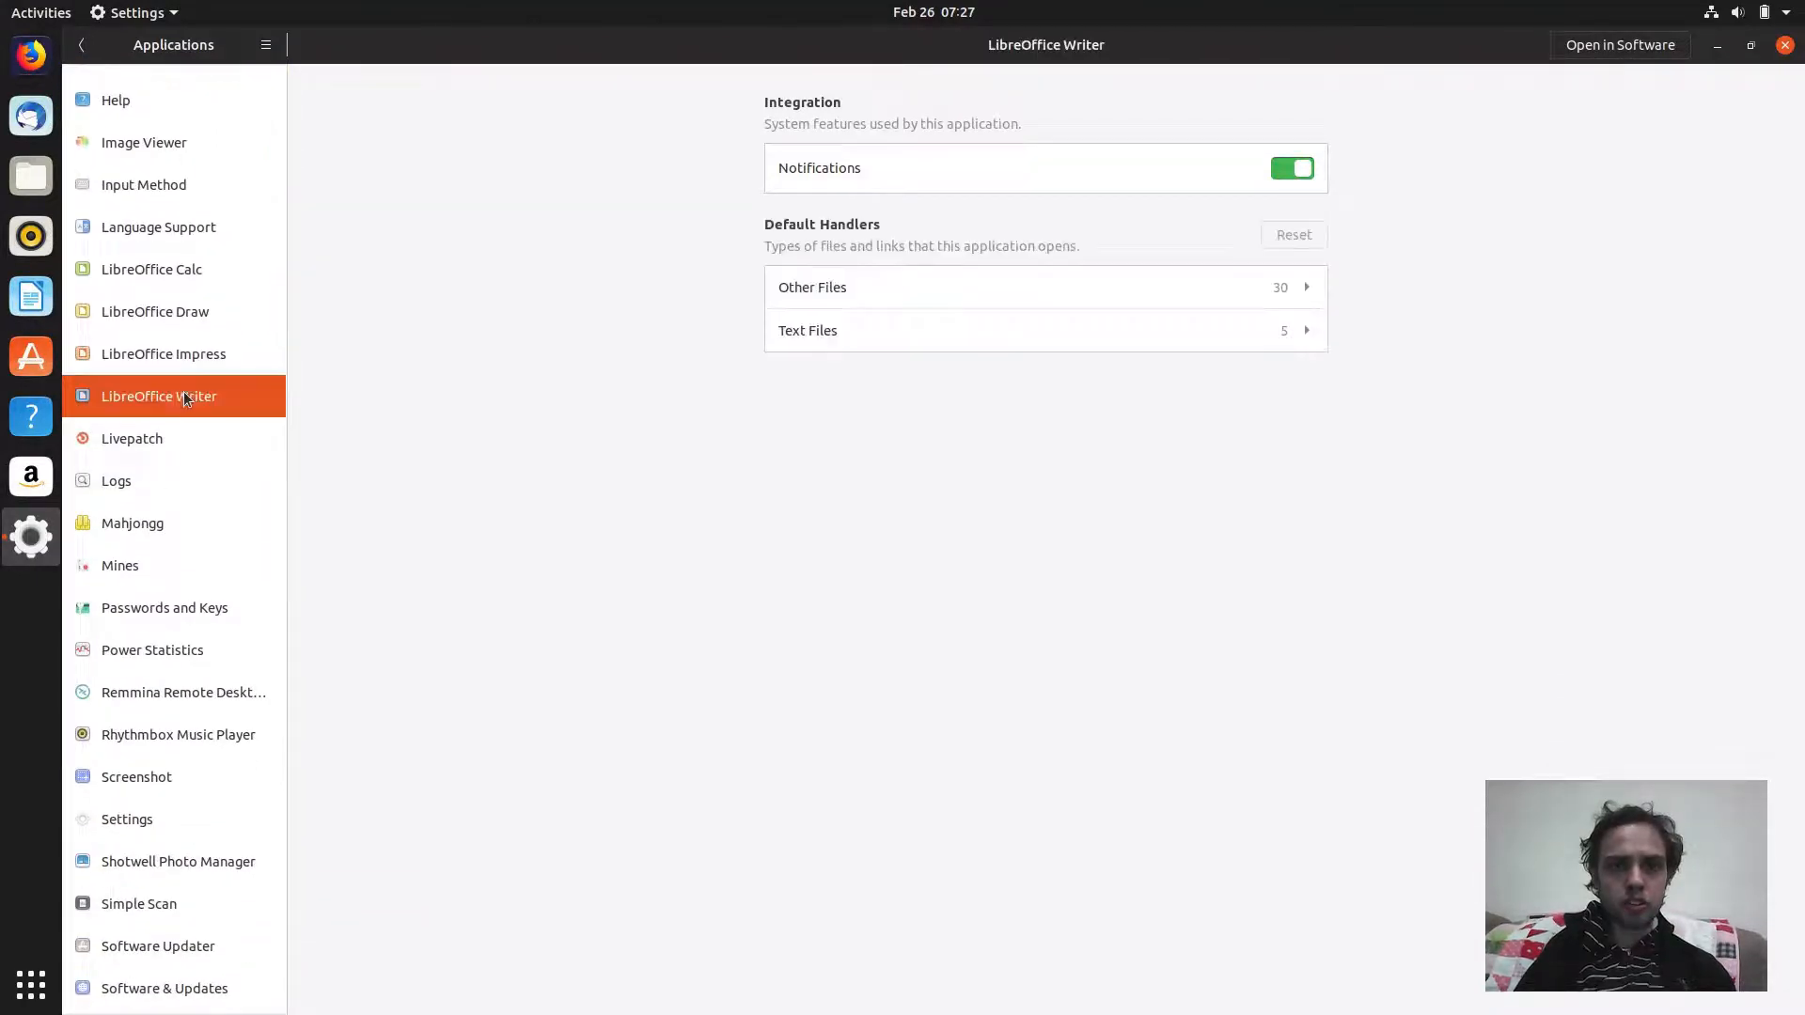
pyautogui.moveTo(1128, 286)
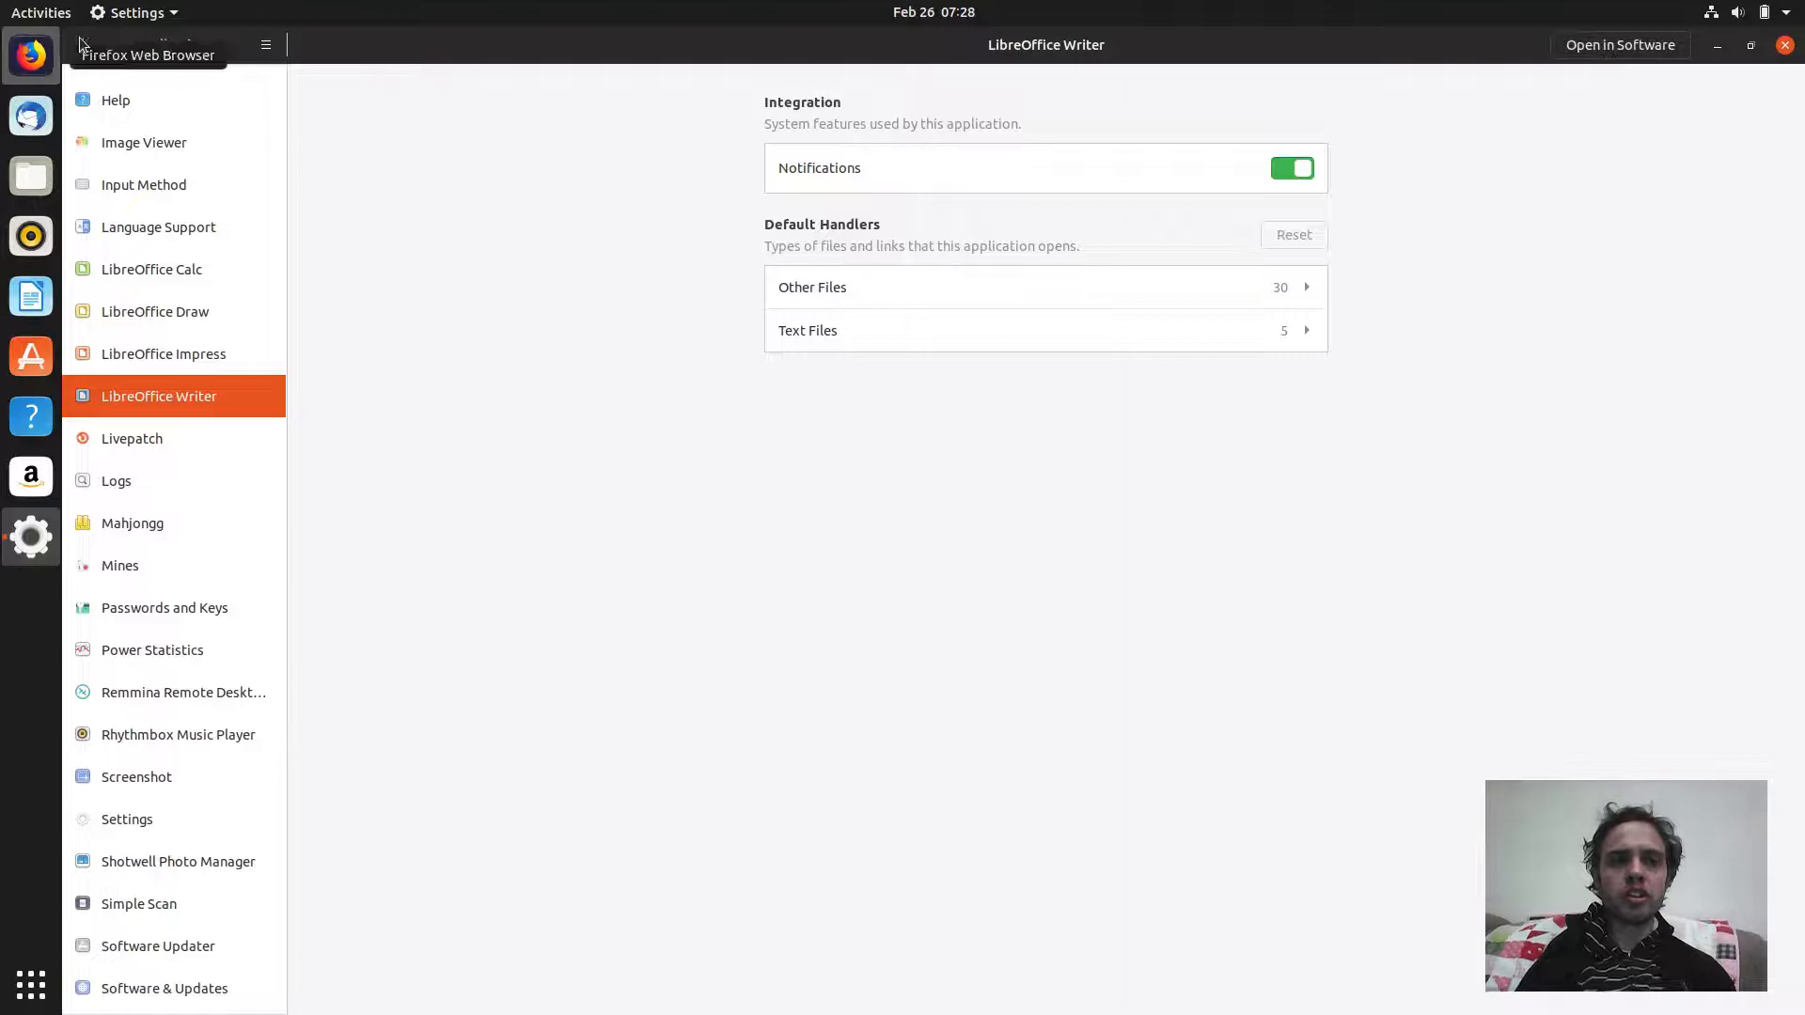
pyautogui.click(83, 45)
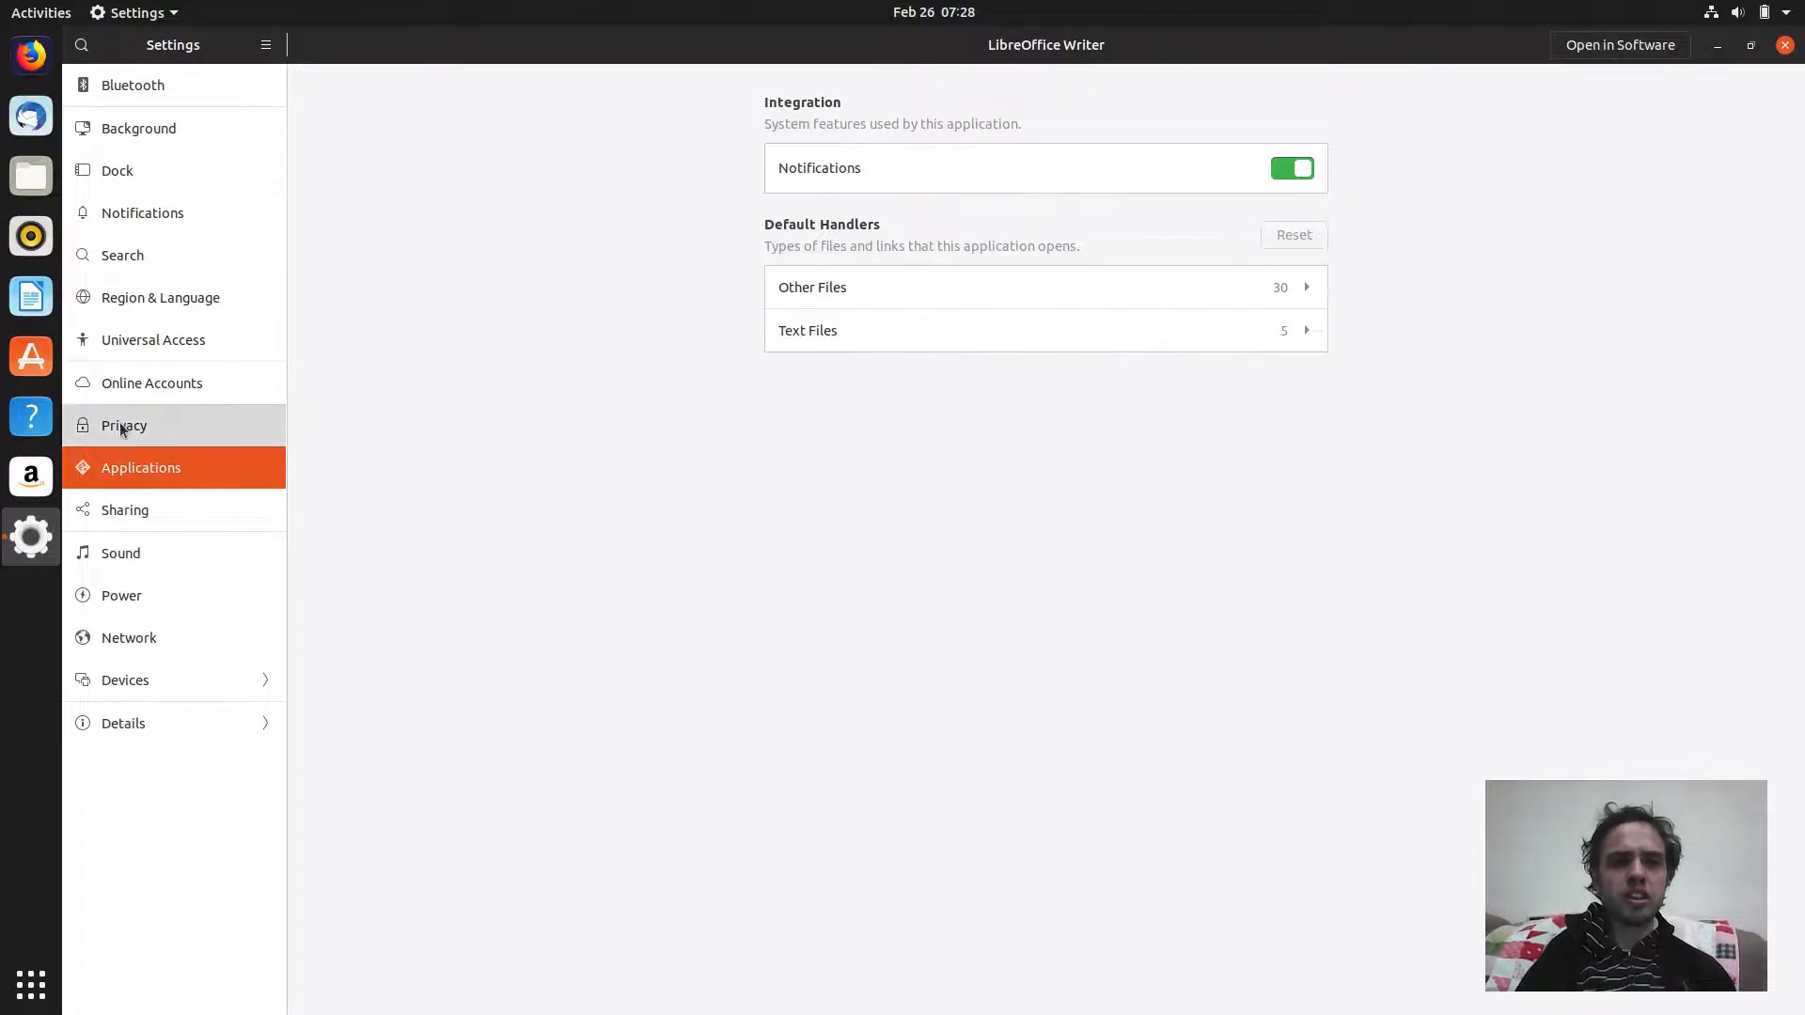
# Show the Privacy panel with screen lock, location, camera and microphone options.
pyautogui.click(125, 425)
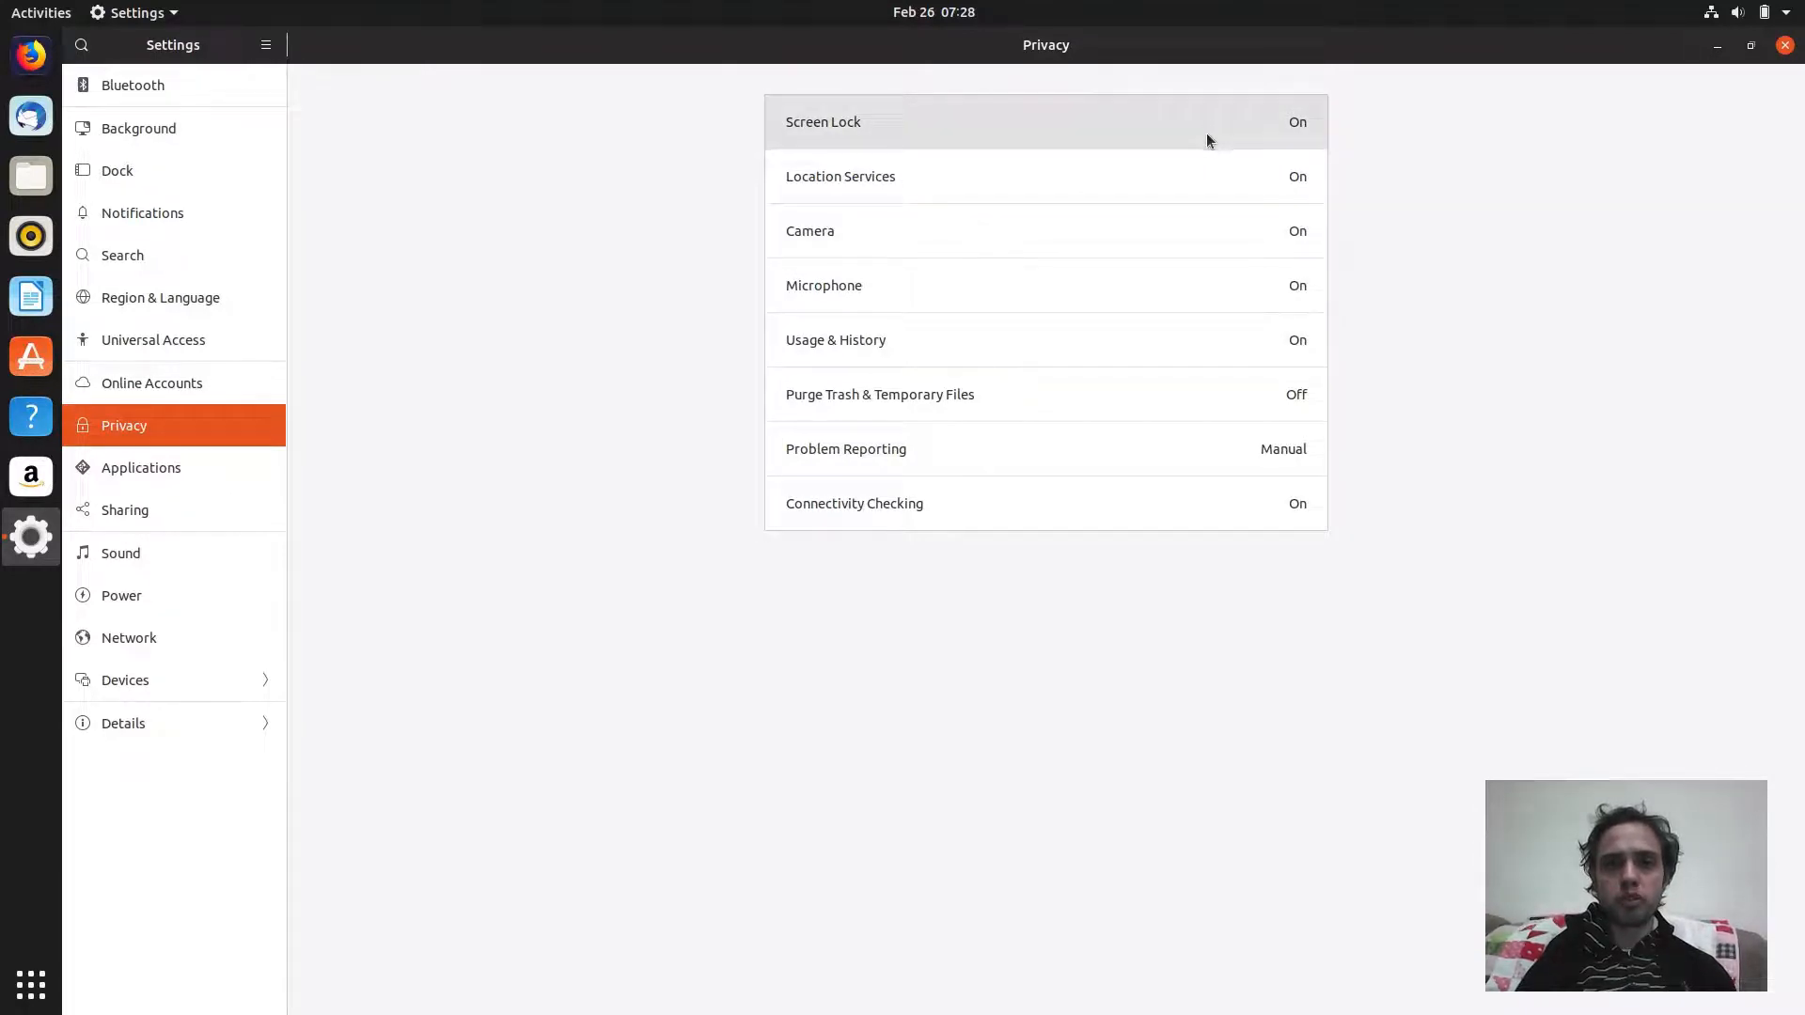
pyautogui.moveTo(1198, 468)
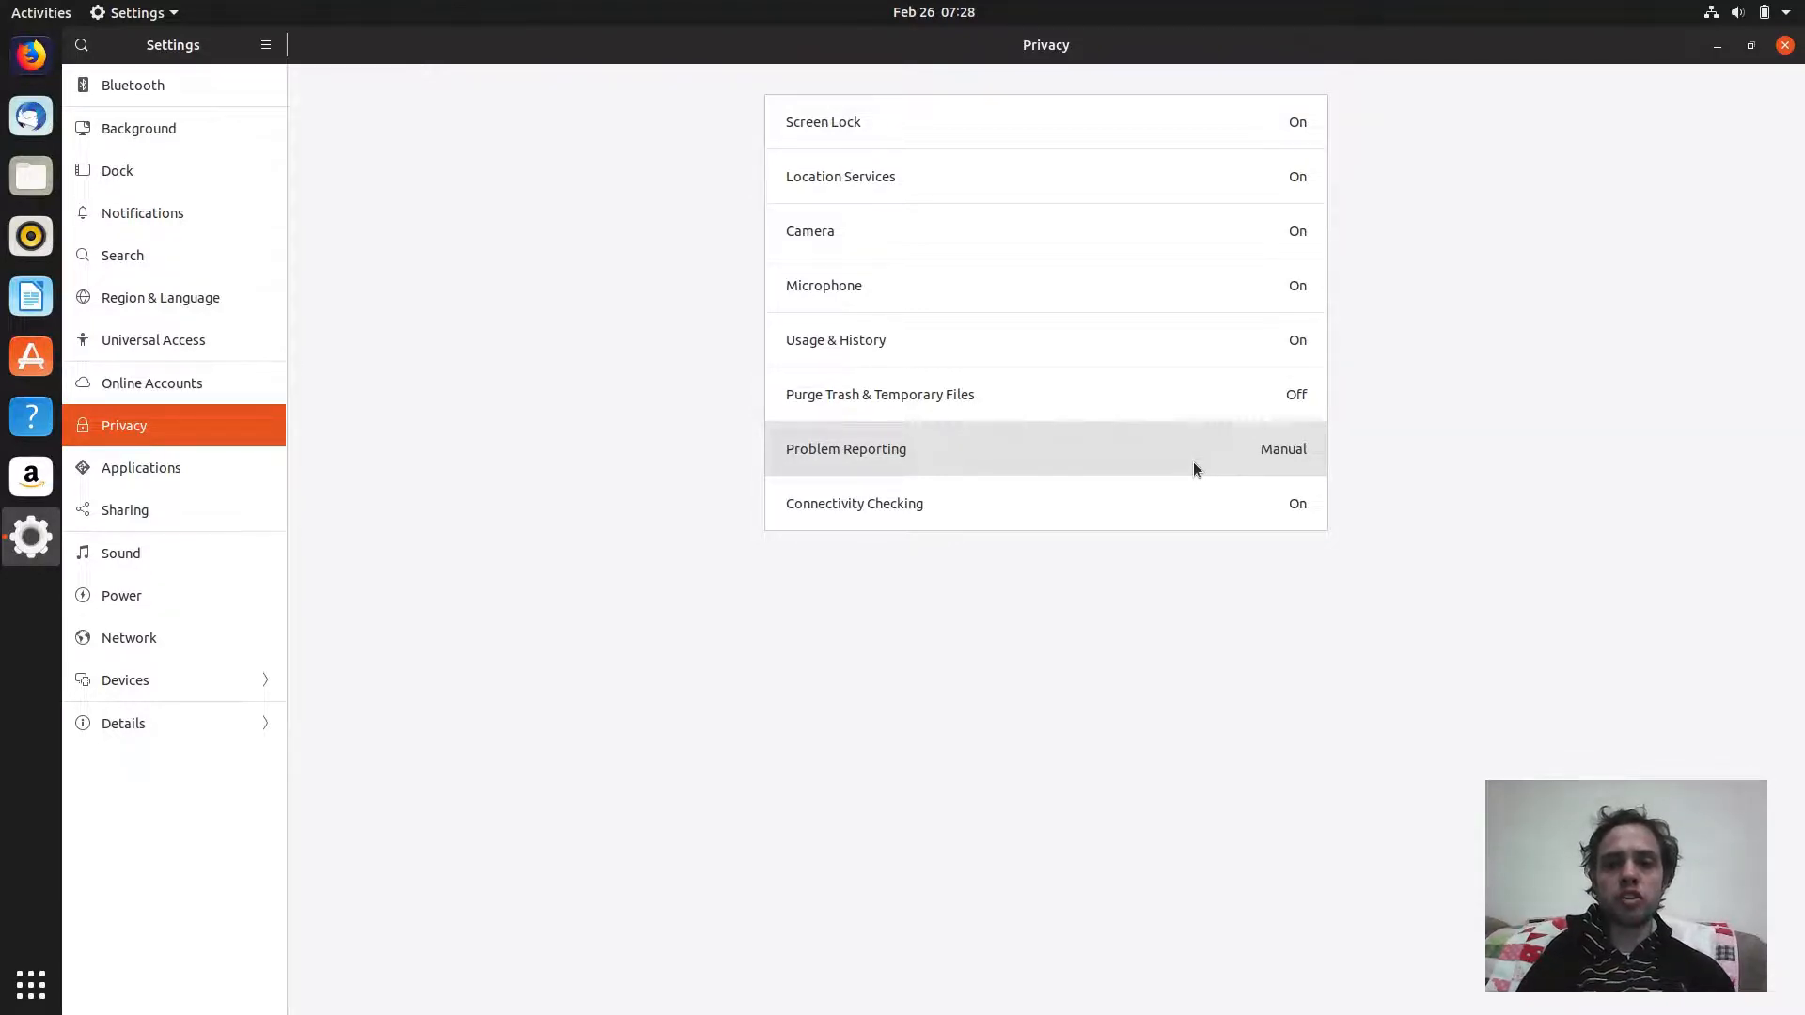
pyautogui.moveTo(1201, 358)
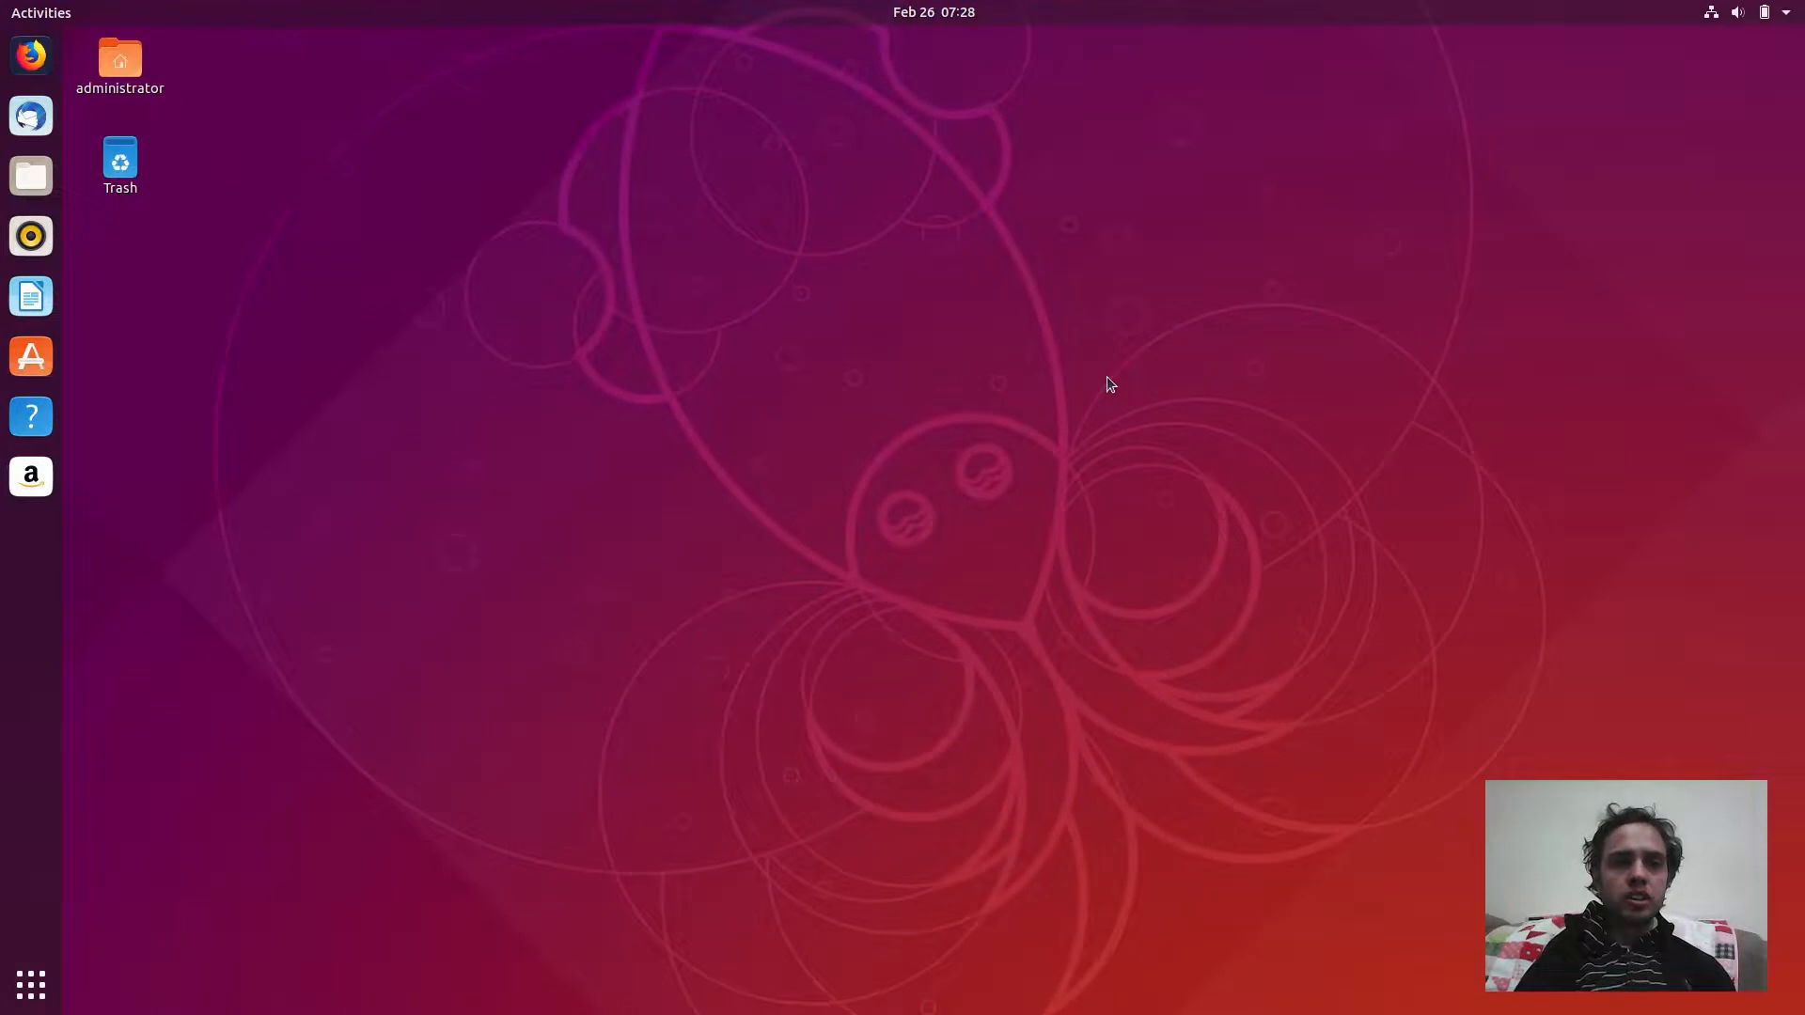
pyautogui.moveTo(1081, 414)
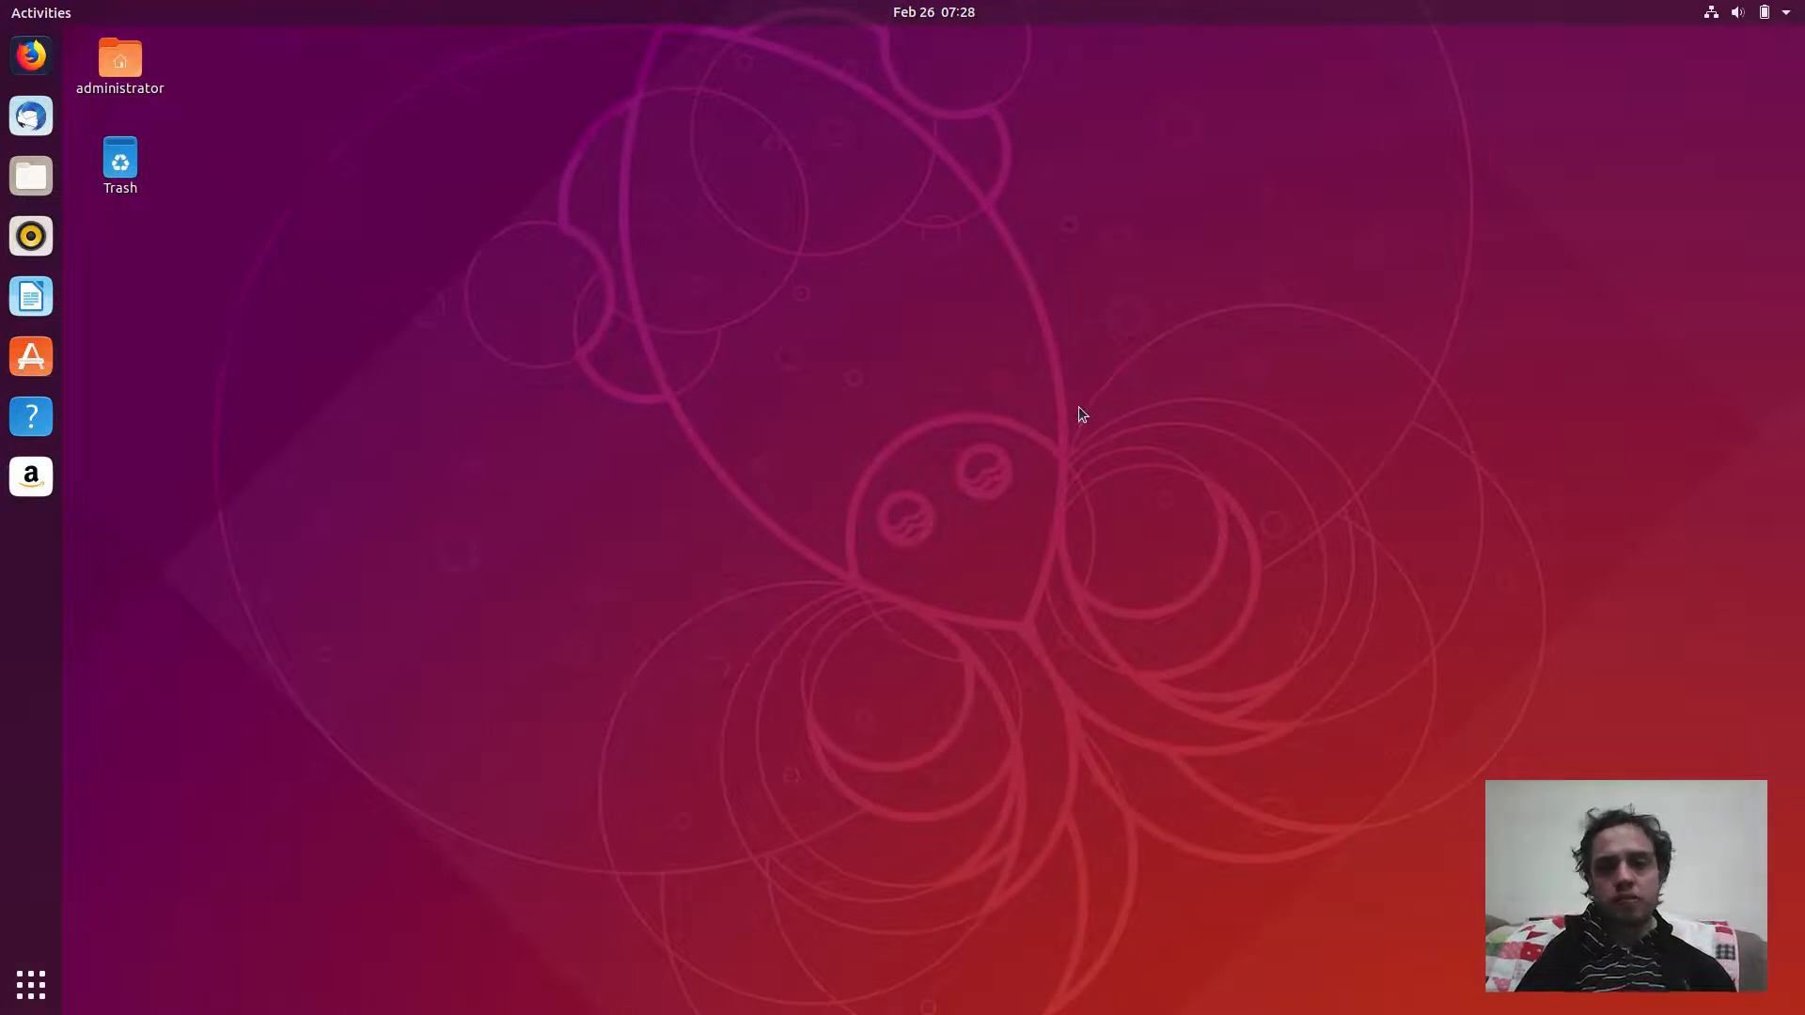
pyautogui.moveTo(963, 483)
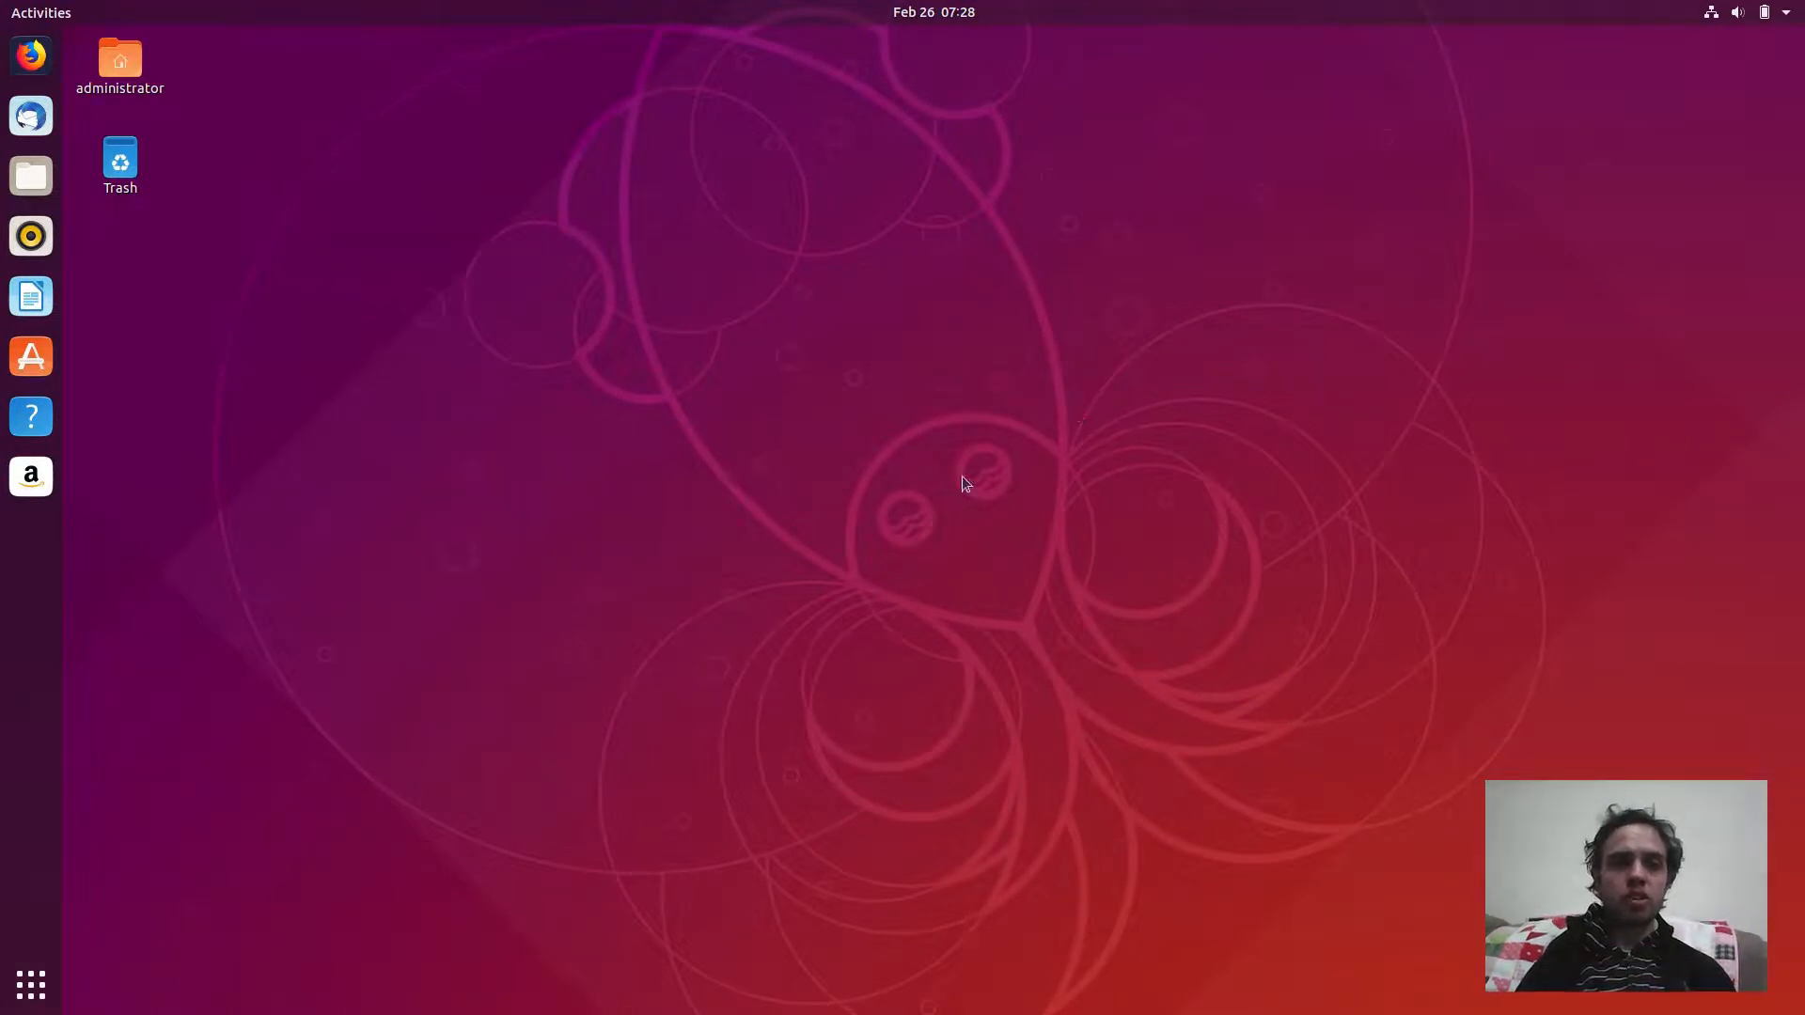
pyautogui.moveTo(30, 983)
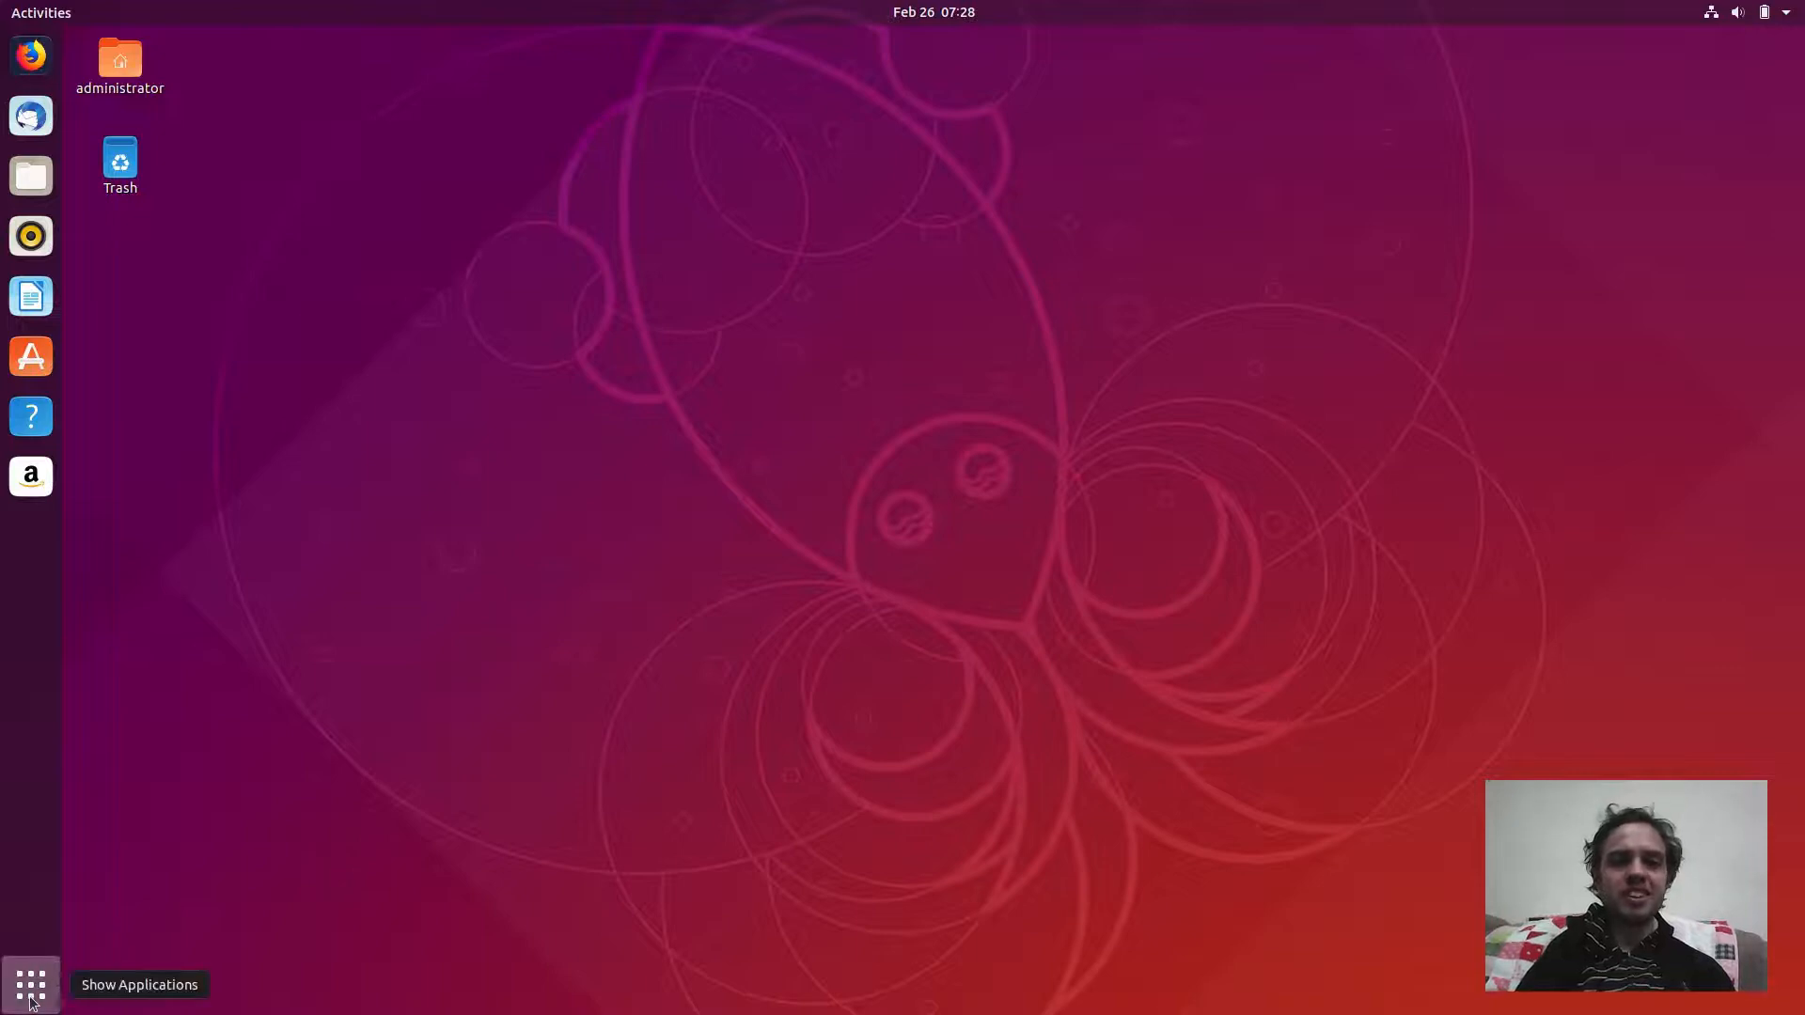
# Show the full All grid of installed applications instead of only frequent ones.
pyautogui.click(30, 983)
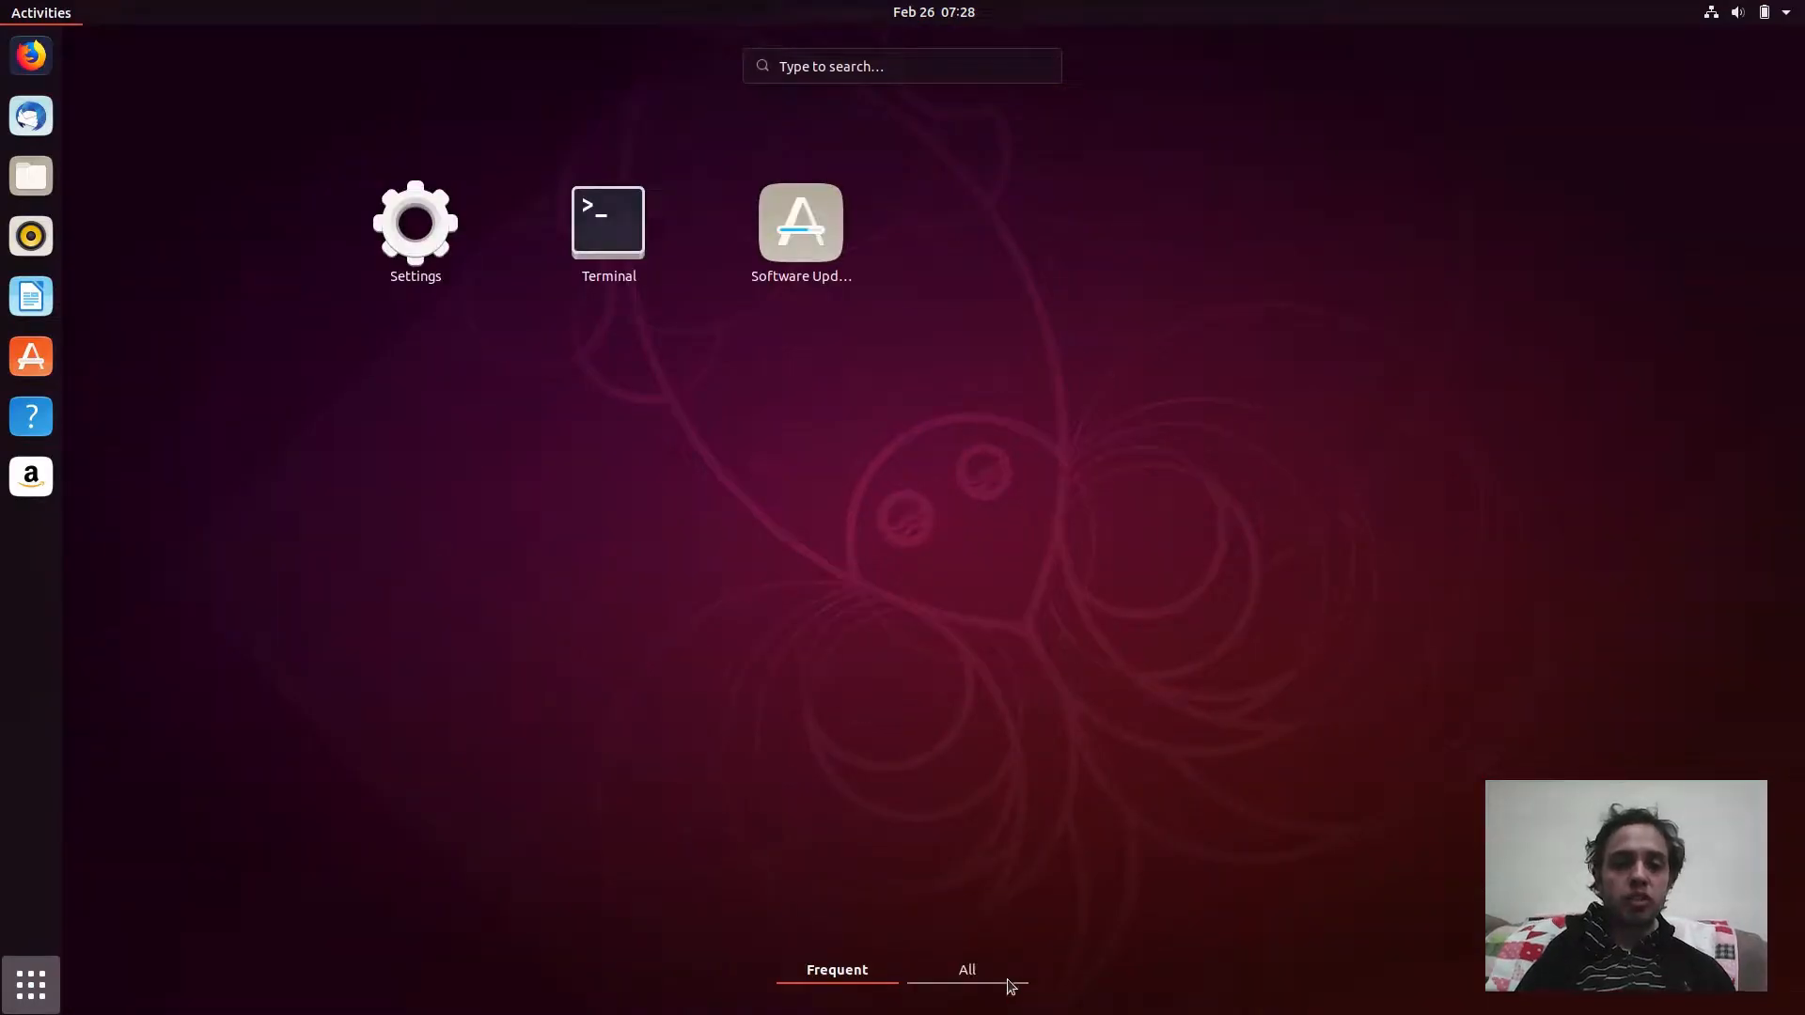
pyautogui.click(965, 970)
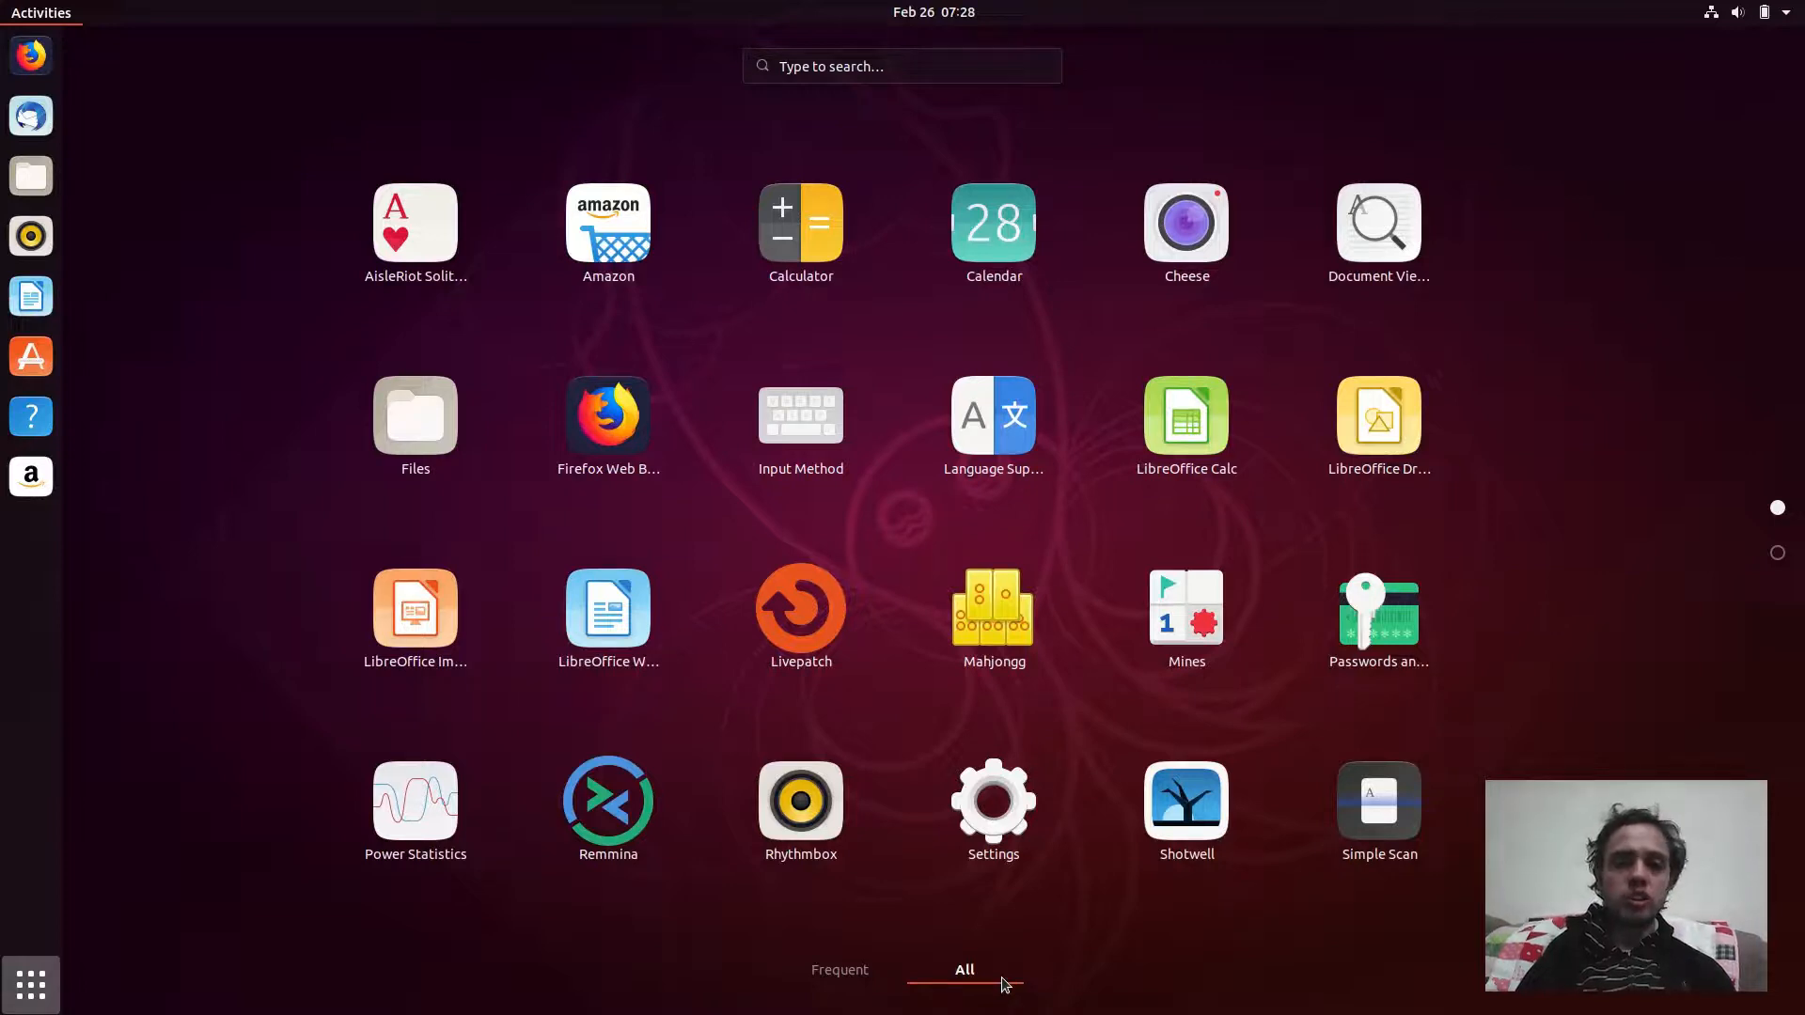
pyautogui.moveTo(1589, 716)
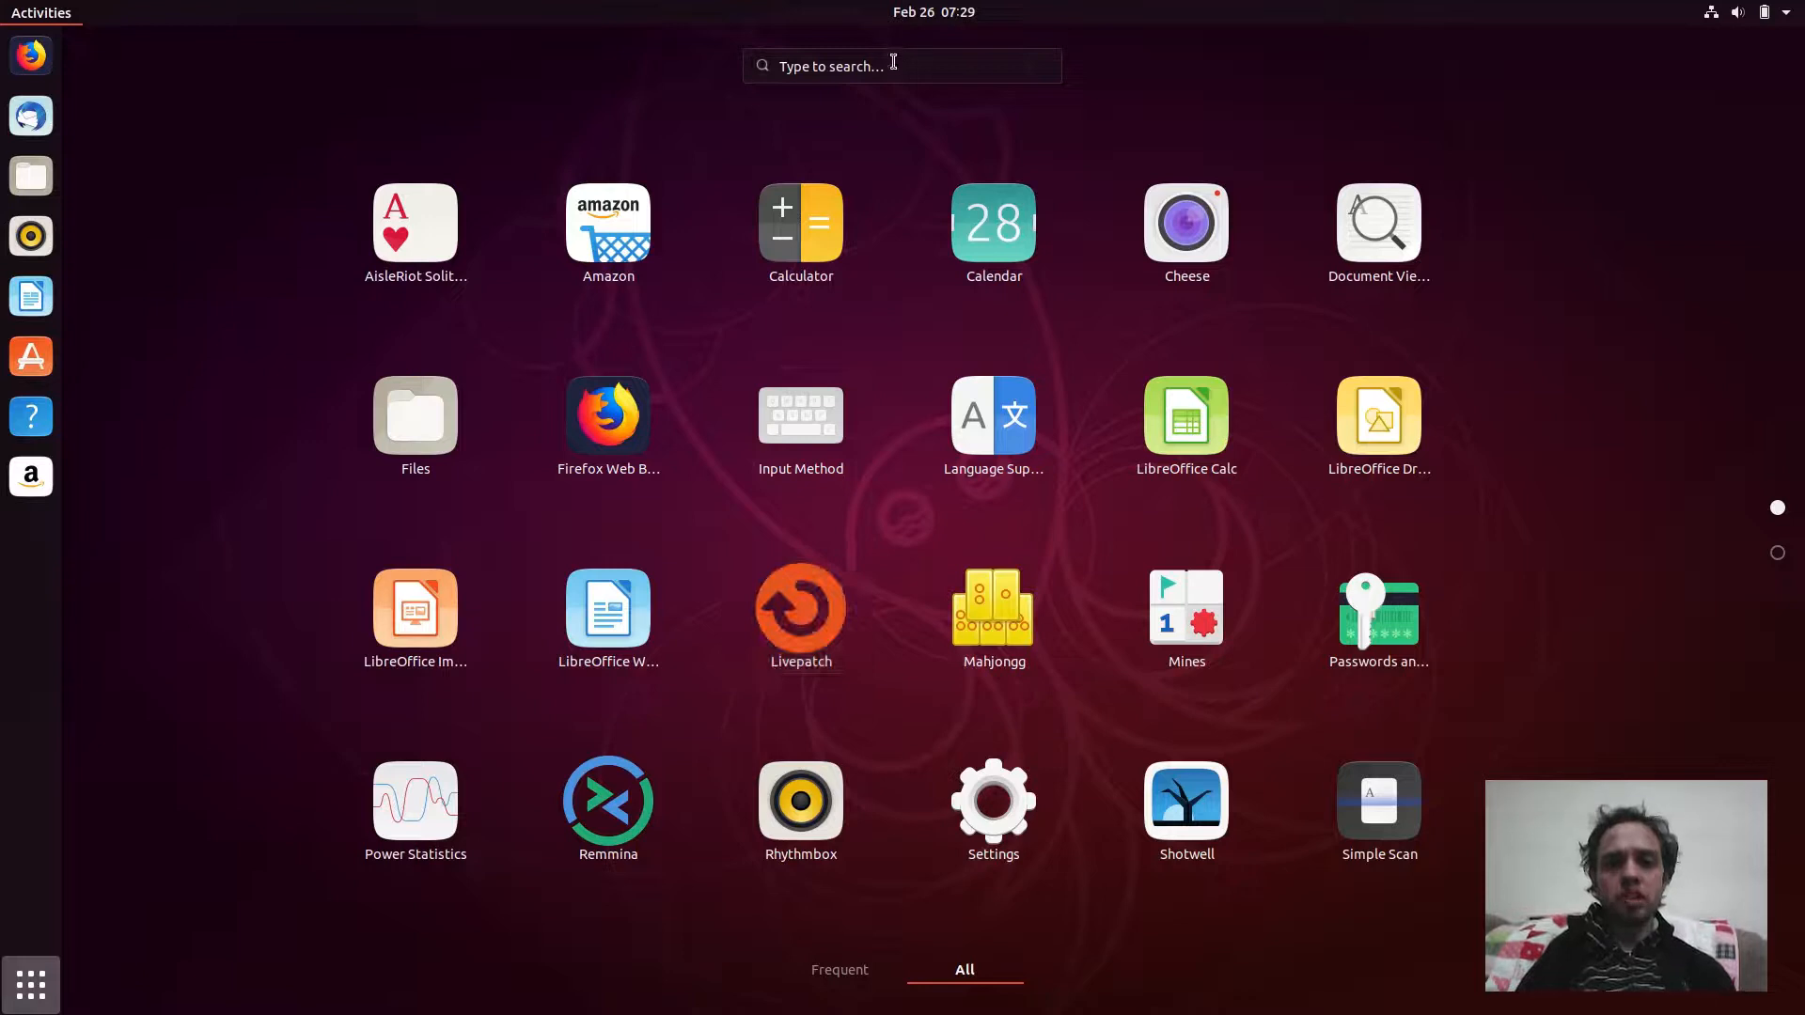
# Launch System Monitor via a 'sys' search and show its Resources graphs for CPU, memory and network.
pyautogui.write('sysl')
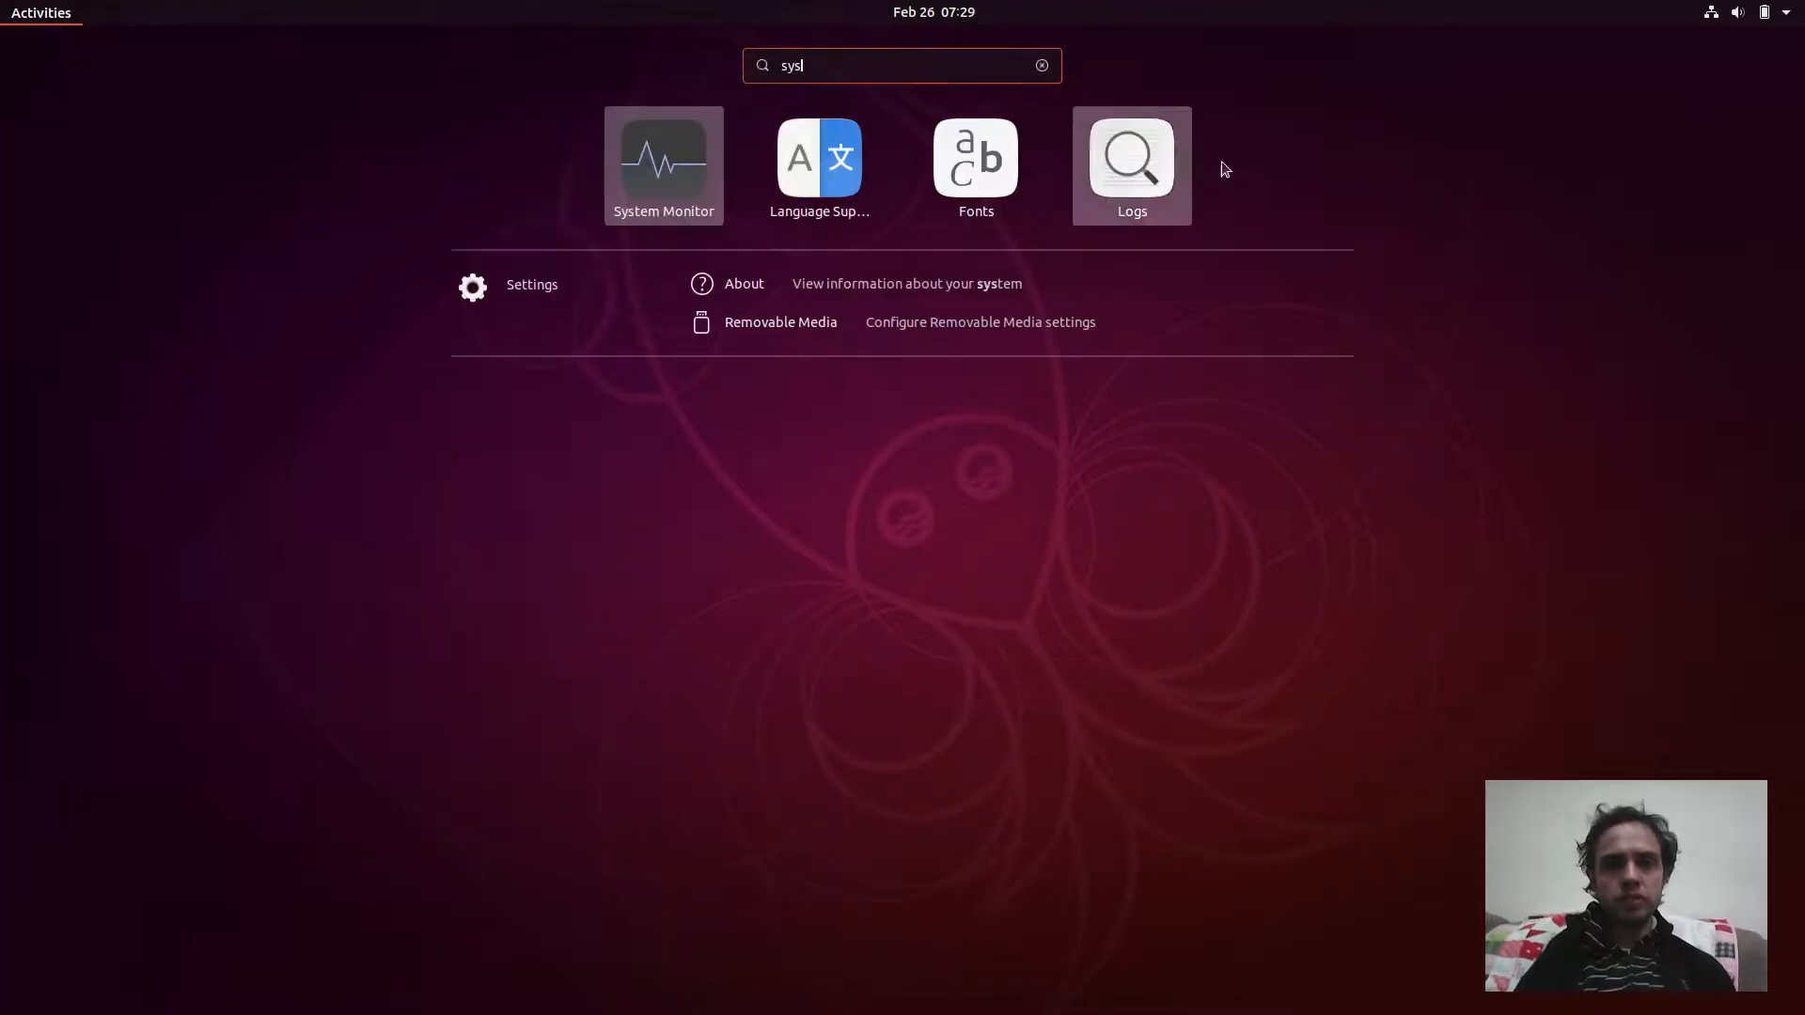
pyautogui.click(663, 158)
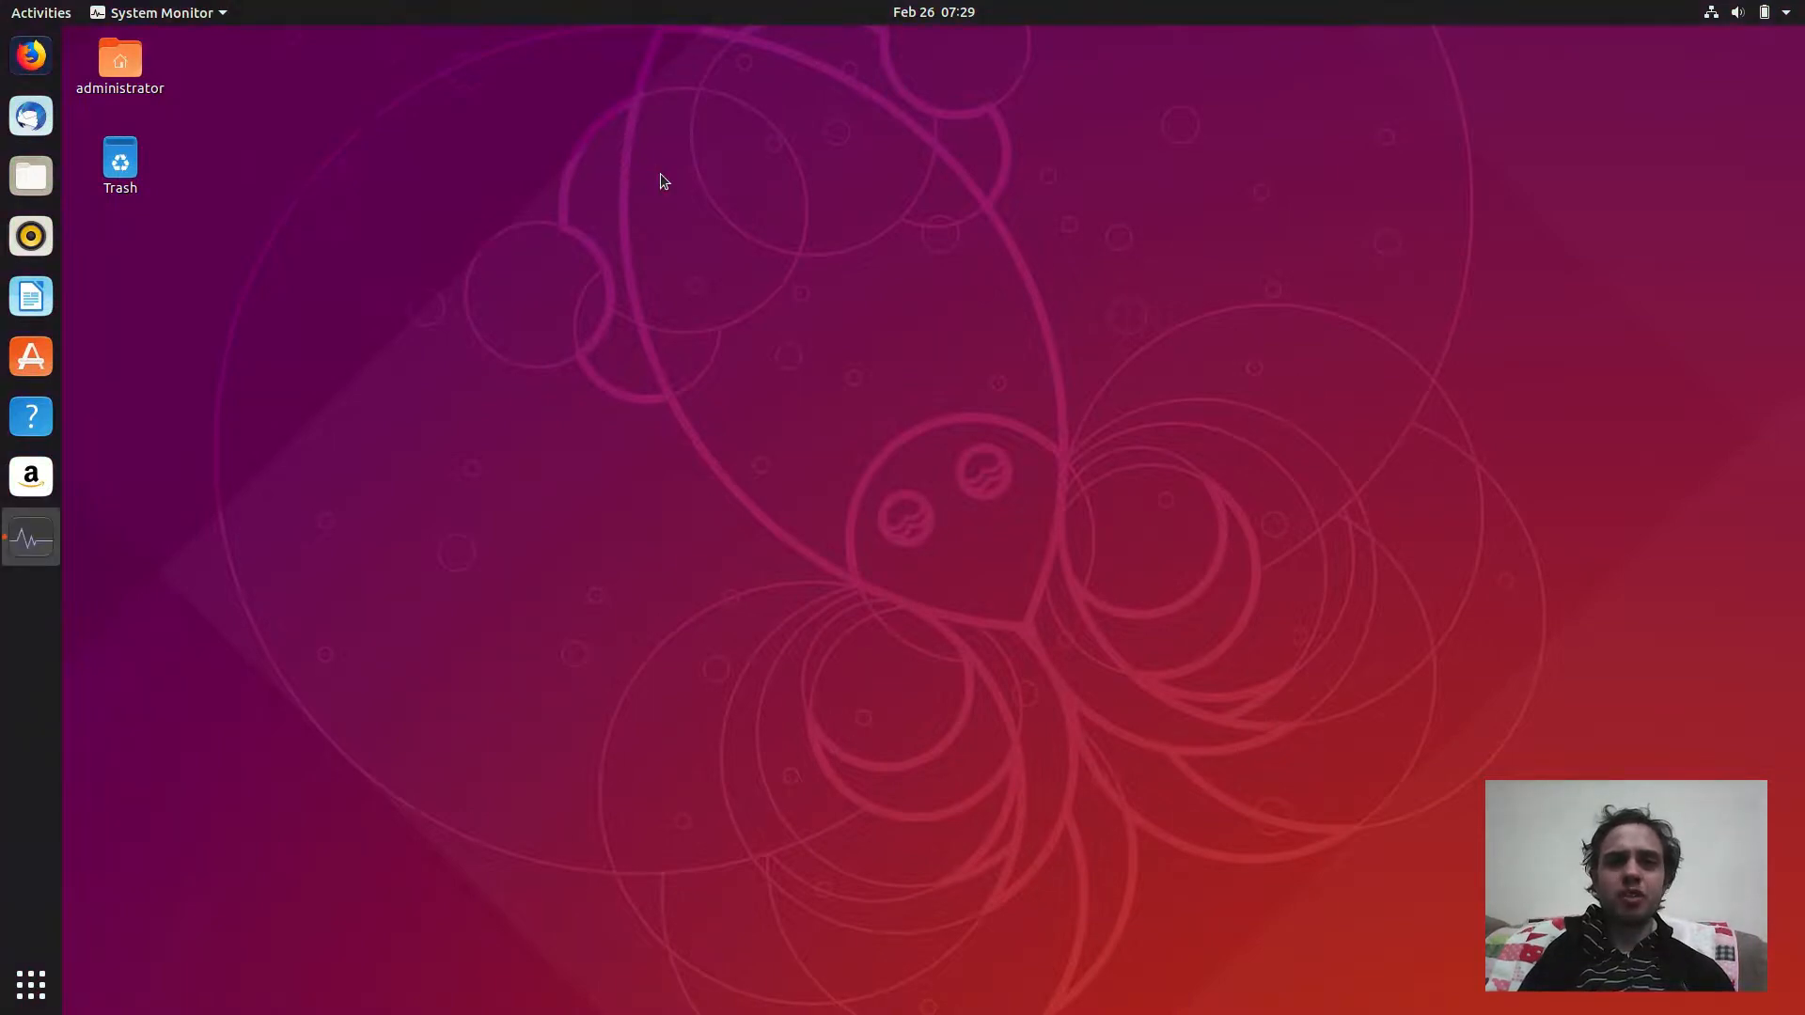
pyautogui.click(30, 538)
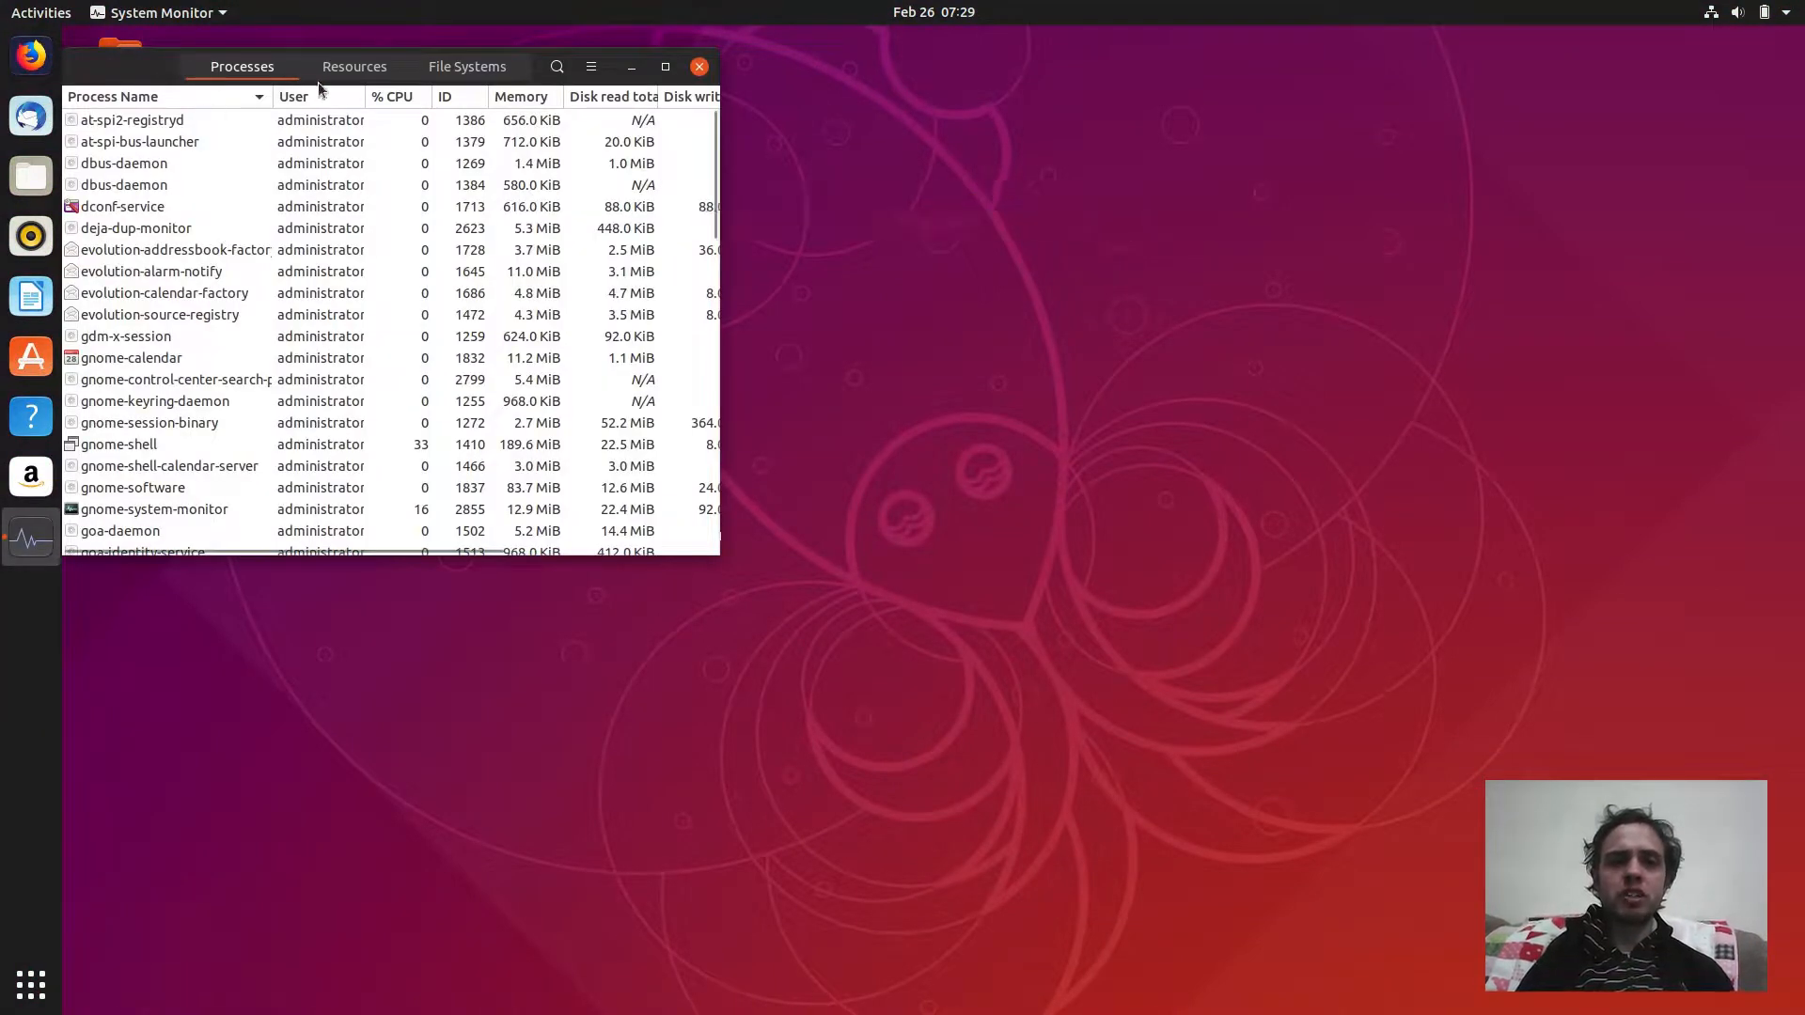
pyautogui.click(389, 66)
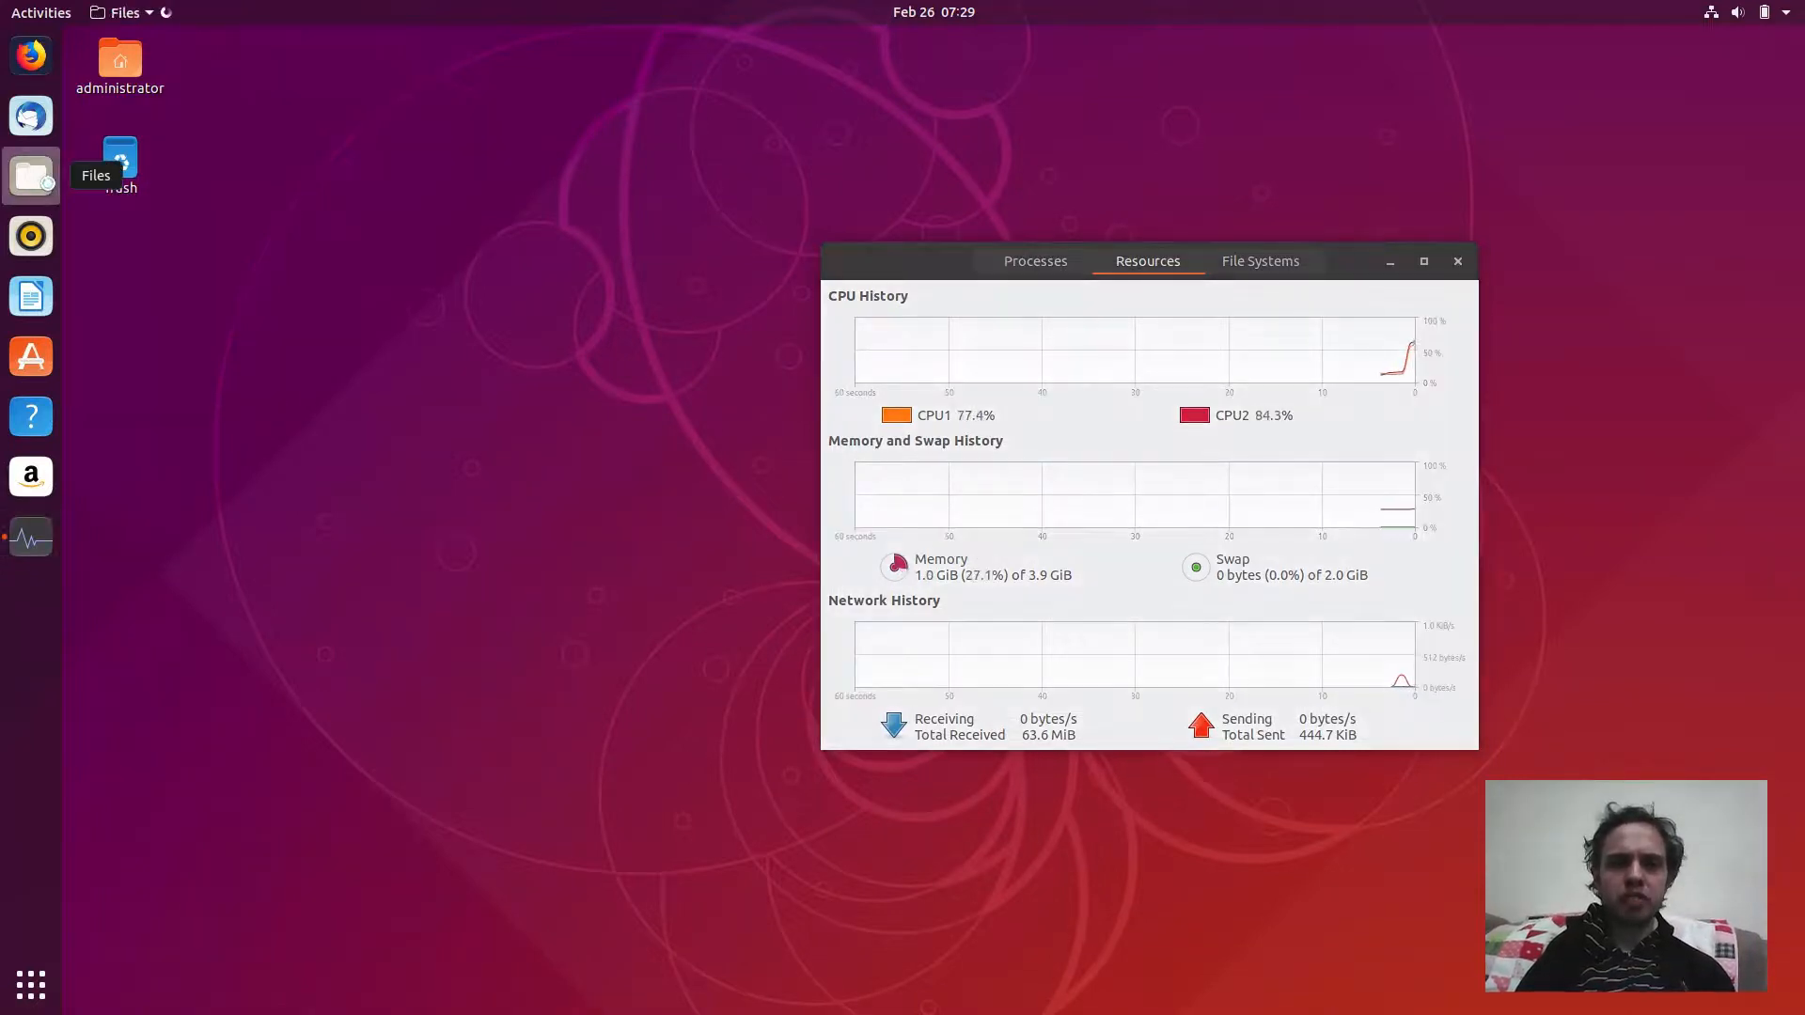
# Open Files at the Home folder, view its About dialog (version 3.31.90), and list the contents with sizes and dates.
pyautogui.click(28, 175)
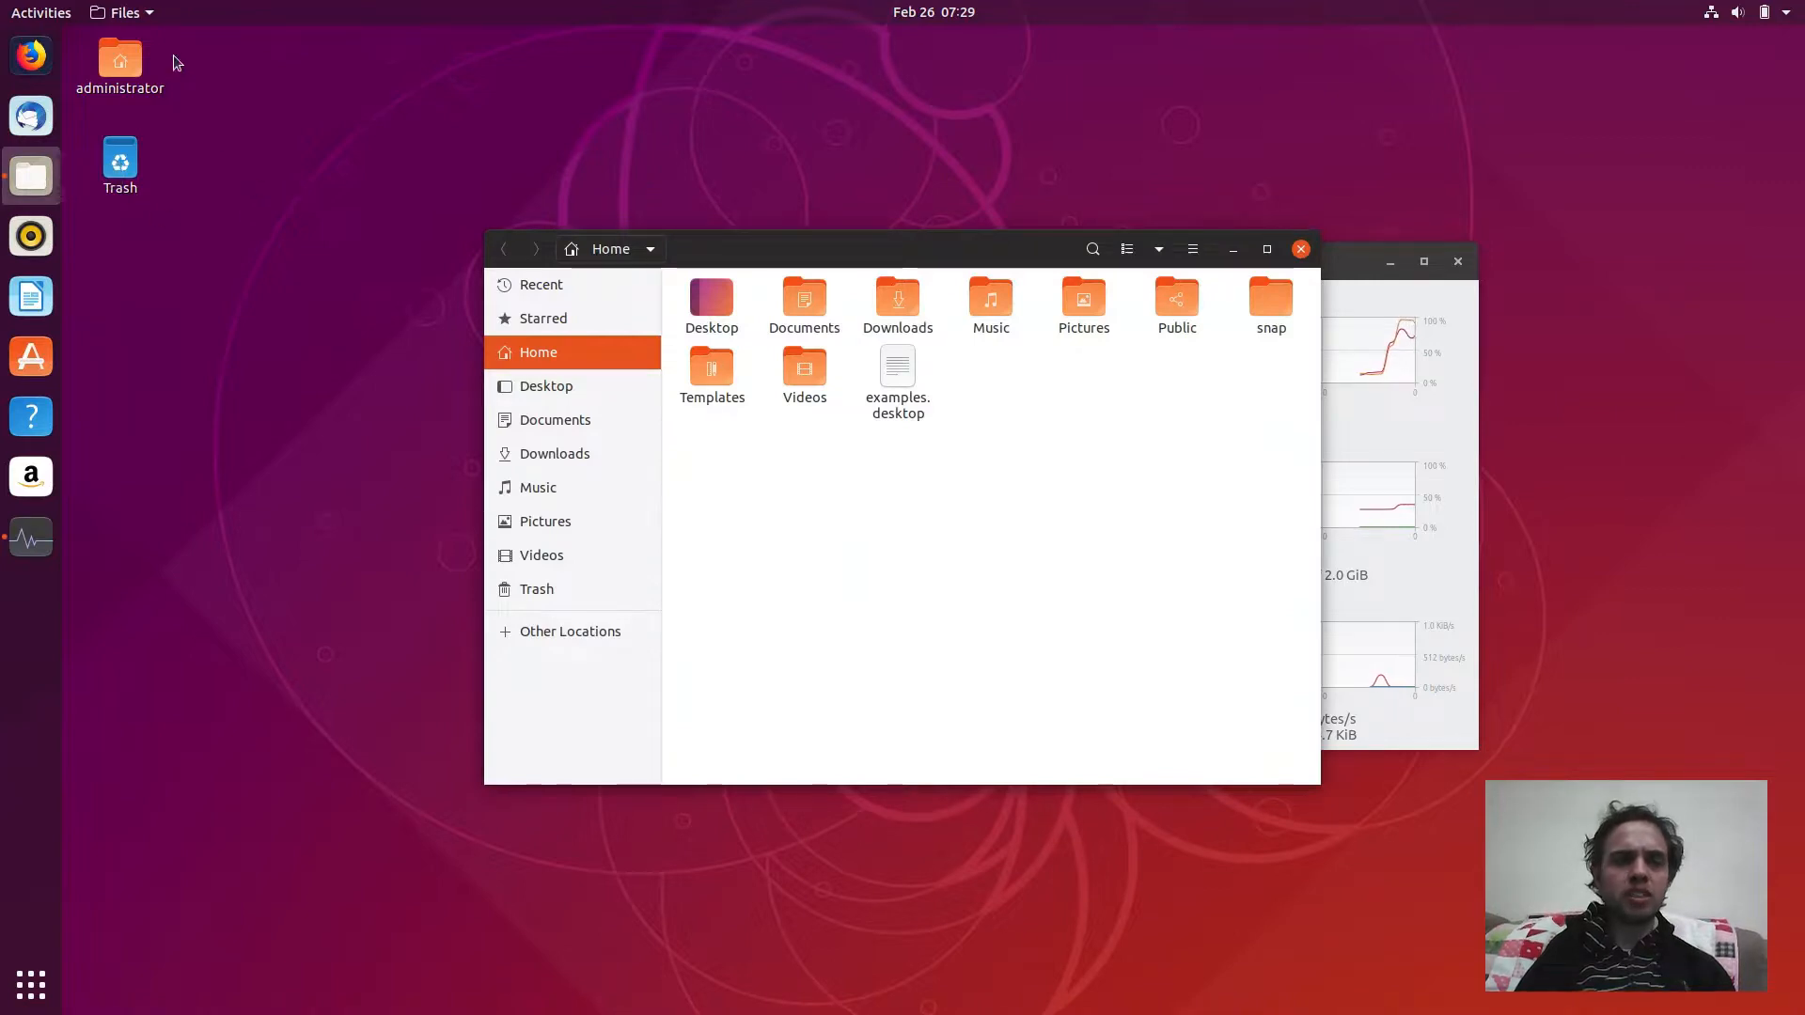
pyautogui.click(125, 13)
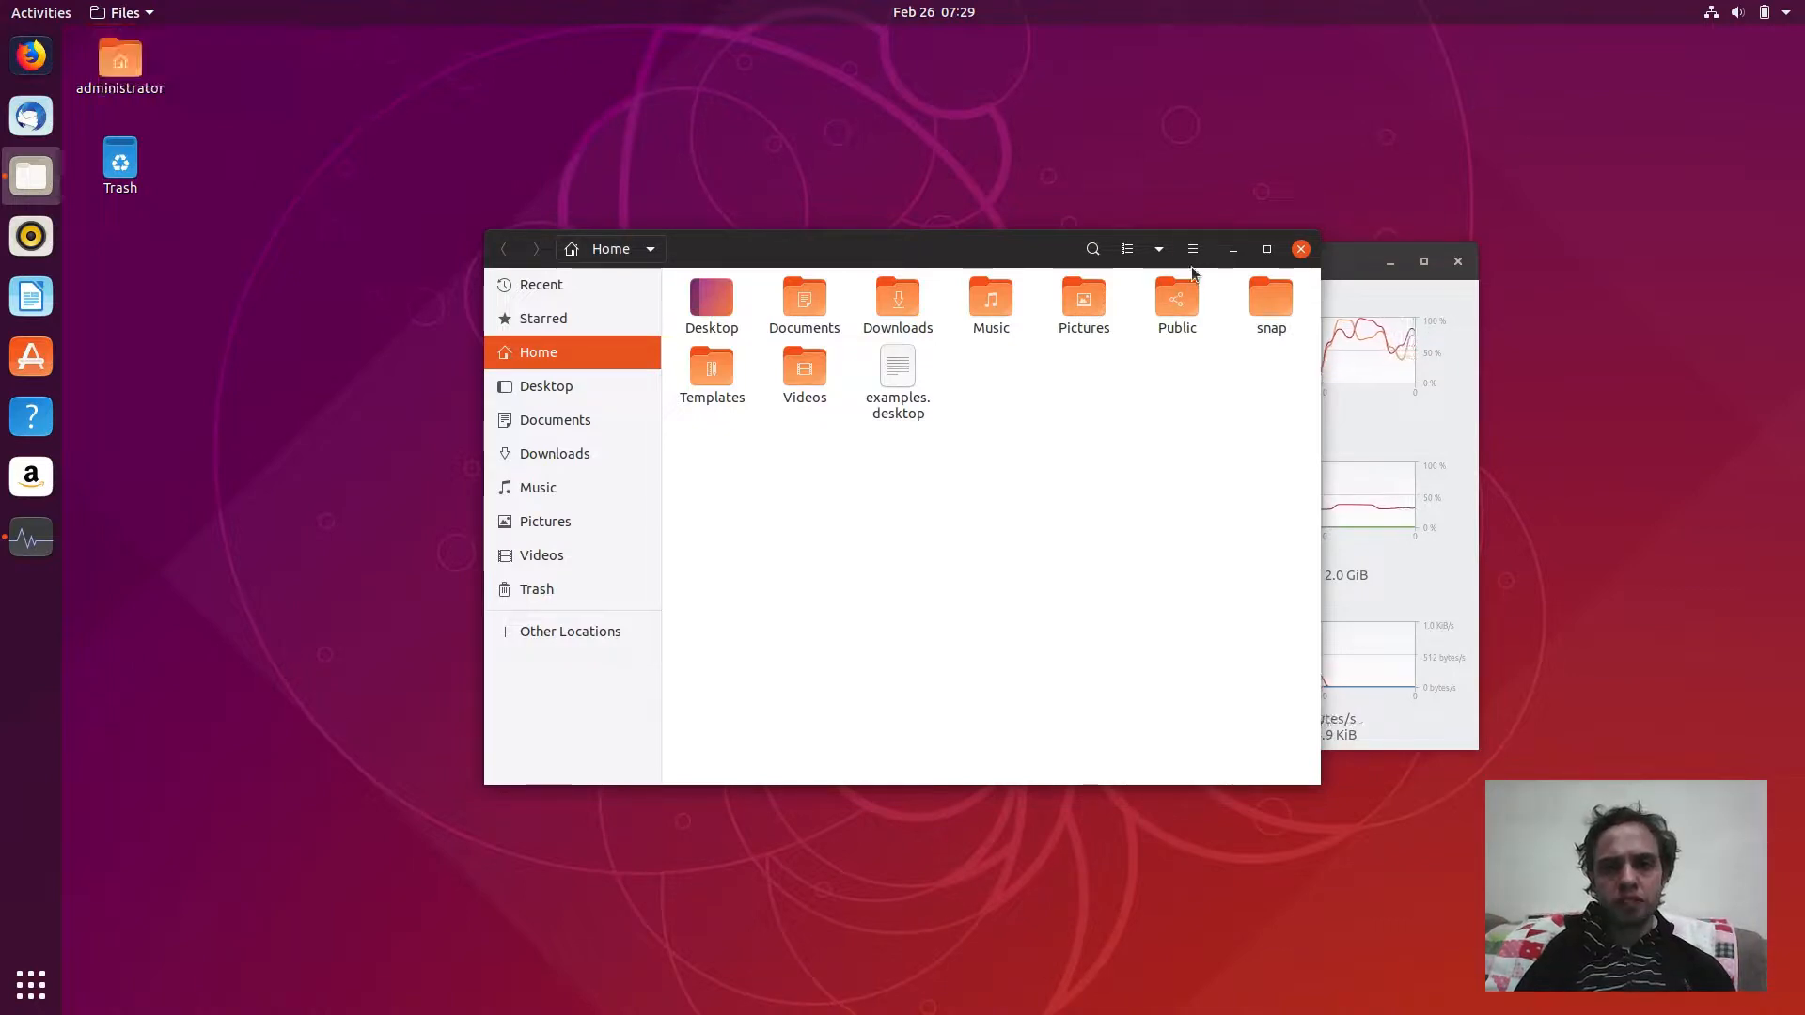
pyautogui.click(1192, 248)
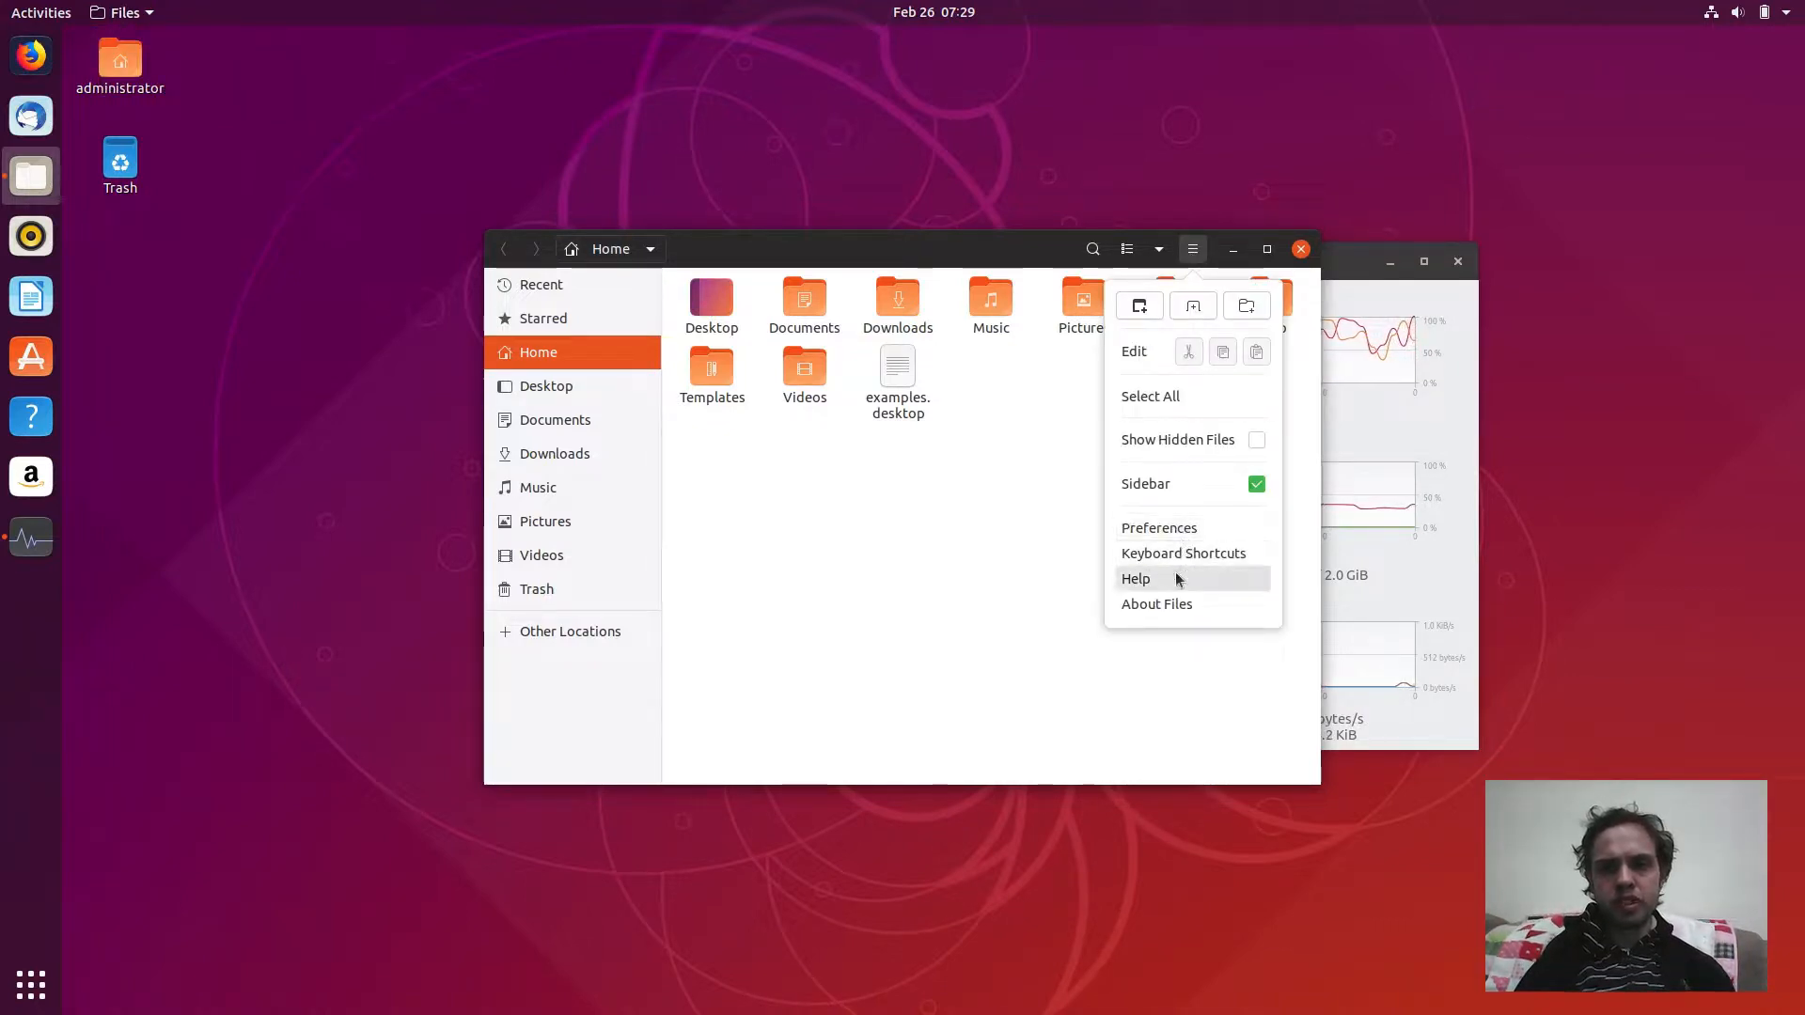
pyautogui.click(1156, 604)
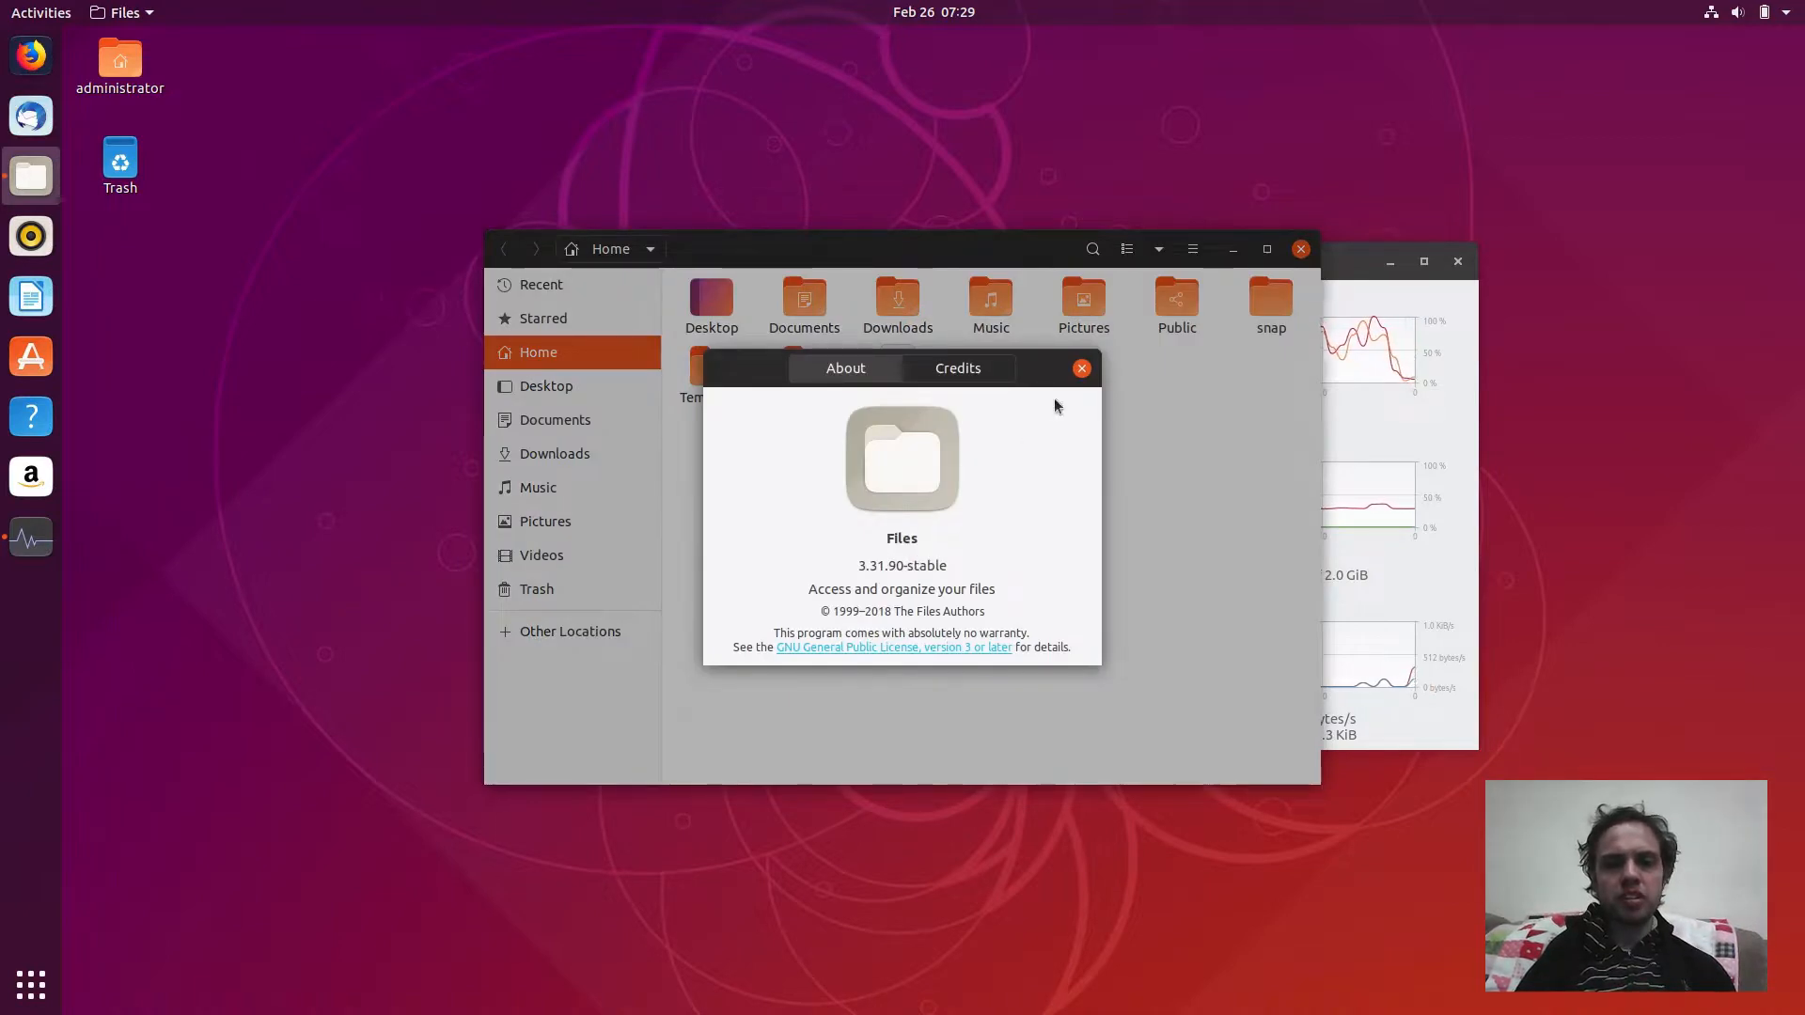
pyautogui.click(1079, 369)
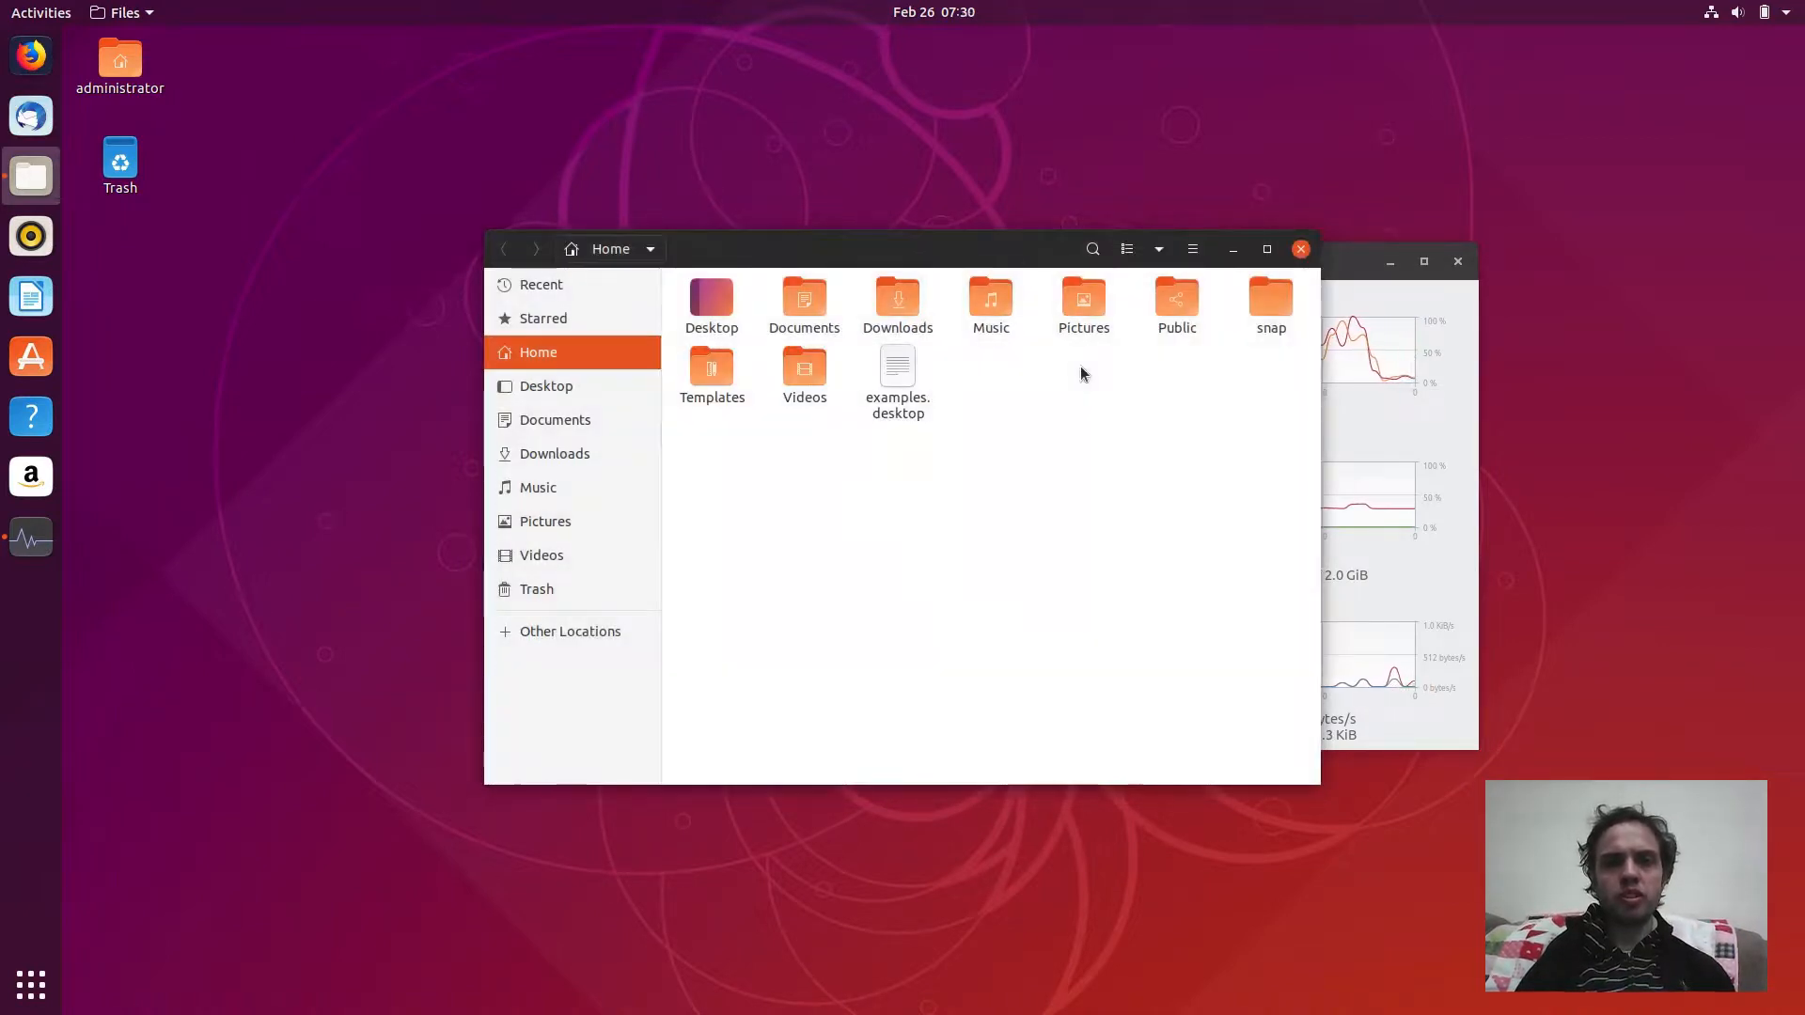
pyautogui.click(120, 162)
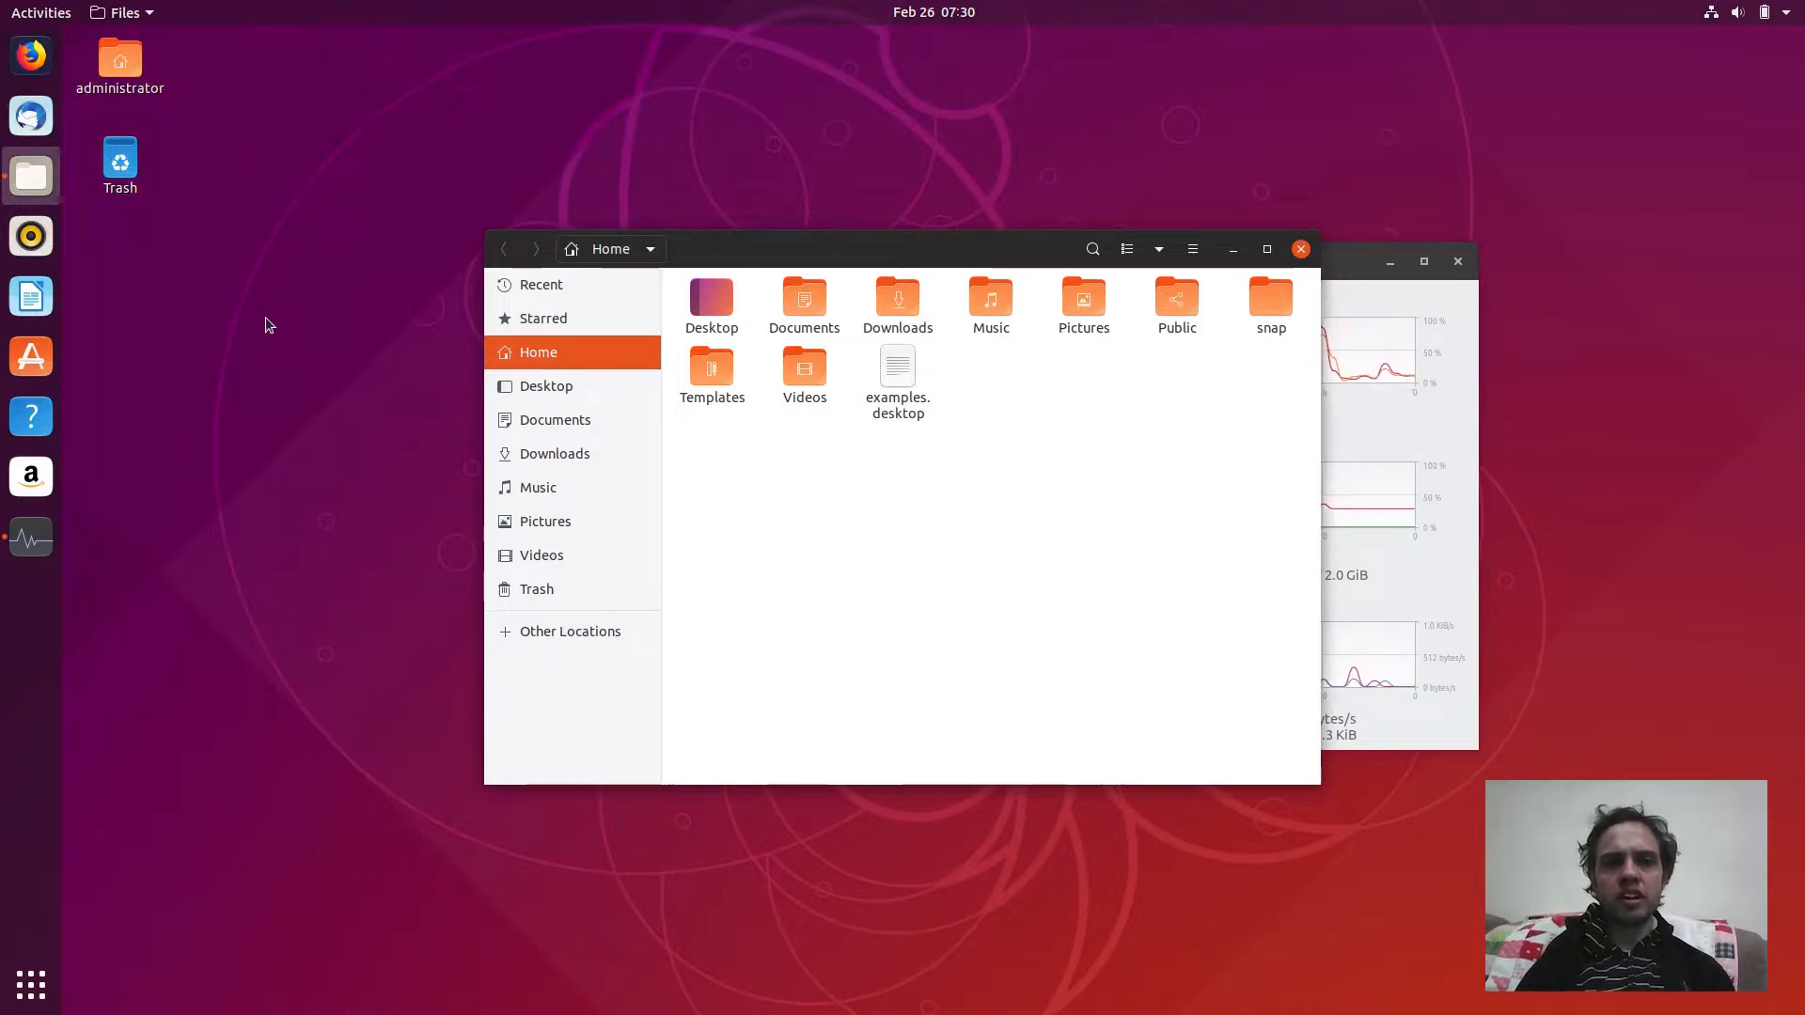
pyautogui.moveTo(810, 342)
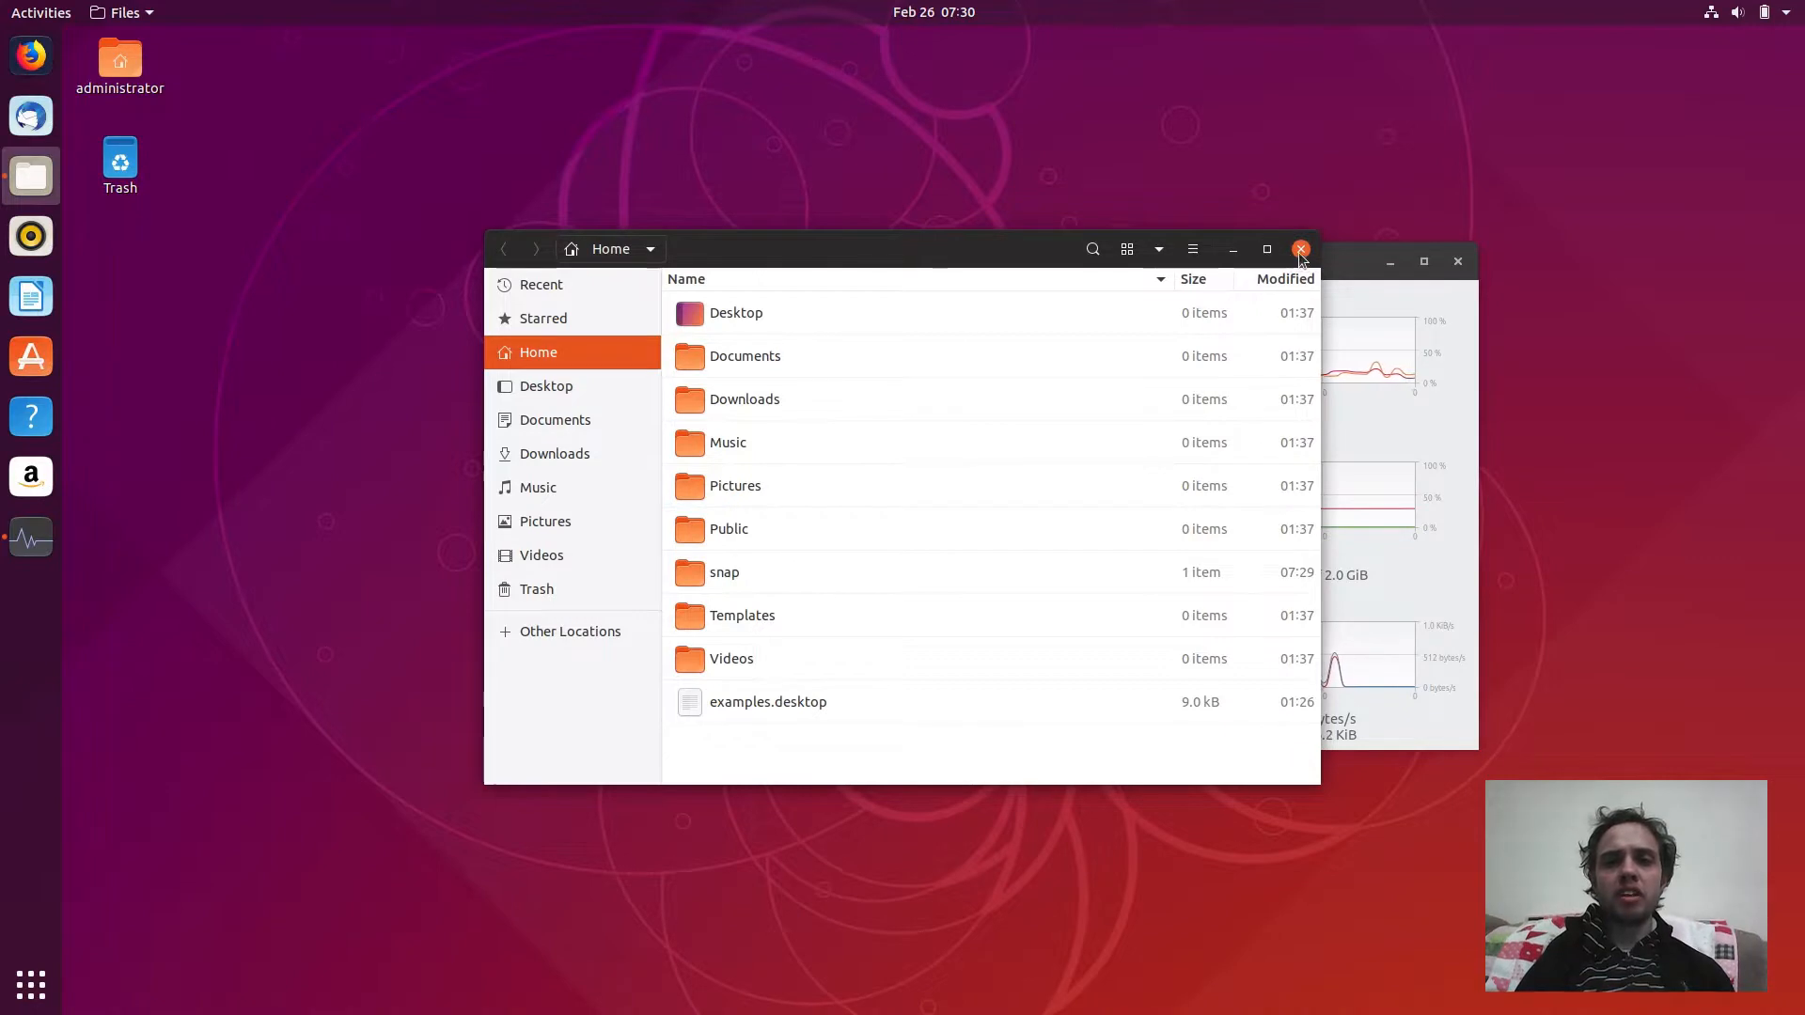
# Close the Home window, open the empty Desktop folder from the desktop menu, and bring that menu up again.
pyautogui.click(1301, 248)
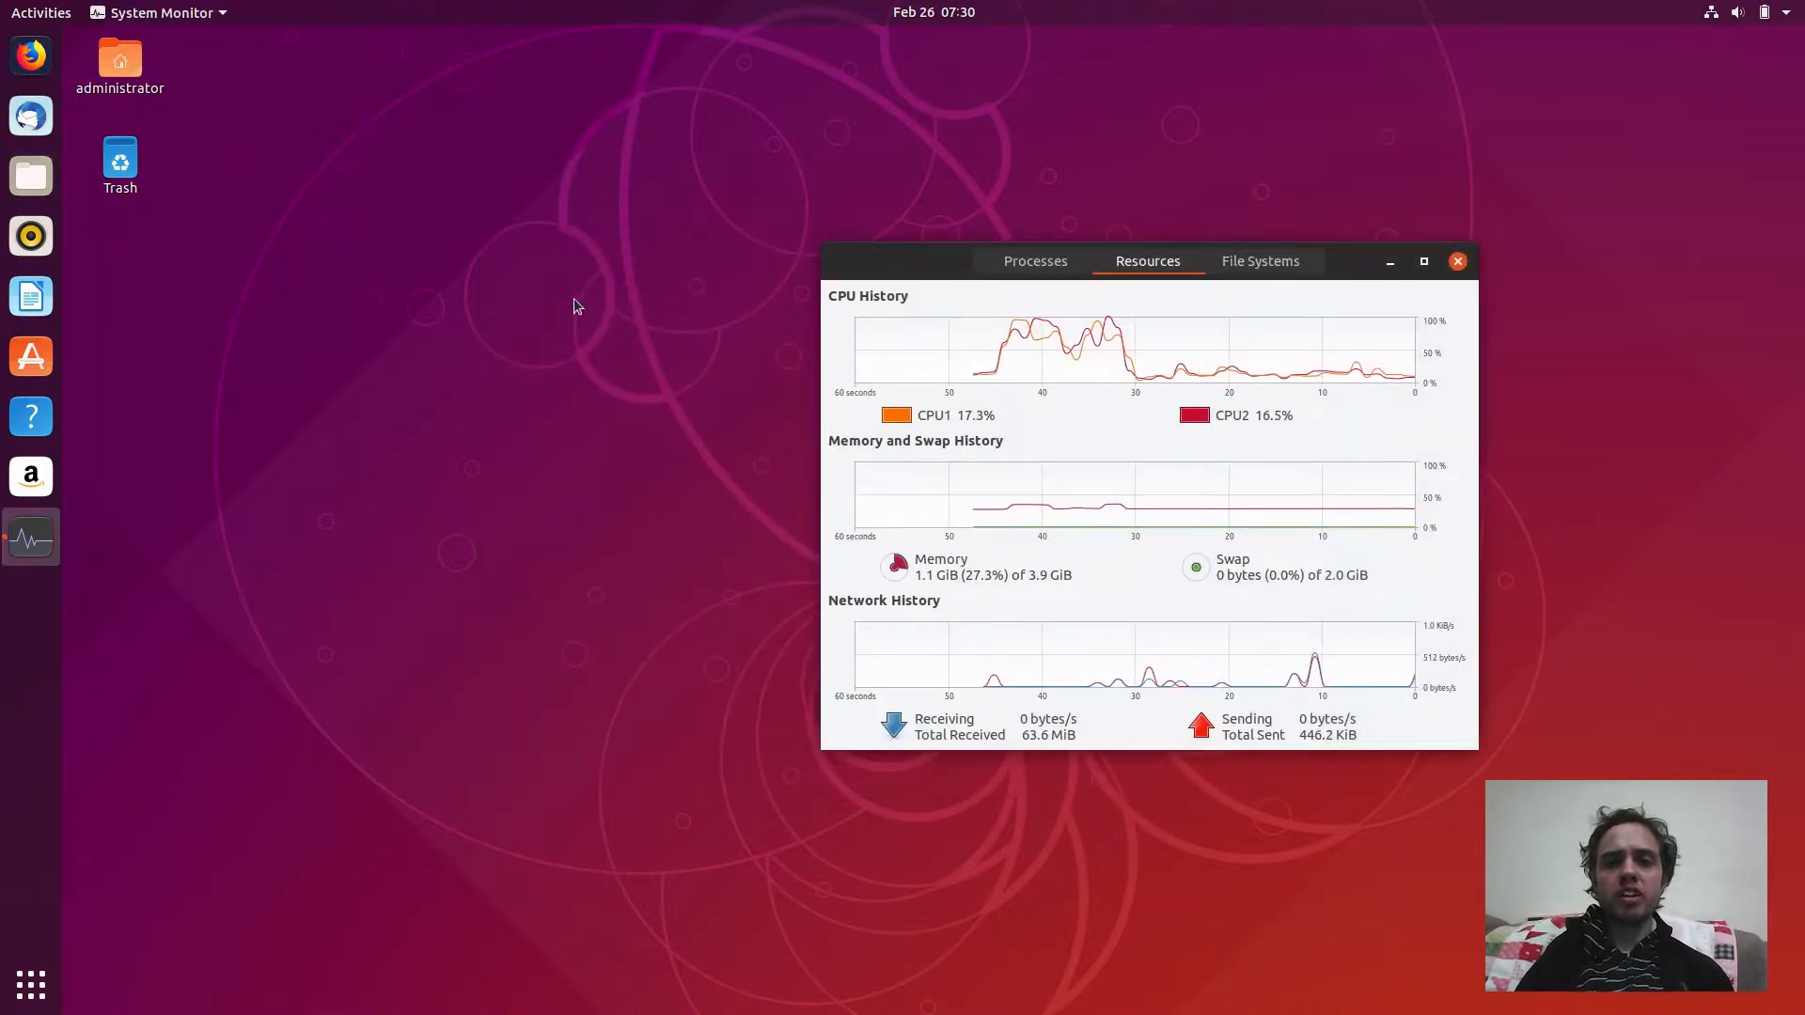
pyautogui.rightClick(575, 306)
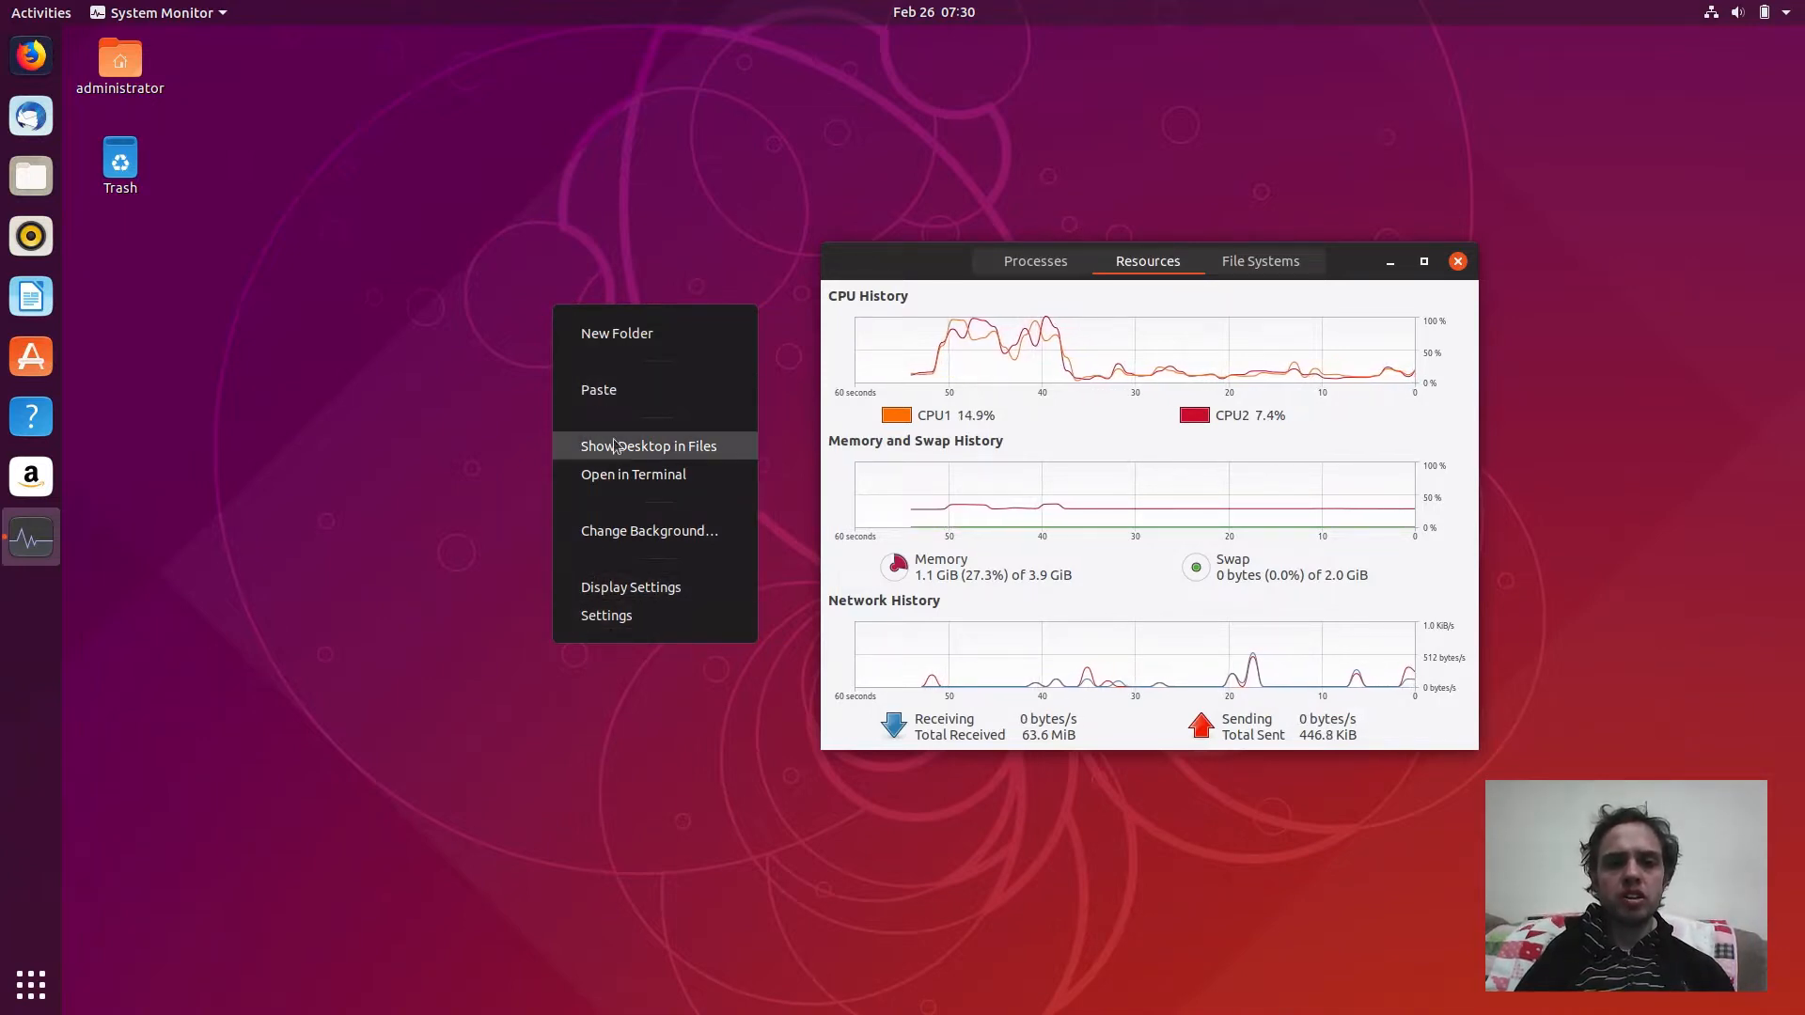
pyautogui.moveTo(632, 474)
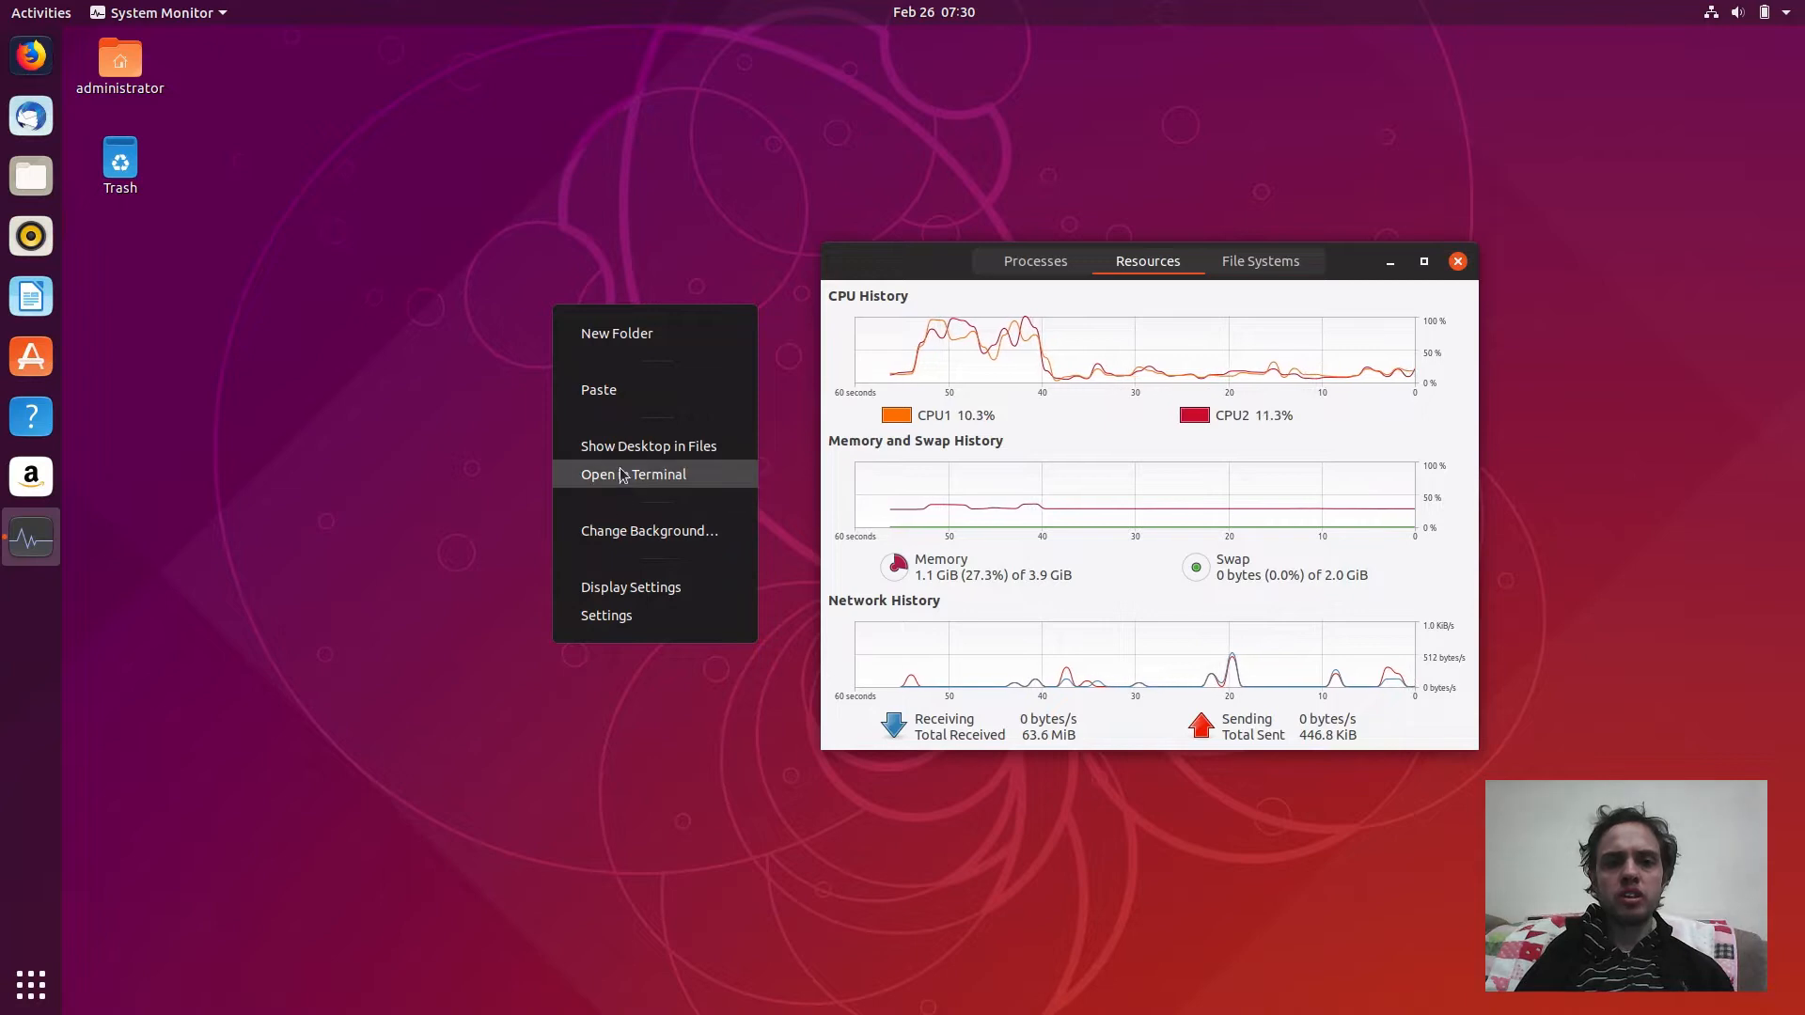
pyautogui.click(619, 453)
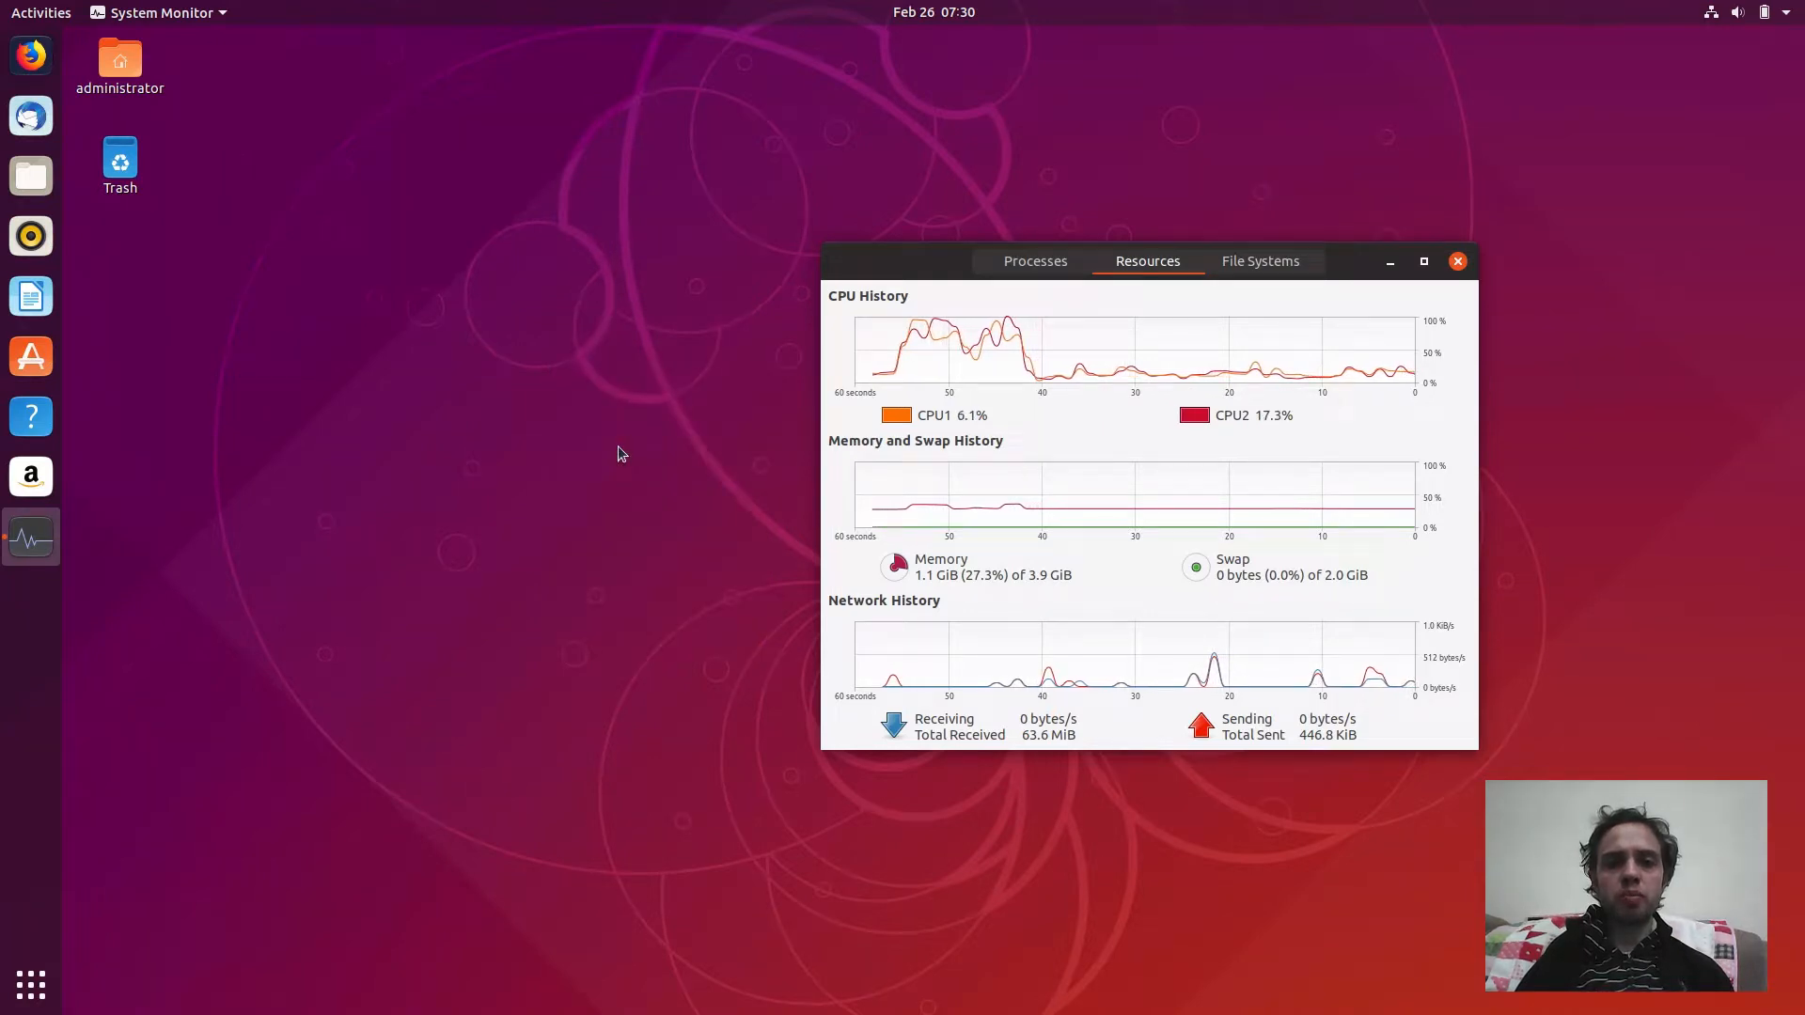
pyautogui.click(30, 175)
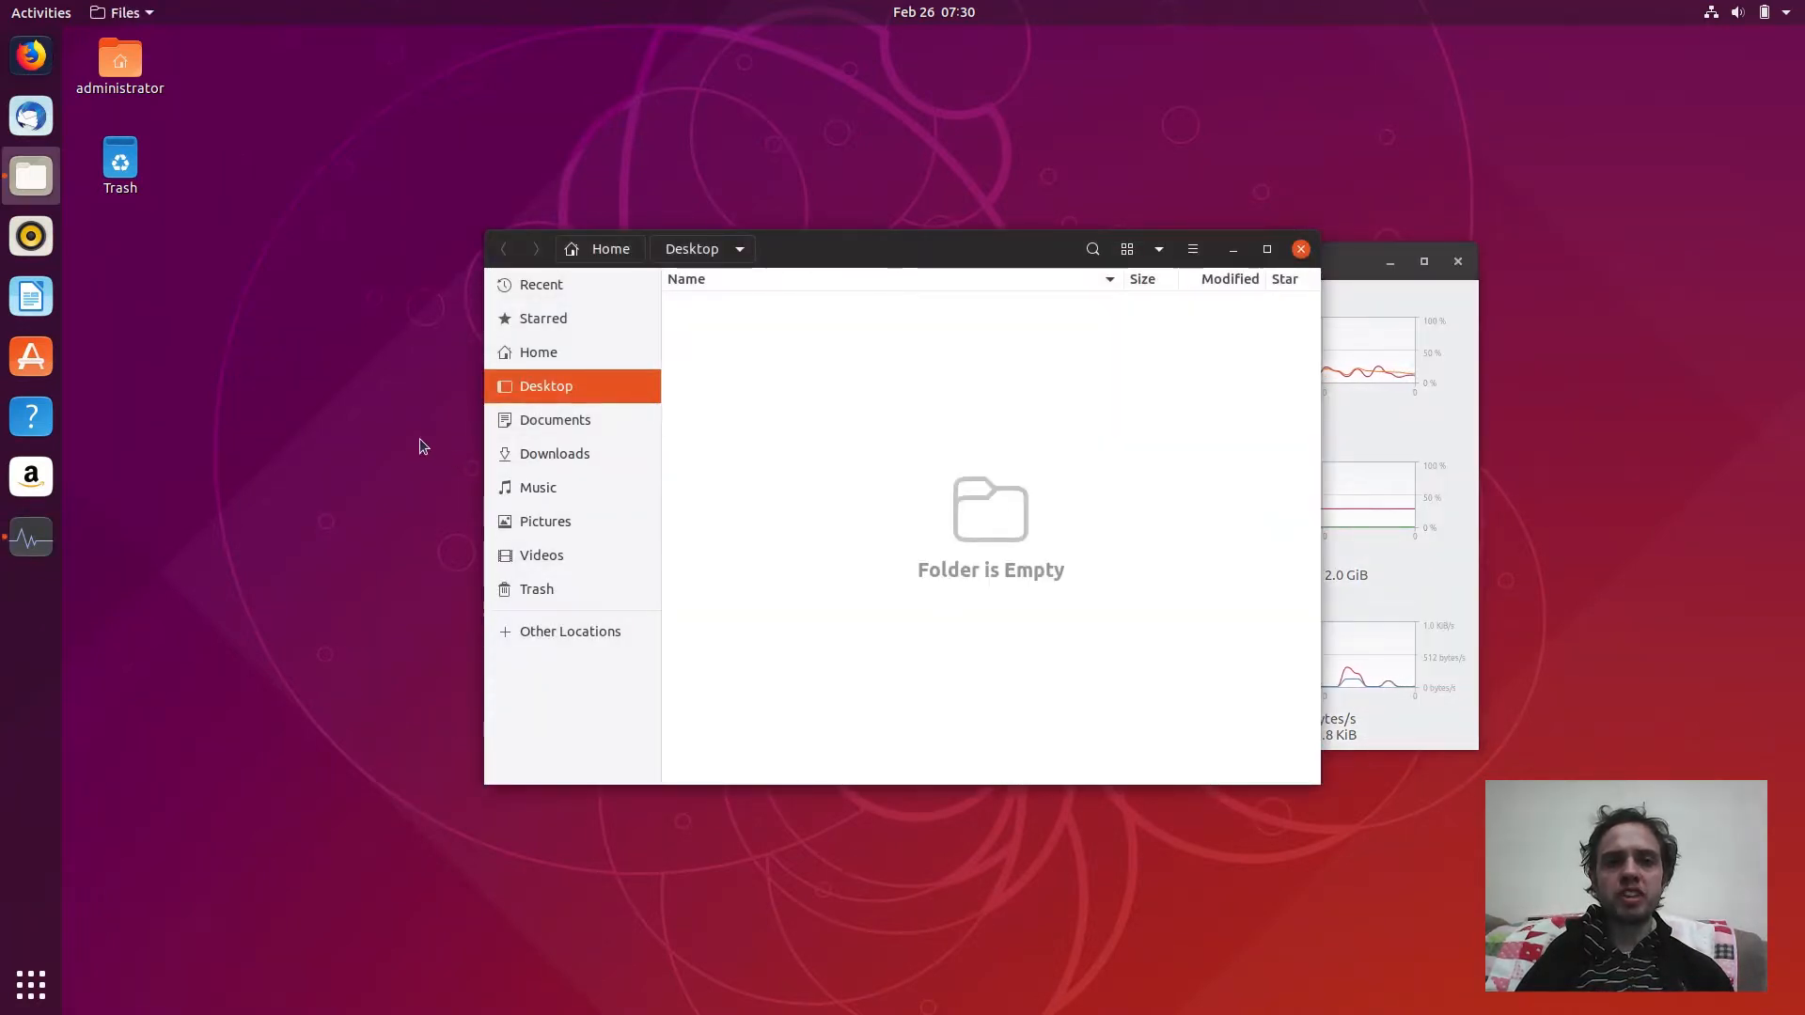
pyautogui.rightClick(419, 447)
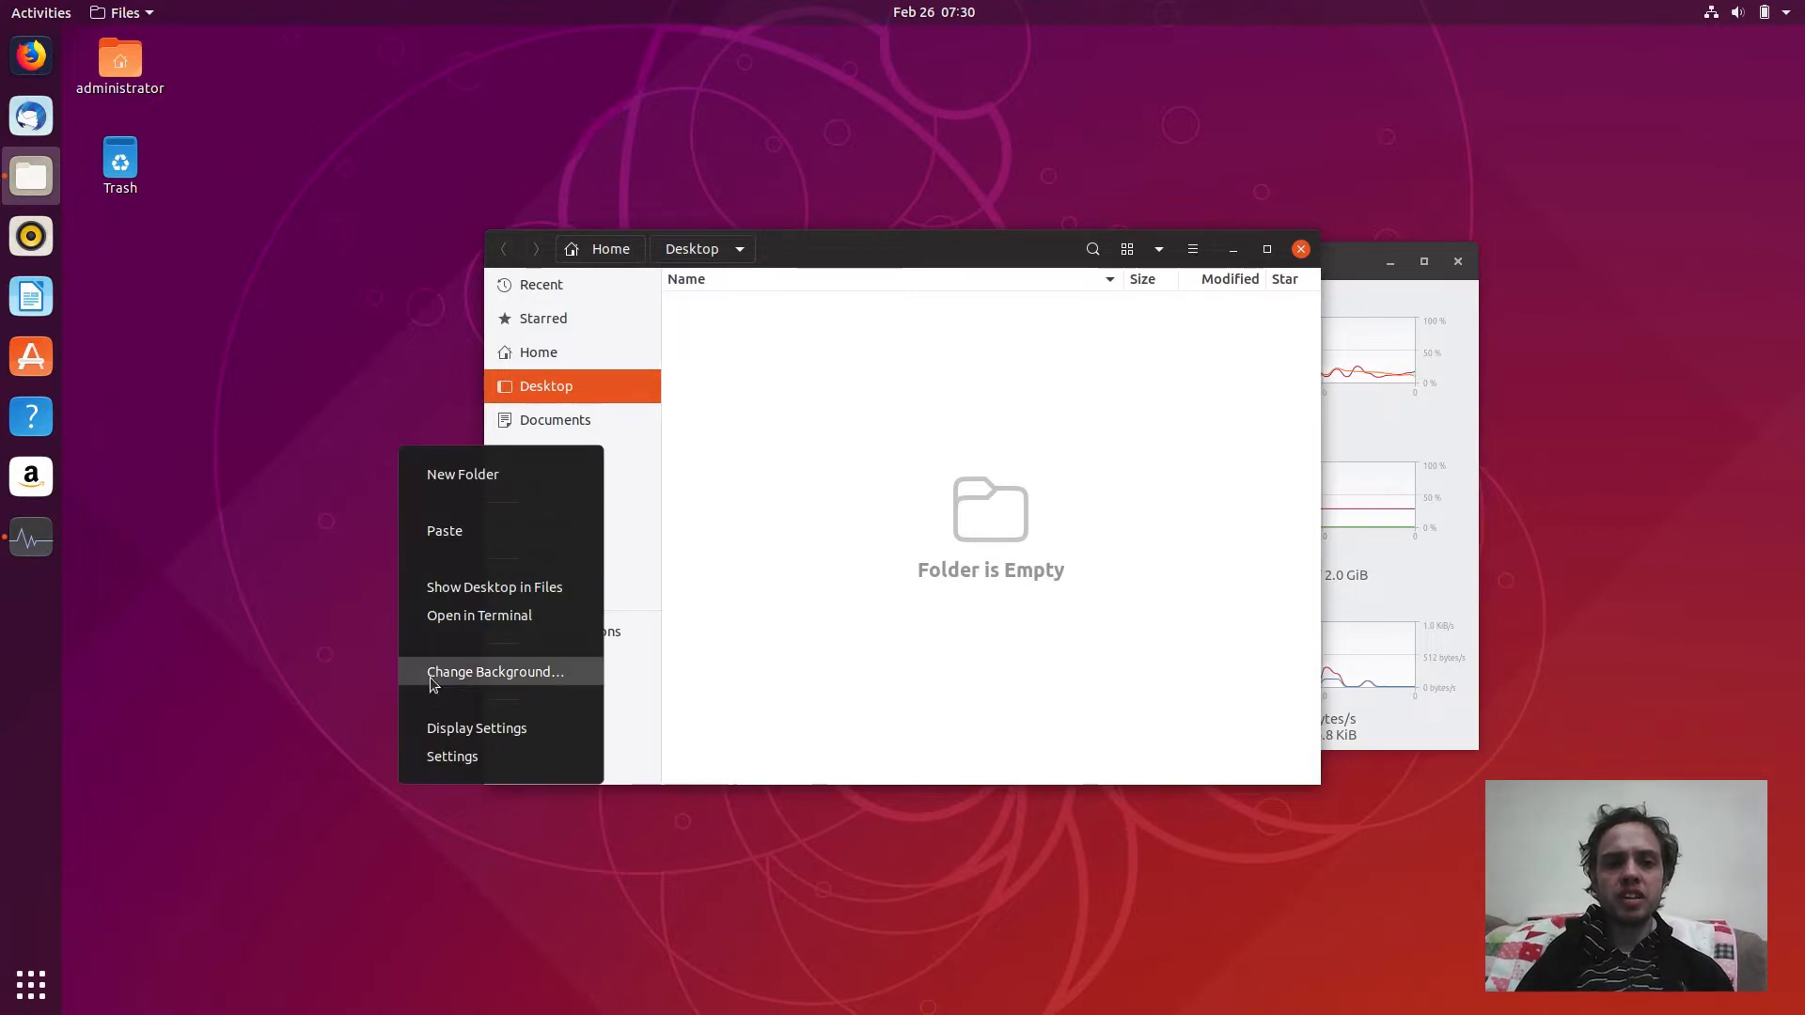
pyautogui.moveTo(451, 756)
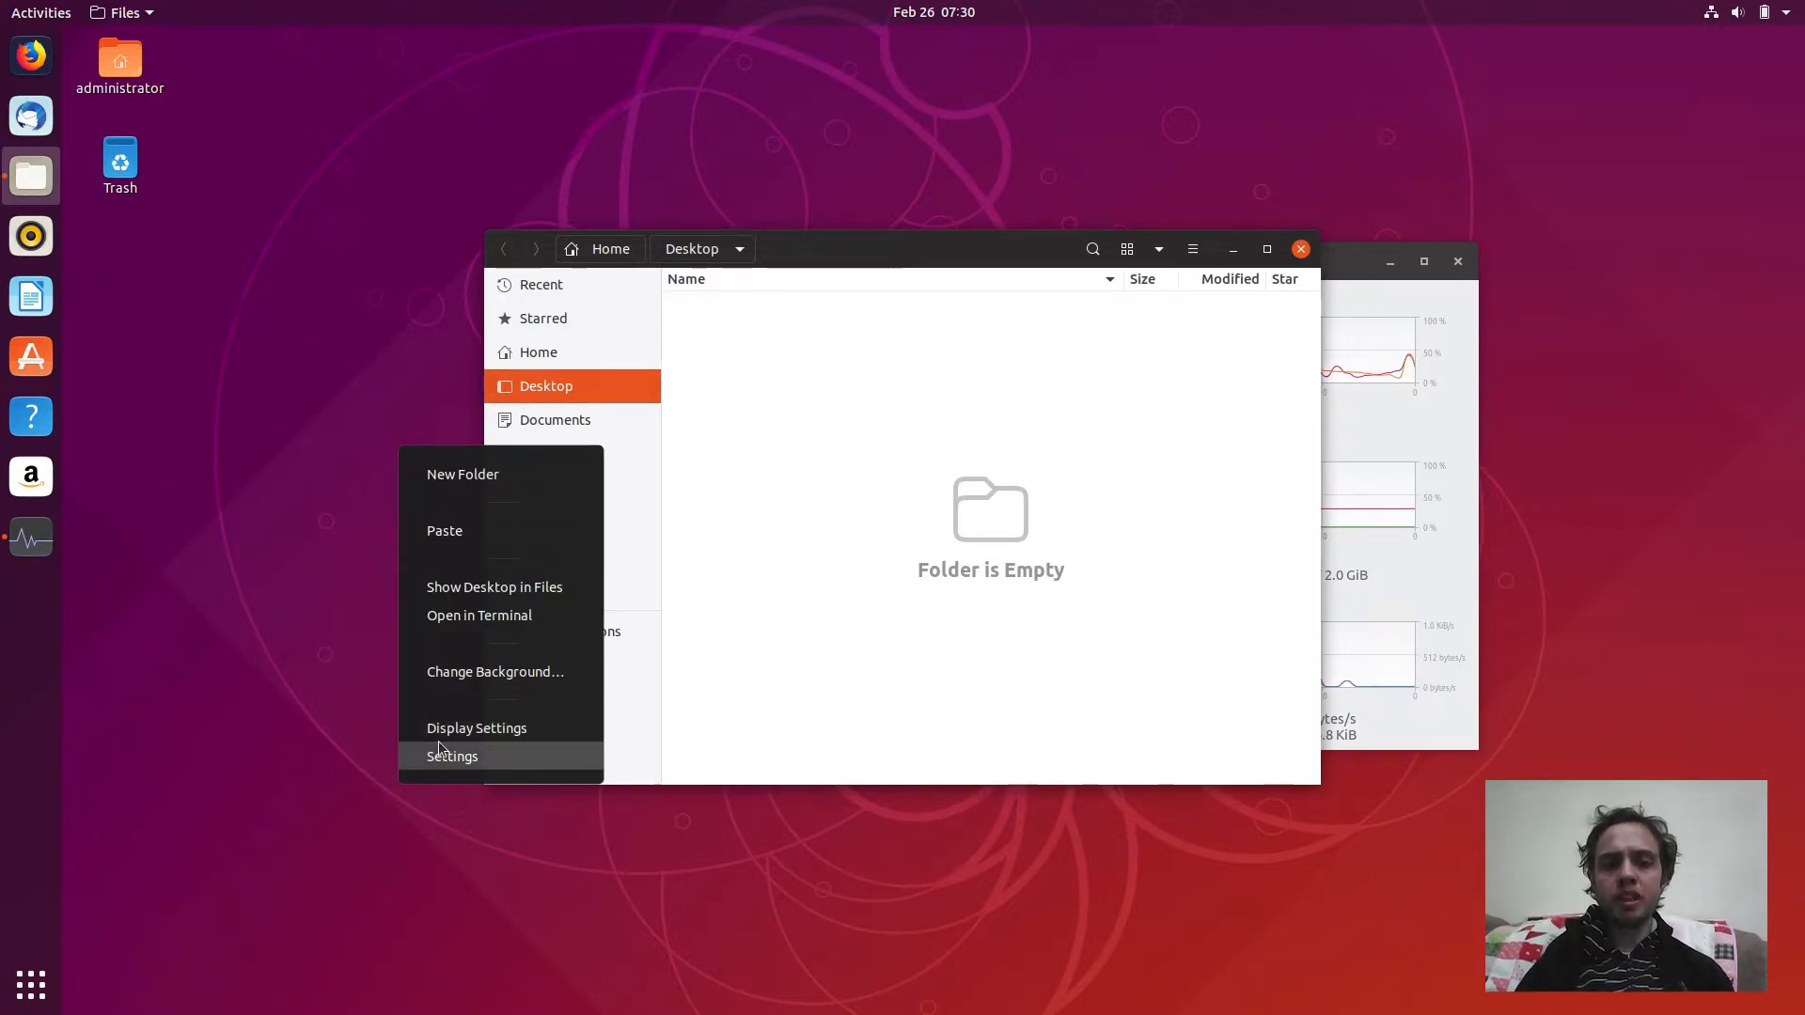